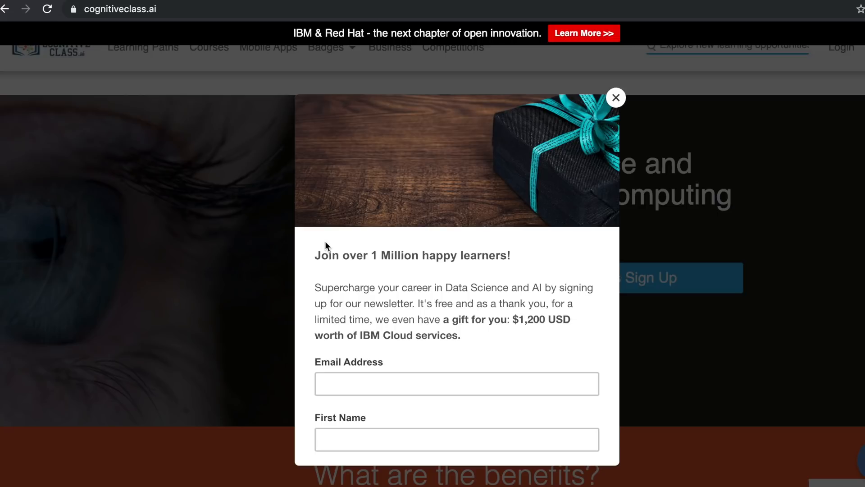
{"action": "mouse_move", "coordinate": [422, 254]}
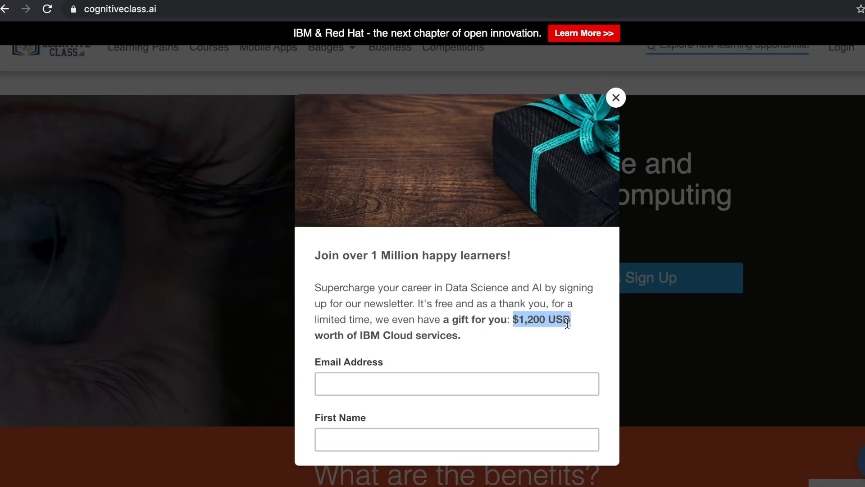
Highlight the $1,200 USD gift offer and click into the popup's email and first-name fields.
{"action": "left_click_drag", "start_coordinate": [567, 319], "coordinate": [461, 335]}
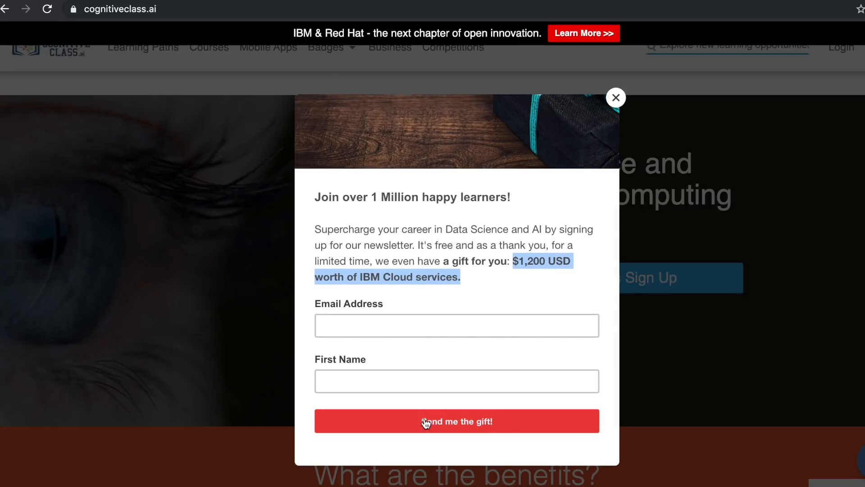
{"action": "left_click", "coordinate": [457, 324]}
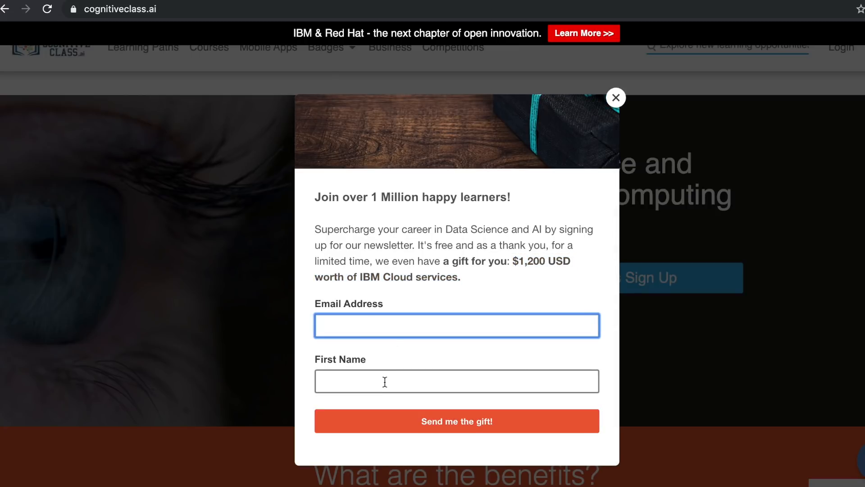
{"action": "left_click", "coordinate": [457, 381]}
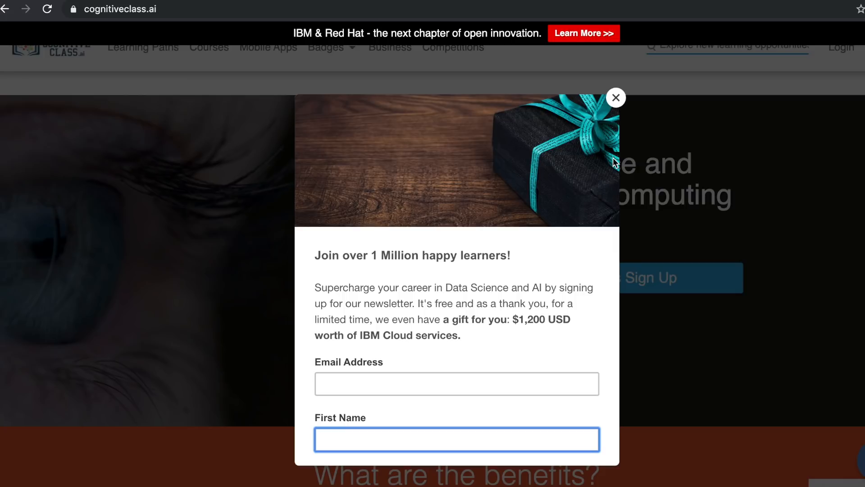
{"action": "mouse_move", "coordinate": [347, 5]}
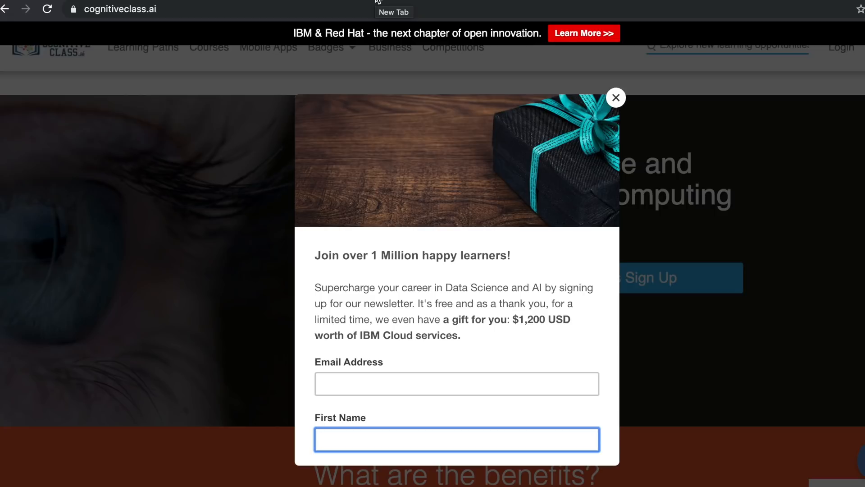
{"action": "mouse_move", "coordinate": [441, 186]}
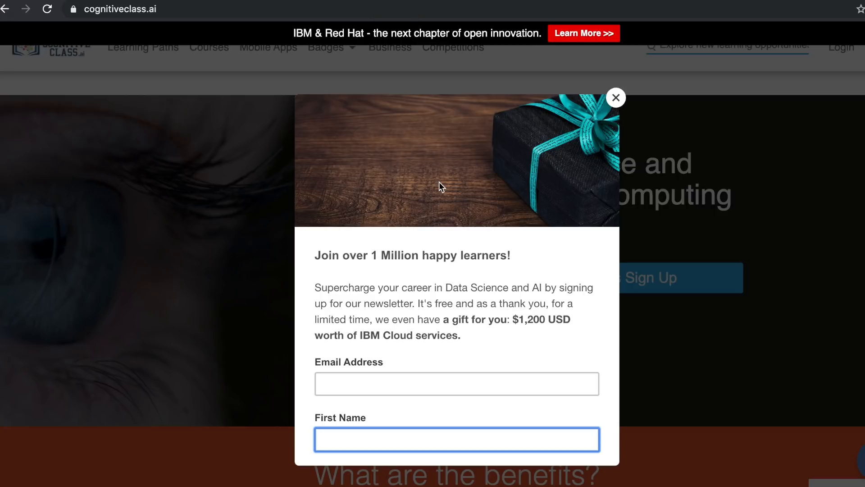
{"action": "mouse_move", "coordinate": [661, 117]}
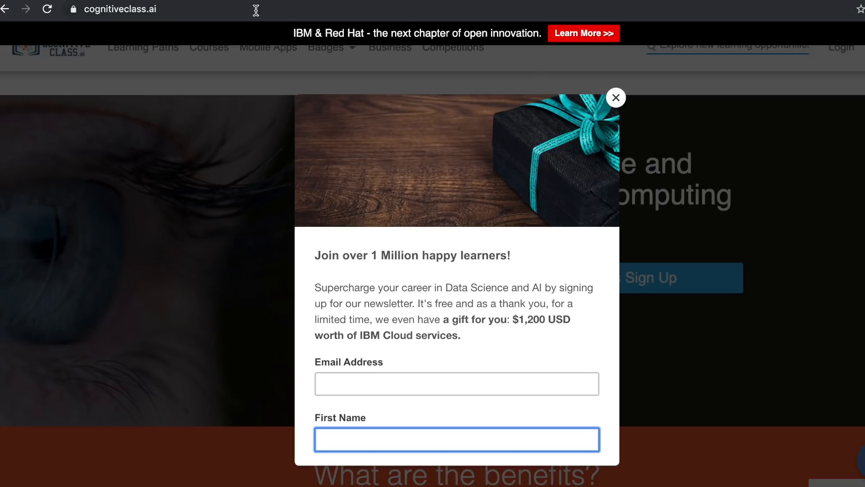
{"action": "mouse_move", "coordinate": [611, 108]}
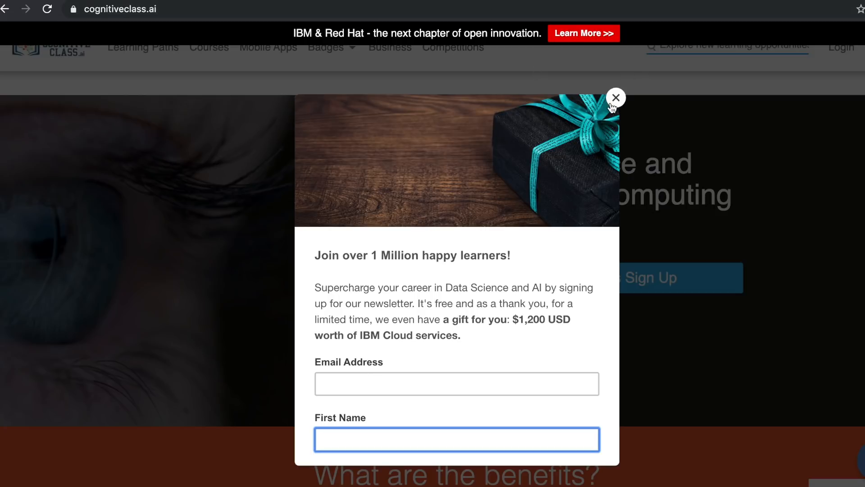
Dismiss the newsletter gift popup and browse the Courses catalog.
{"action": "left_click", "coordinate": [616, 97]}
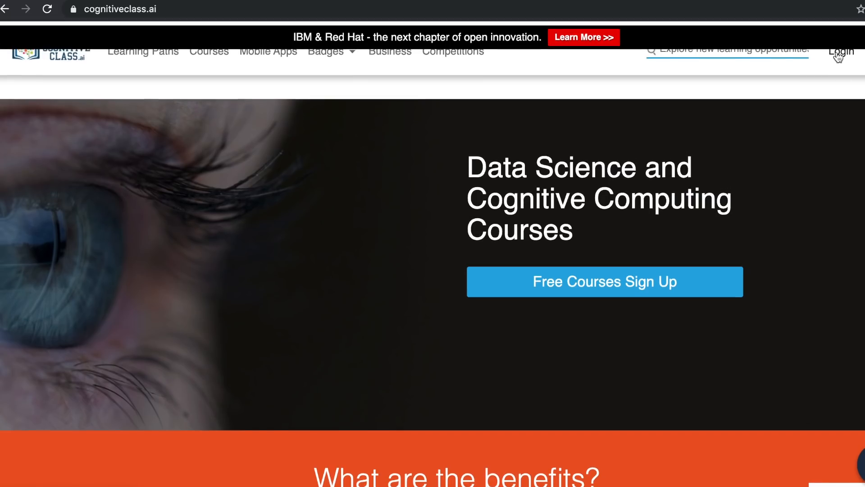
{"action": "scroll", "scroll_direction": "down", "scroll_amount": 3}
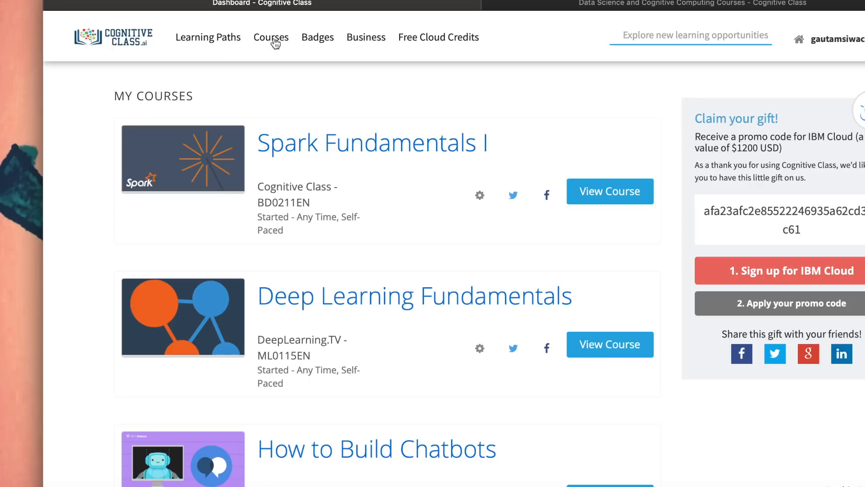
{"action": "left_click", "coordinate": [271, 37]}
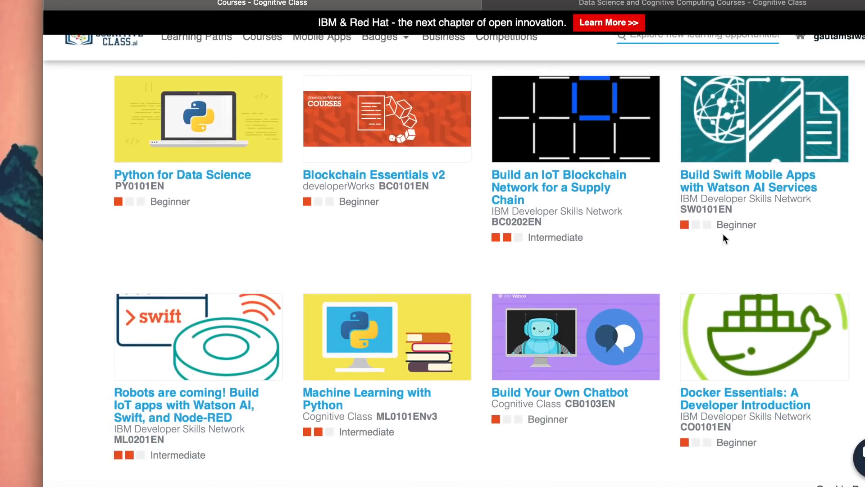
{"action": "mouse_move", "coordinate": [447, 186]}
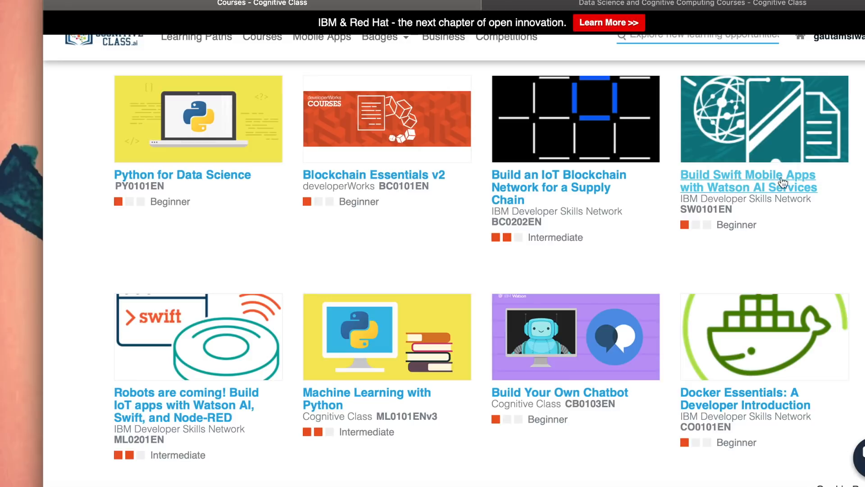
{"action": "mouse_move", "coordinate": [587, 286]}
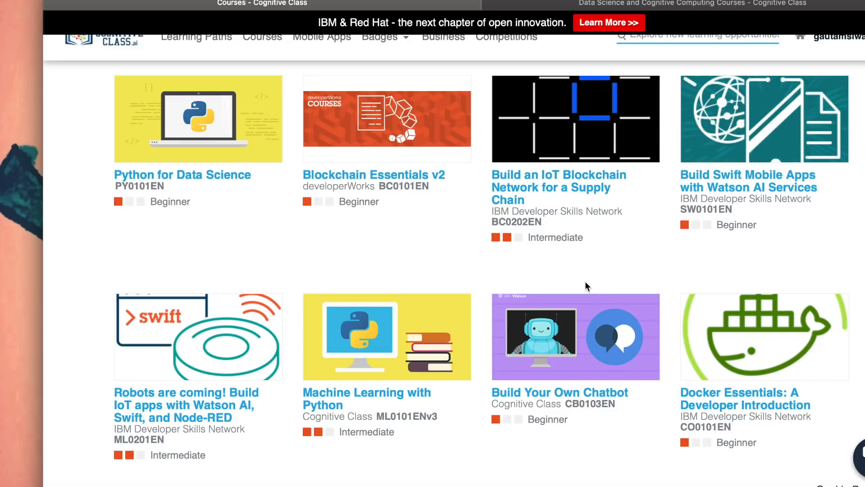
{"action": "scroll", "scroll_direction": "down", "scroll_amount": 3}
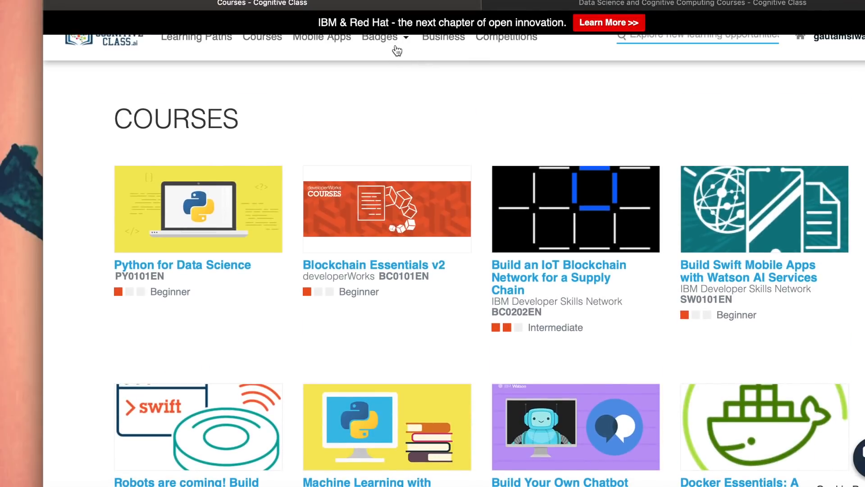
{"action": "mouse_move", "coordinate": [395, 45]}
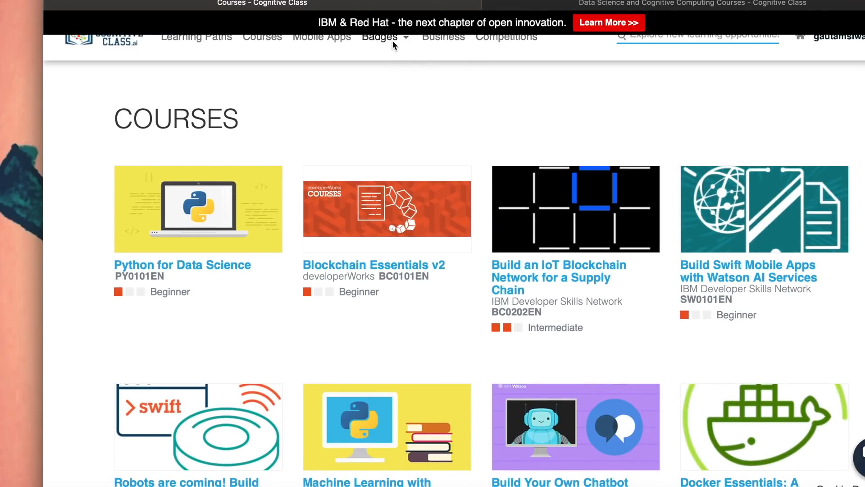
Scroll through the Badges list and view the Machine Learning with Python badge details.
{"action": "left_click", "coordinate": [379, 37]}
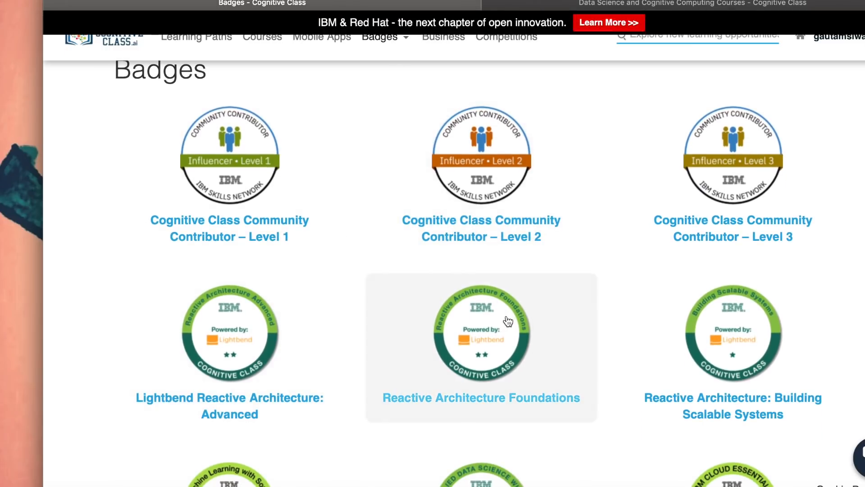
{"action": "scroll", "scroll_direction": "down", "scroll_amount": 3}
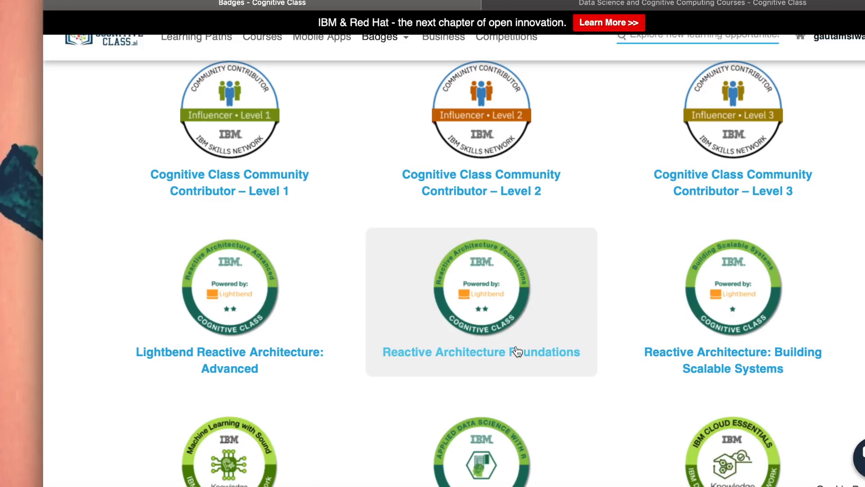
{"action": "scroll", "scroll_direction": "down", "scroll_amount": 3}
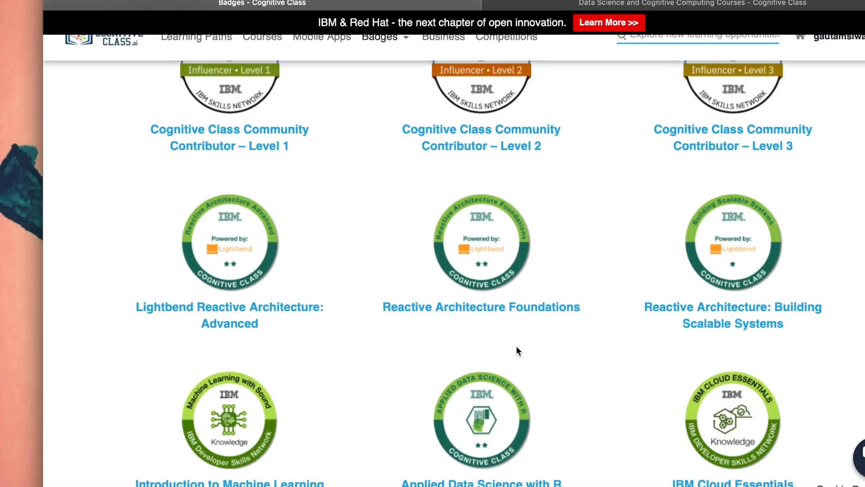
{"action": "scroll", "scroll_direction": "down", "scroll_amount": 3}
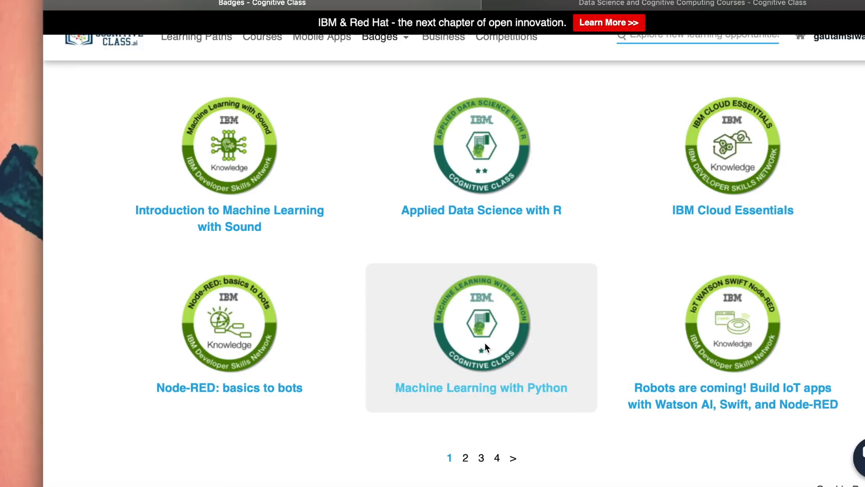
{"action": "left_click", "coordinate": [481, 325]}
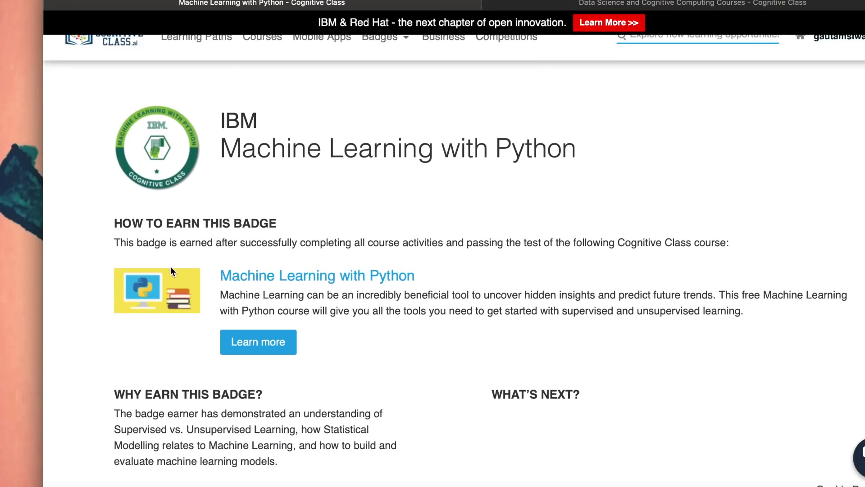
{"action": "mouse_move", "coordinate": [285, 249]}
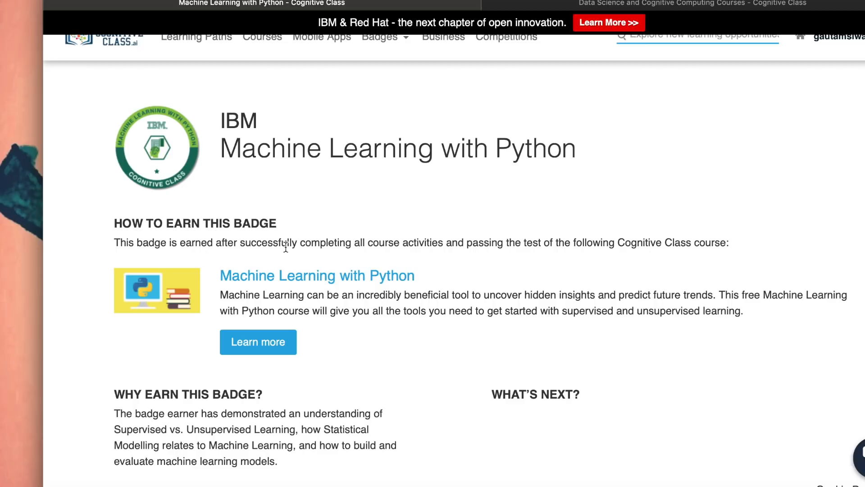
{"action": "mouse_move", "coordinate": [513, 244]}
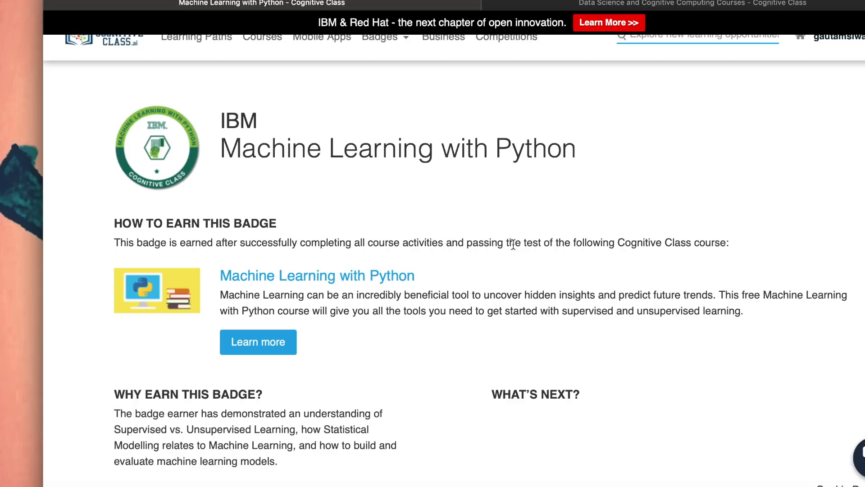
{"action": "mouse_move", "coordinate": [663, 254]}
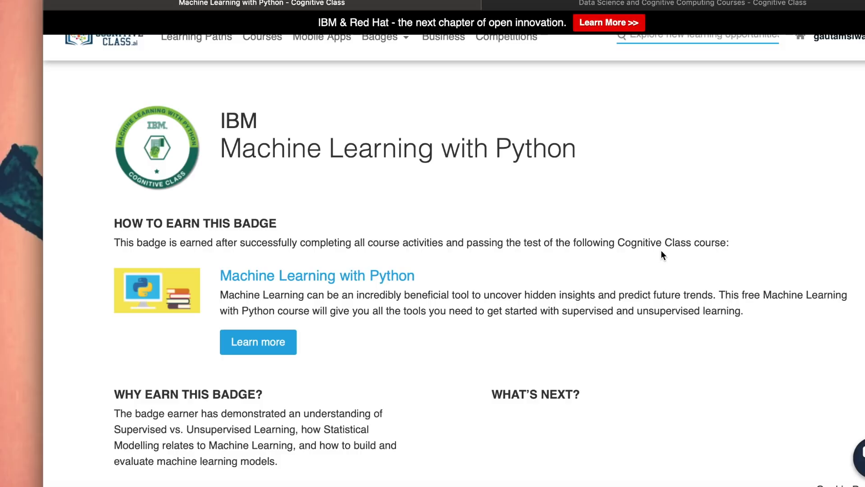
{"action": "scroll", "scroll_direction": "down", "scroll_amount": 3}
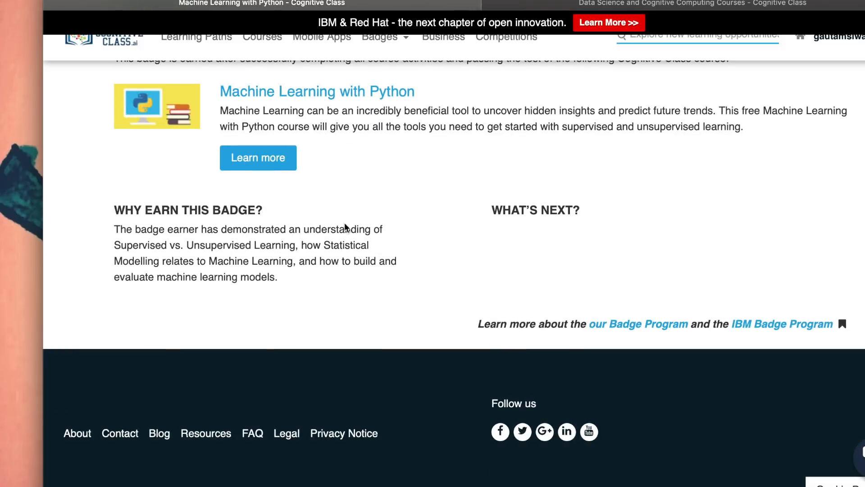
{"action": "mouse_move", "coordinate": [322, 169]}
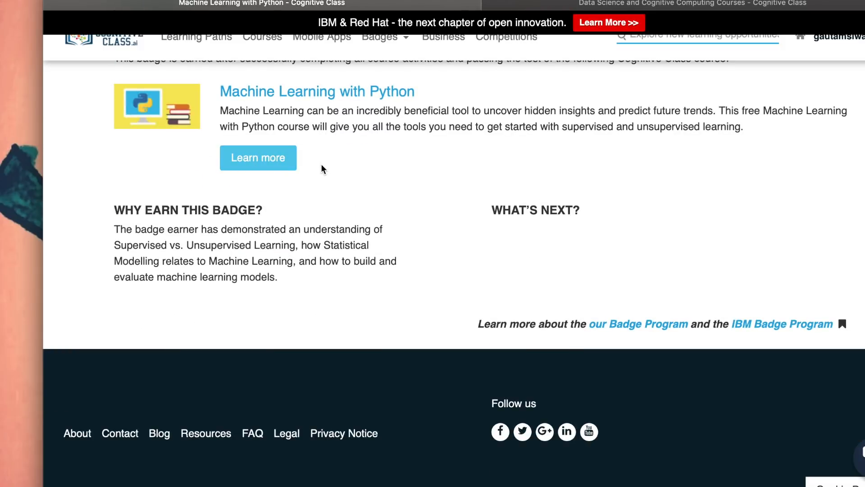
Open the Machine Learning with Python course and expand its Final Exam section.
{"action": "left_click", "coordinate": [257, 157]}
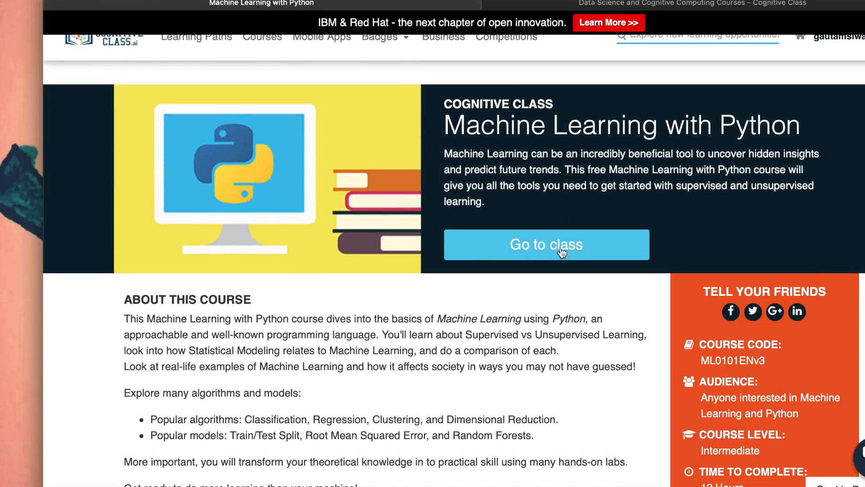
{"action": "scroll", "scroll_direction": "down", "scroll_amount": 3}
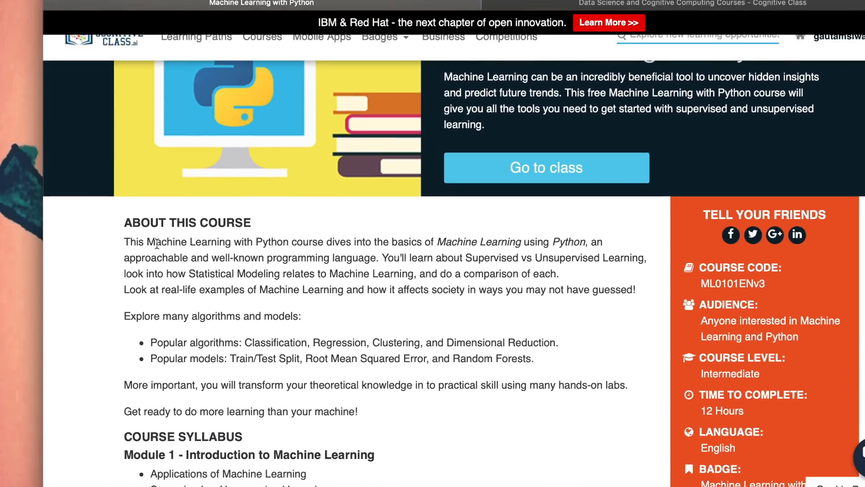
{"action": "scroll", "scroll_direction": "down", "scroll_amount": 3}
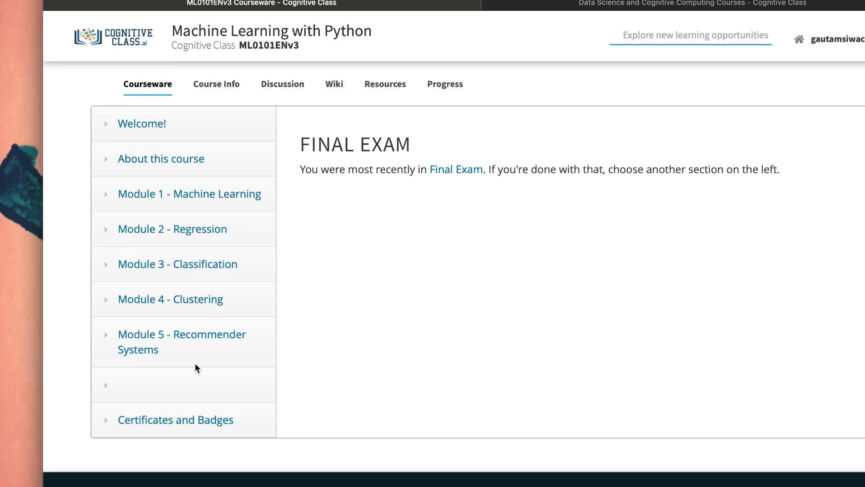
{"action": "left_click", "coordinate": [145, 385]}
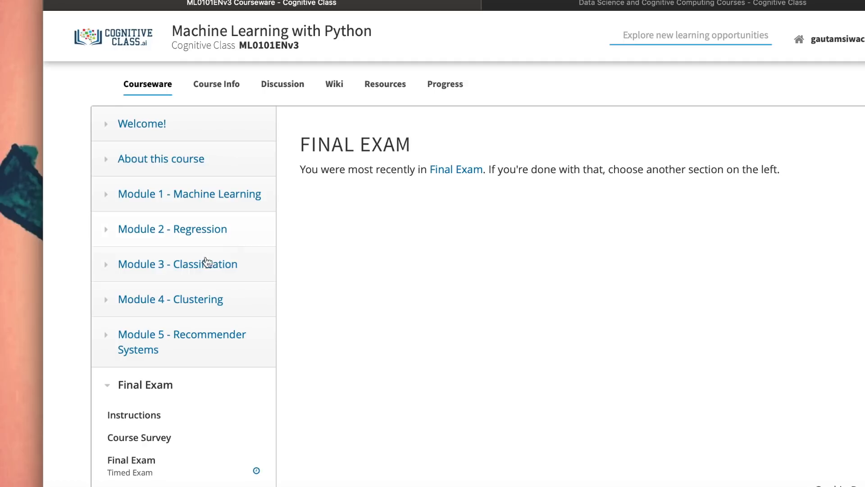
{"action": "mouse_move", "coordinate": [222, 348]}
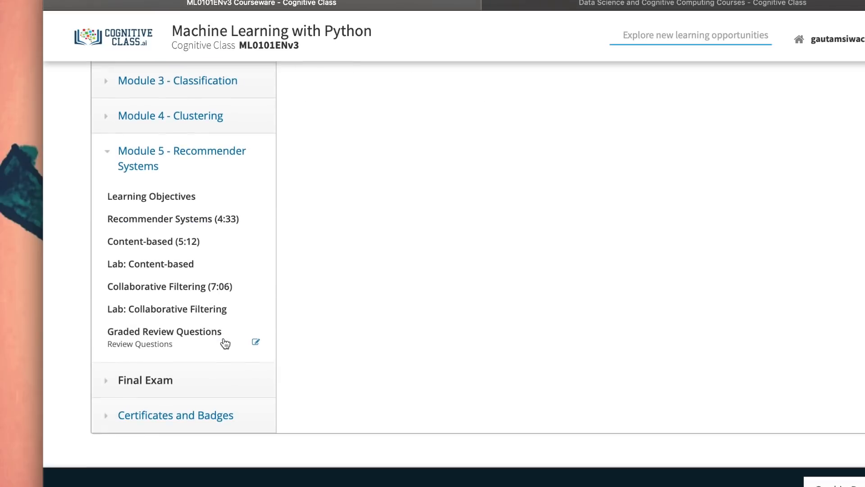
{"action": "mouse_move", "coordinate": [162, 229]}
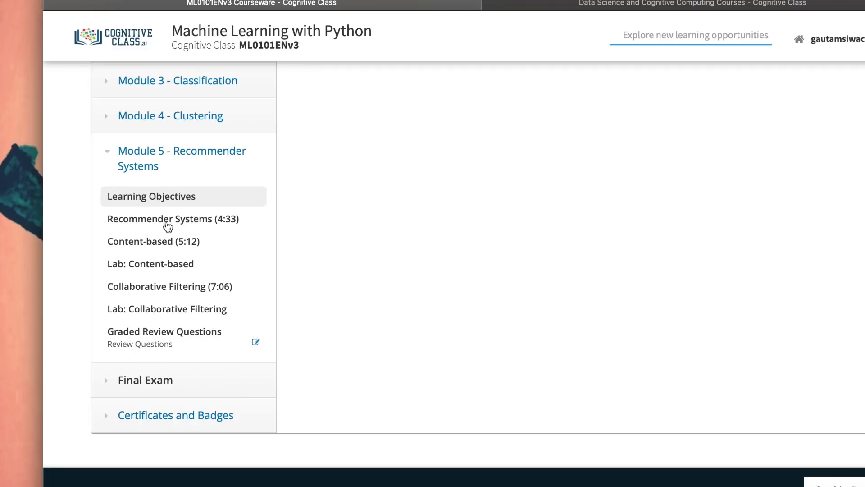
{"action": "mouse_move", "coordinate": [179, 254]}
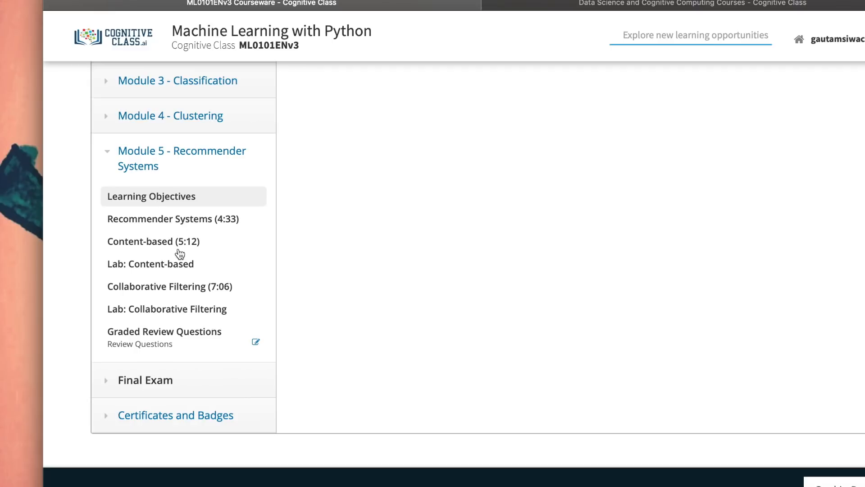
Open the Module 5 Learning Objectives lesson.
{"action": "left_click", "coordinate": [151, 196]}
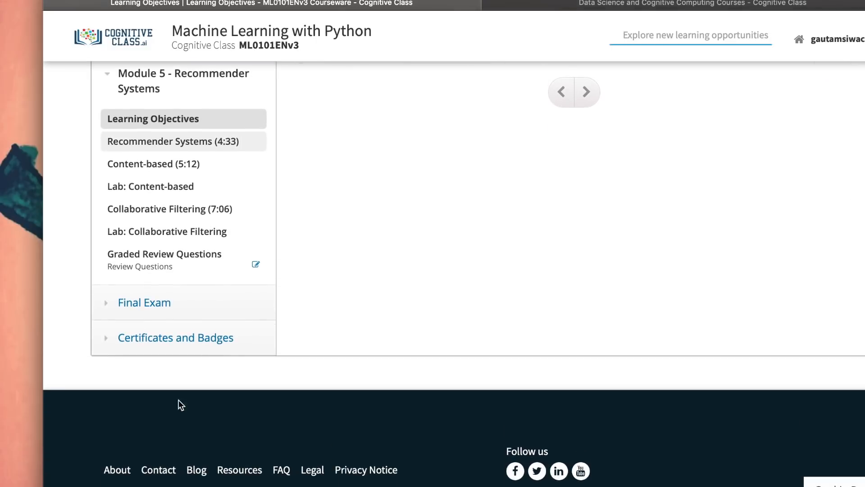
{"action": "mouse_move", "coordinate": [182, 260]}
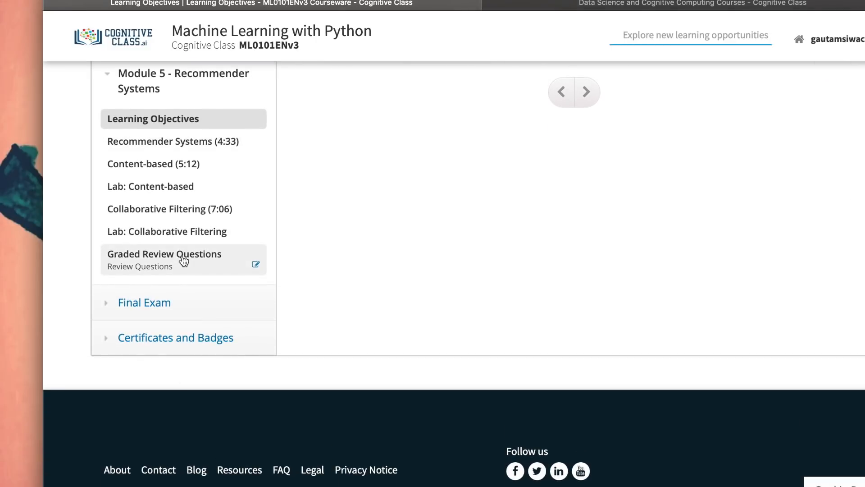
{"action": "mouse_move", "coordinate": [184, 260]}
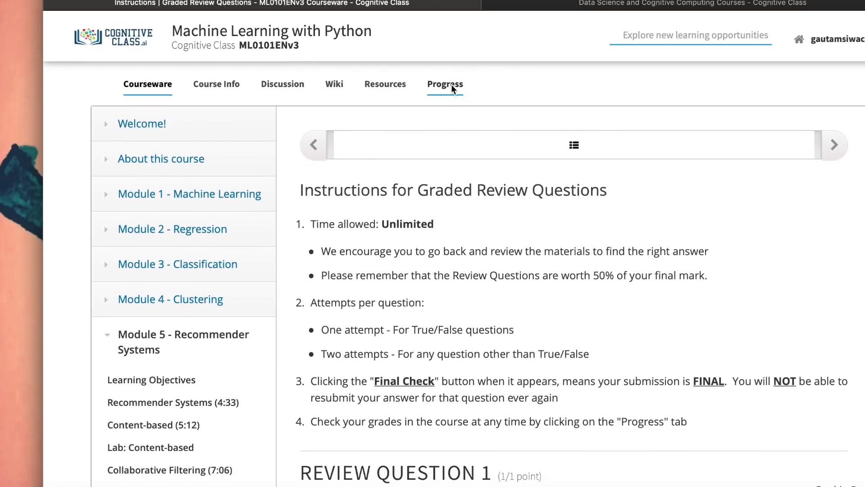
{"action": "mouse_move", "coordinate": [441, 106]}
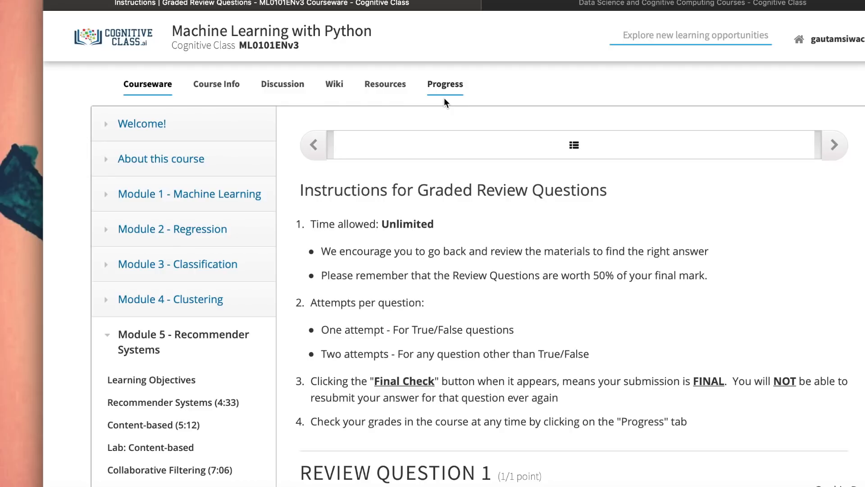
View the Progress chart of review-question scores and the 47% total.
{"action": "left_click", "coordinate": [445, 84]}
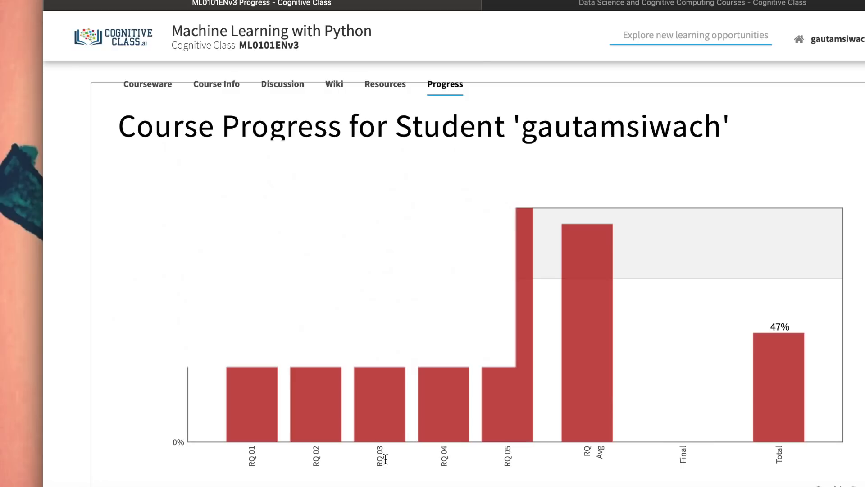
{"action": "mouse_move", "coordinate": [519, 276]}
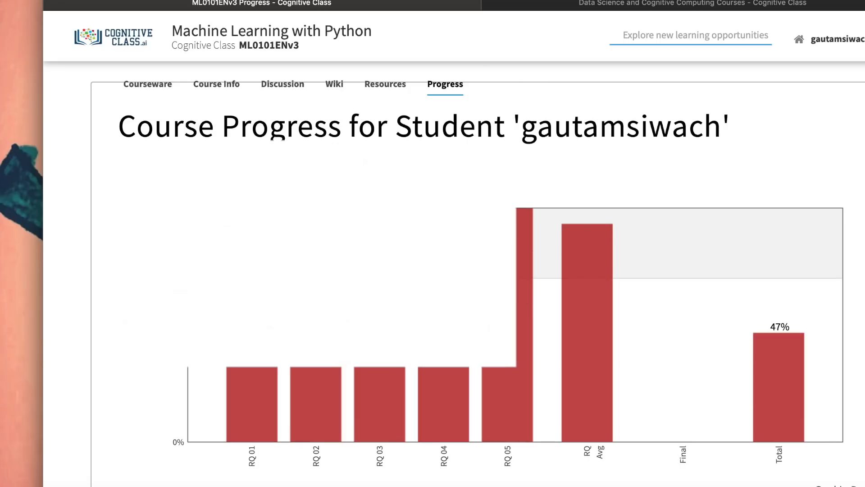
{"action": "mouse_move", "coordinate": [781, 351]}
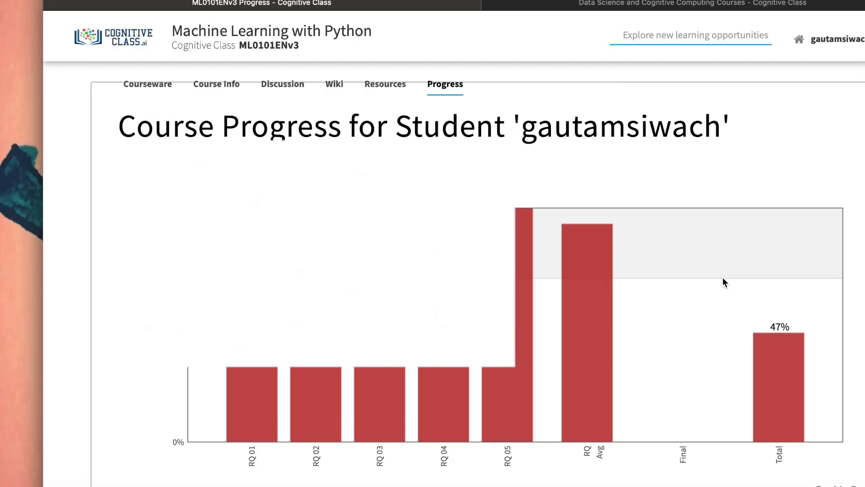
{"action": "mouse_move", "coordinate": [760, 304]}
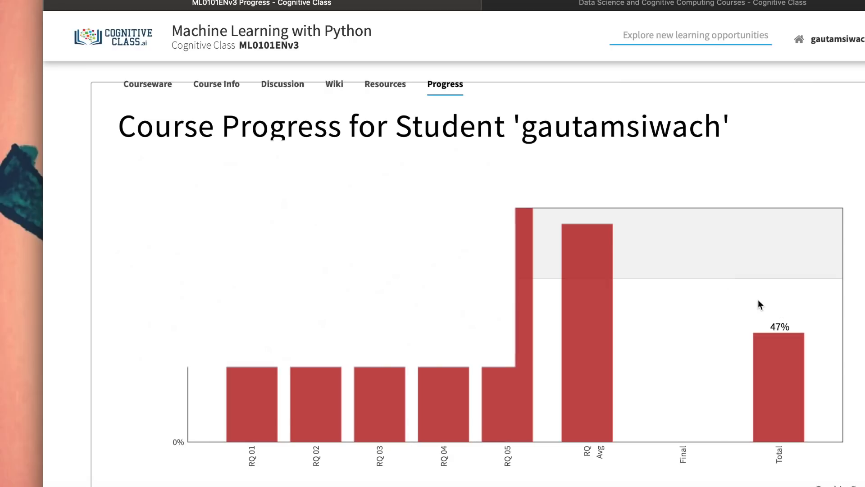
{"action": "scroll", "scroll_direction": "down", "scroll_amount": 3}
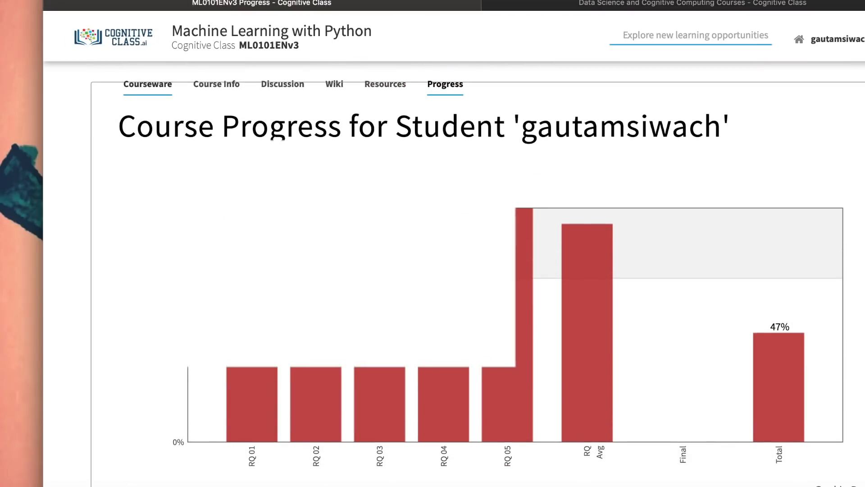
{"action": "mouse_move", "coordinate": [666, 348]}
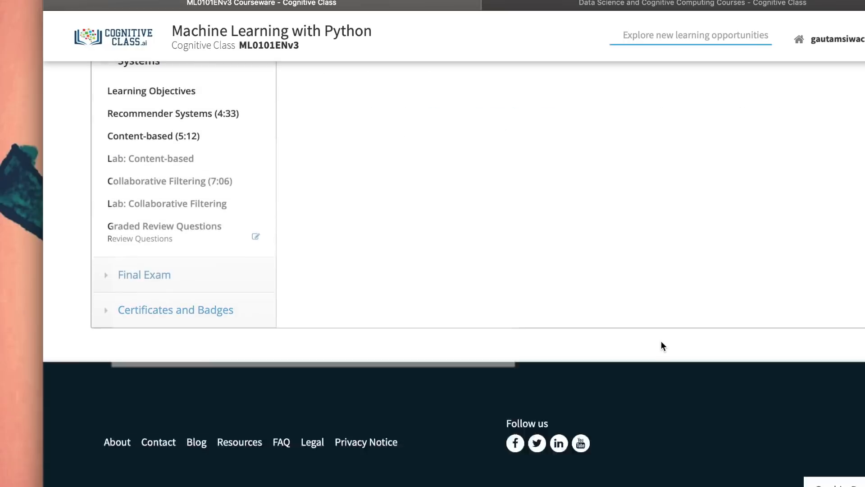
Expand Final Exam to show Instructions, Course Survey, Final Exam and Redo Exam.
{"action": "left_click", "coordinate": [144, 275]}
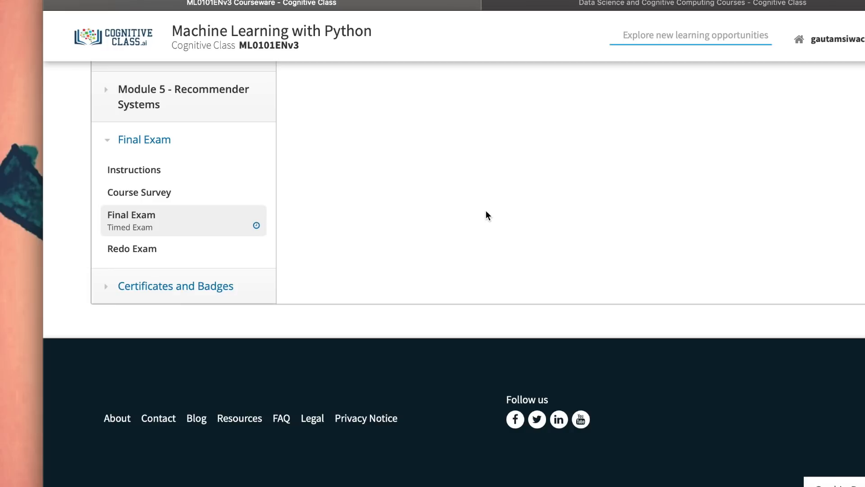
{"action": "mouse_move", "coordinate": [236, 118]}
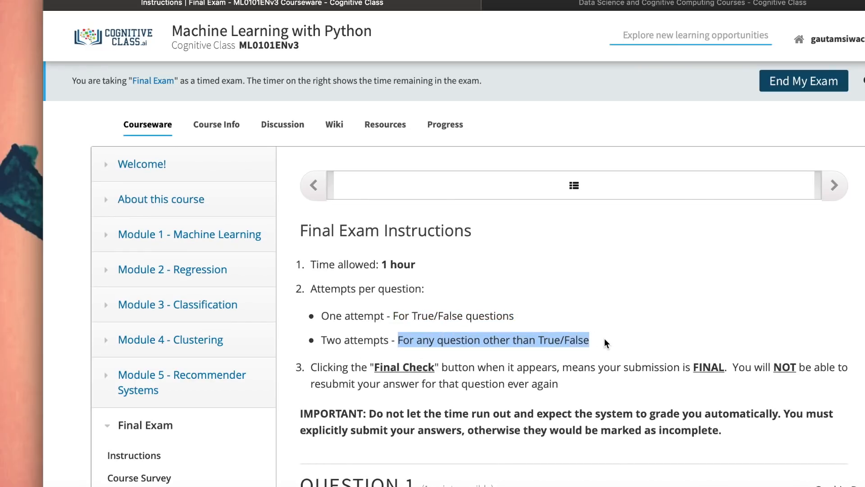
Answer Question 1 with True and confirm its final submission.
{"action": "scroll", "scroll_direction": "down", "scroll_amount": 3}
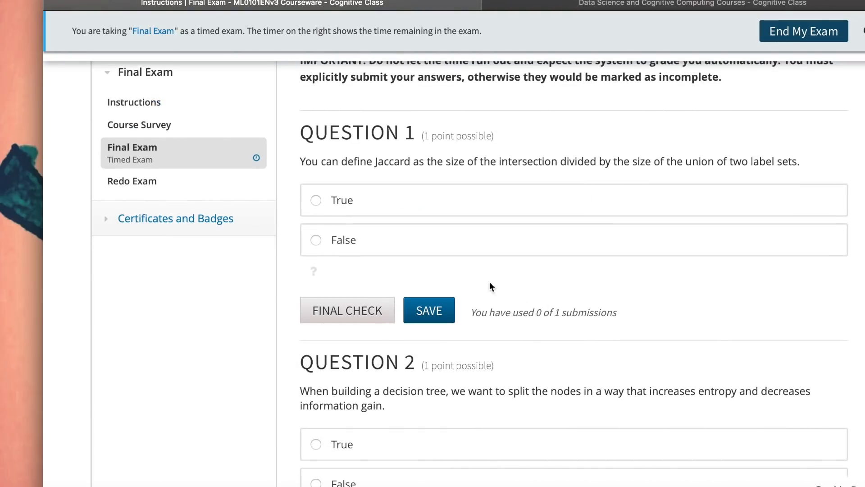
{"action": "left_click_drag", "start_coordinate": [309, 161], "coordinate": [527, 162]}
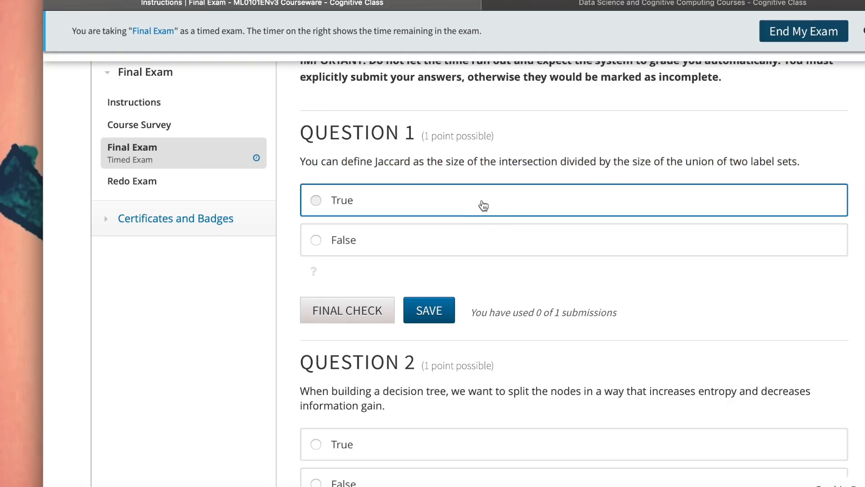
{"action": "scroll", "scroll_direction": "down", "scroll_amount": 3}
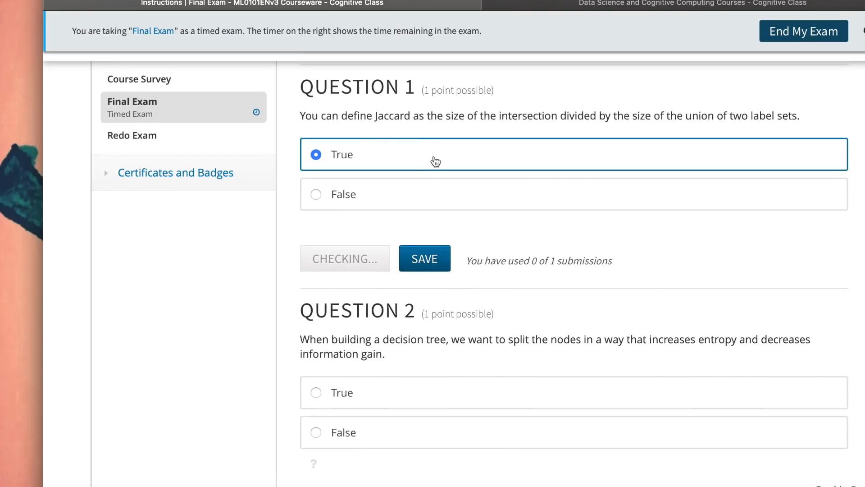
{"action": "mouse_move", "coordinate": [419, 168]}
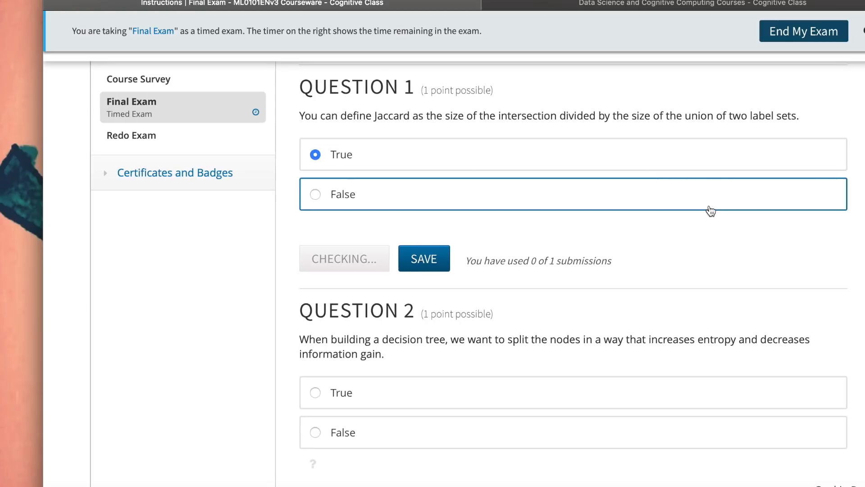
{"action": "left_click", "coordinate": [423, 258]}
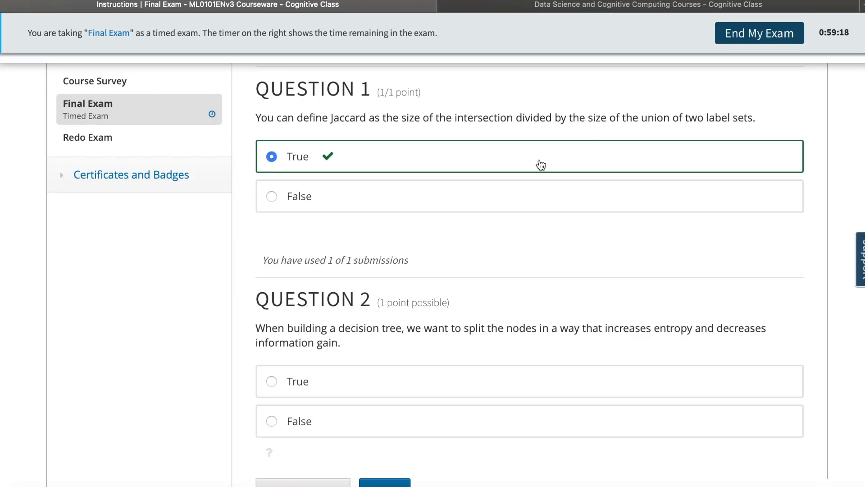
{"action": "mouse_move", "coordinate": [563, 170]}
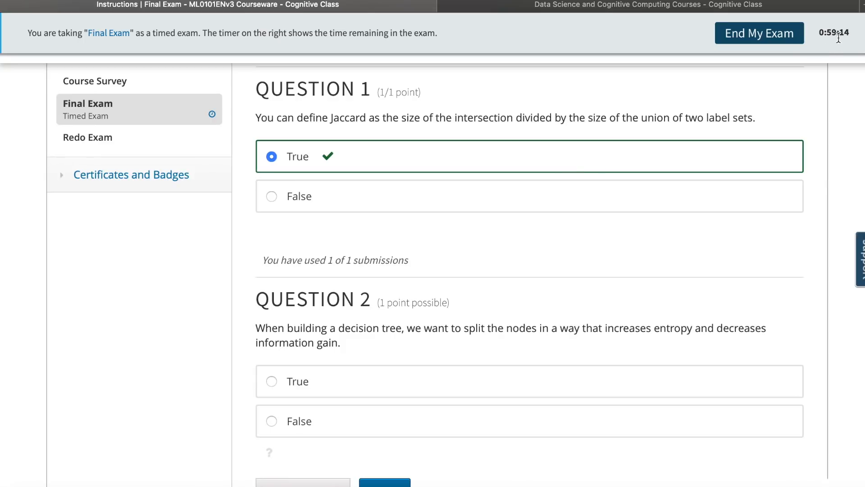
{"action": "mouse_move", "coordinate": [661, 162]}
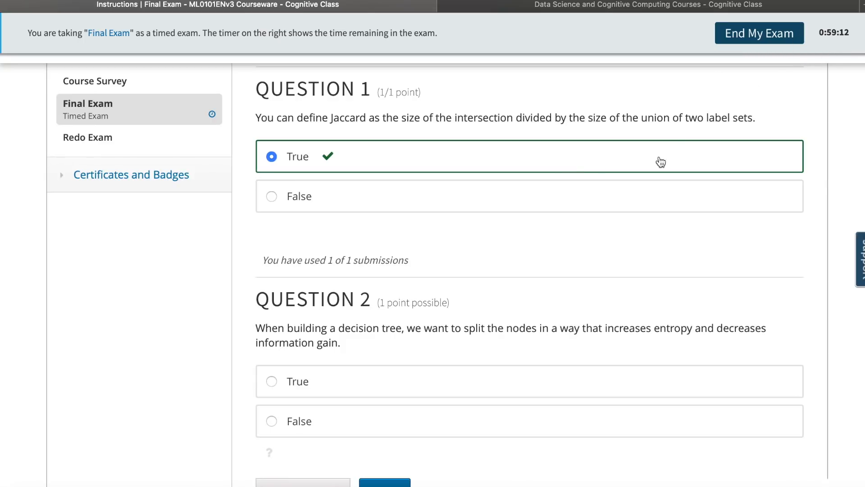
Answer Question 2 with False and submit it for grading.
{"action": "scroll", "scroll_direction": "down", "scroll_amount": 3}
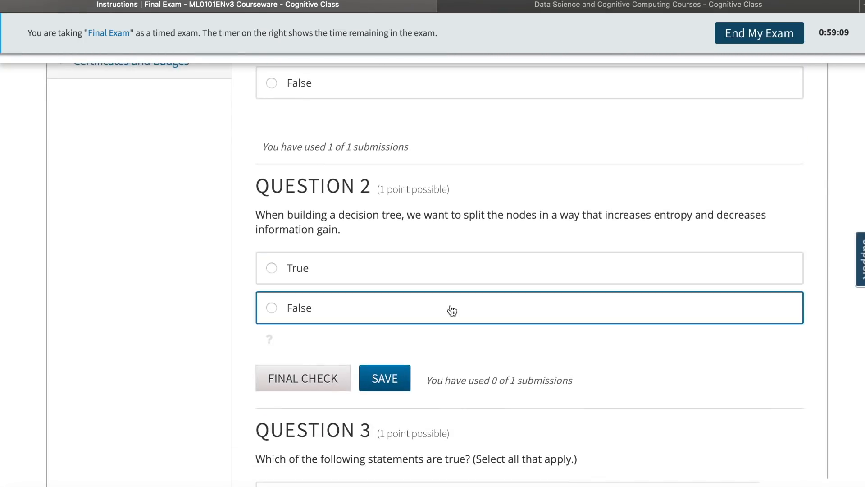
{"action": "left_click", "coordinate": [271, 307]}
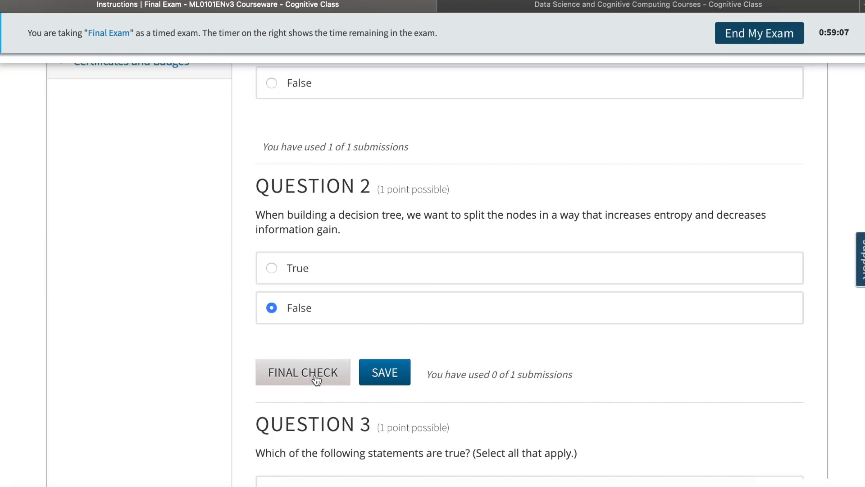
{"action": "left_click", "coordinate": [303, 371]}
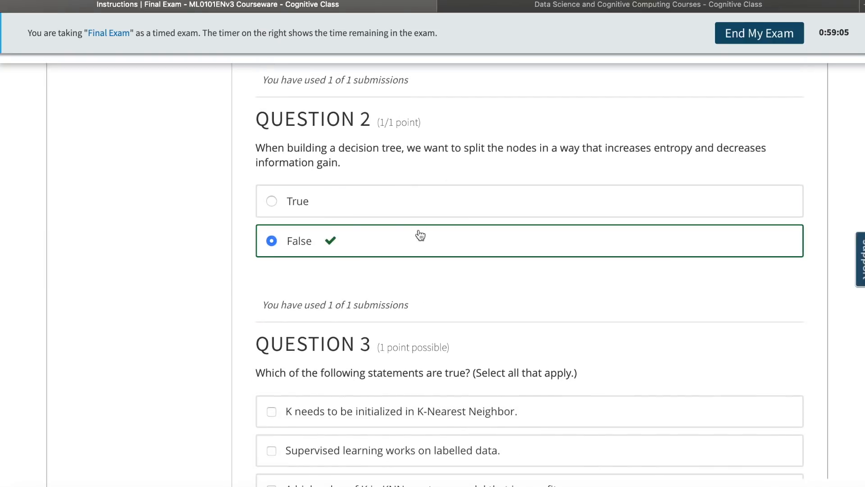
Tick the K-Nearest Neighbor, supervised and unsupervised learning statements for Question 3 and submit.
{"action": "scroll", "scroll_direction": "down", "scroll_amount": 3}
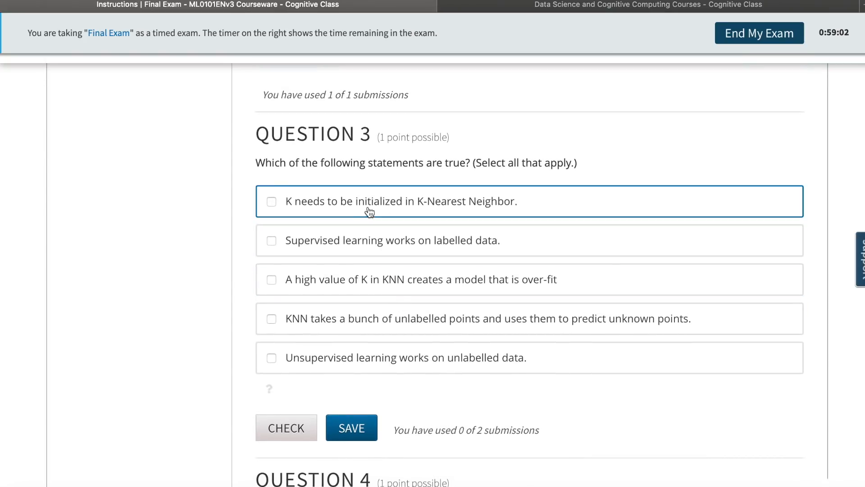
{"action": "left_click", "coordinate": [271, 201]}
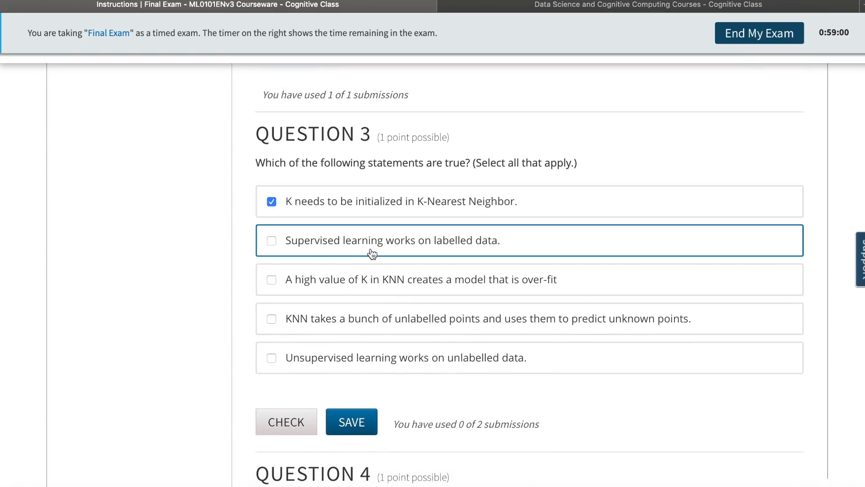
{"action": "left_click", "coordinate": [271, 240]}
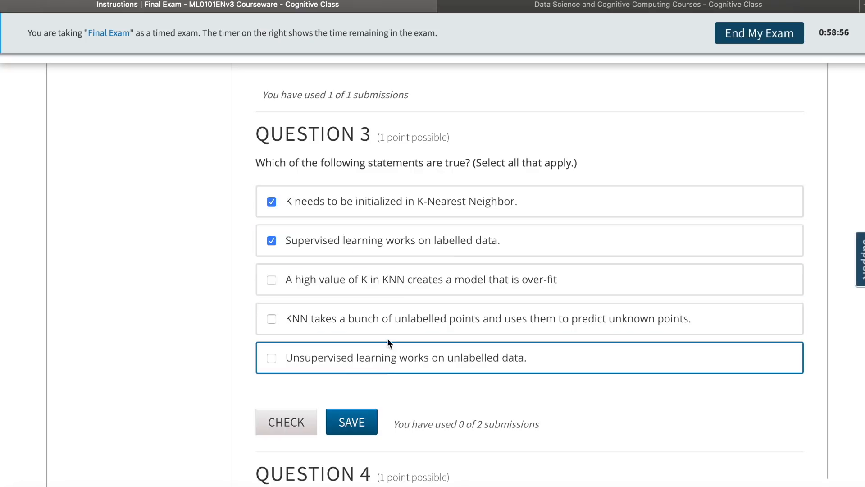
{"action": "mouse_move", "coordinate": [413, 362]}
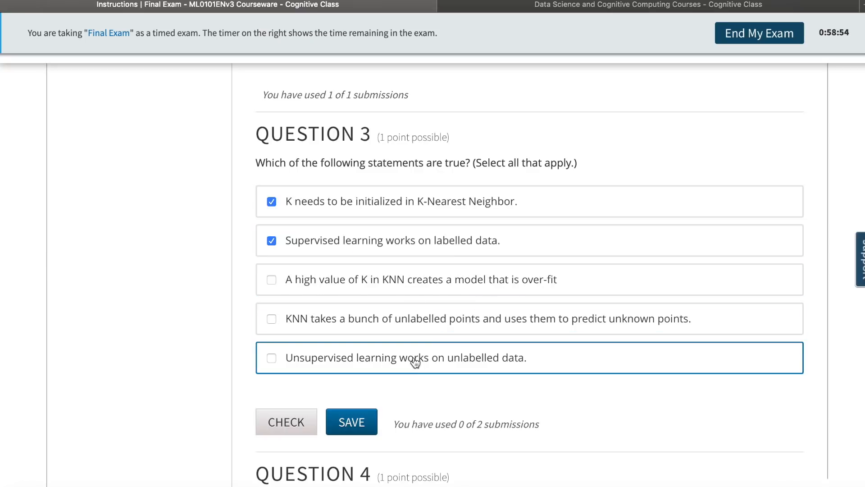
{"action": "left_click", "coordinate": [271, 357]}
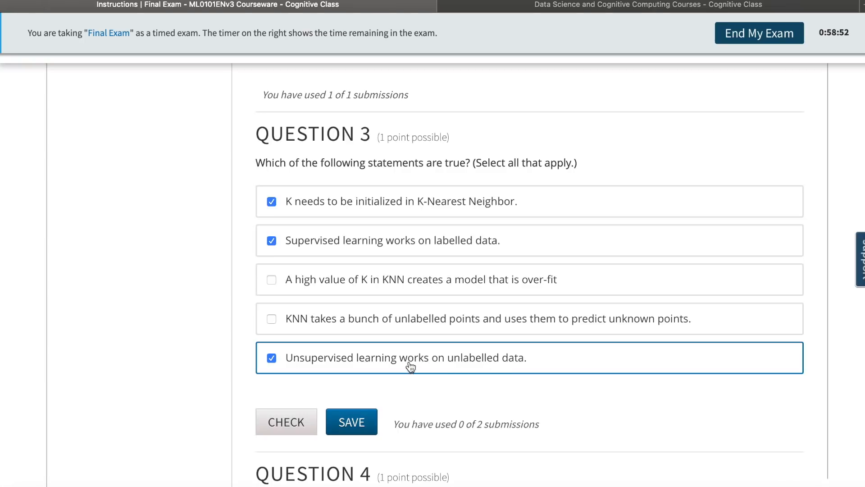
{"action": "mouse_move", "coordinate": [407, 240]}
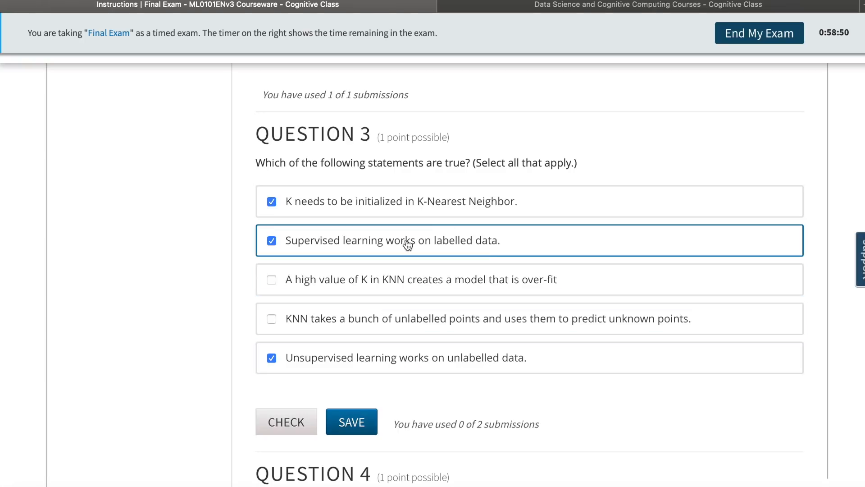
{"action": "mouse_move", "coordinate": [405, 344]}
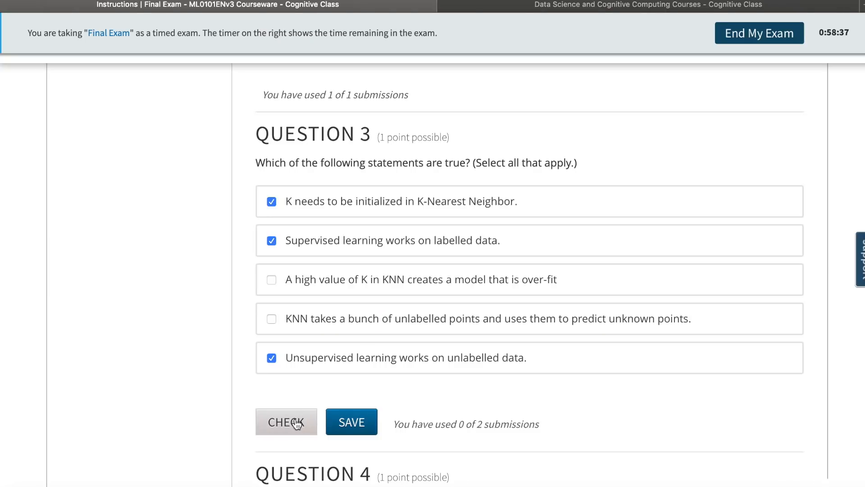
{"action": "left_click", "coordinate": [287, 422]}
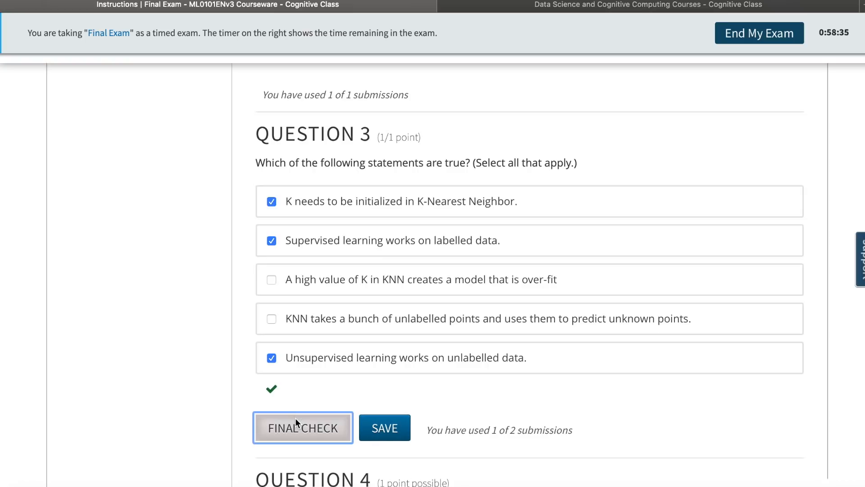
Submit True for Question 4 and information disorder for Question 5.
{"action": "scroll", "scroll_direction": "down", "scroll_amount": 3}
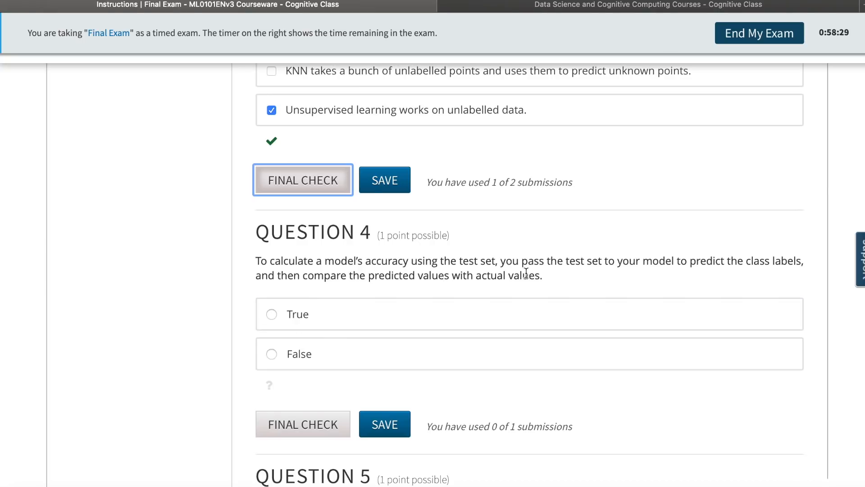
{"action": "mouse_move", "coordinate": [728, 276]}
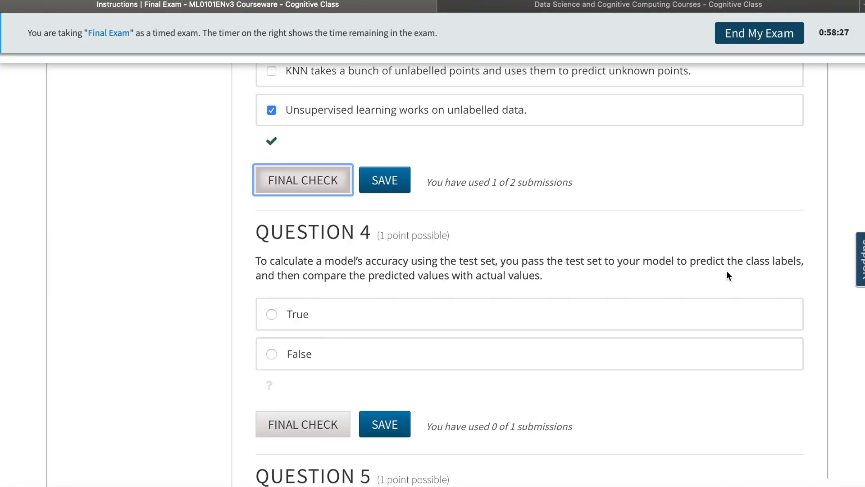
{"action": "mouse_move", "coordinate": [340, 293]}
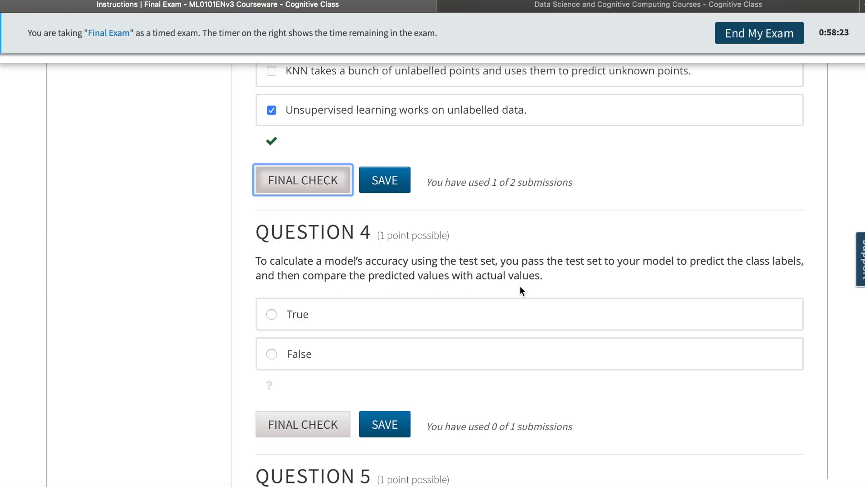
{"action": "mouse_move", "coordinate": [524, 277]}
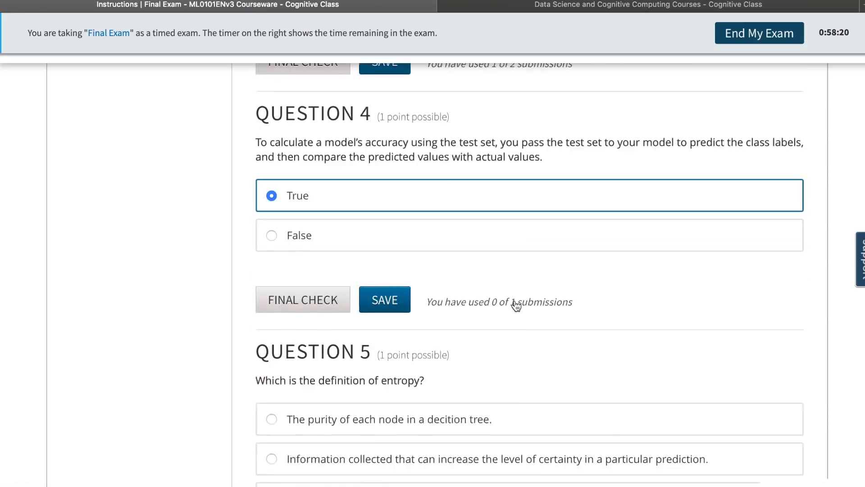
{"action": "left_click", "coordinate": [303, 300]}
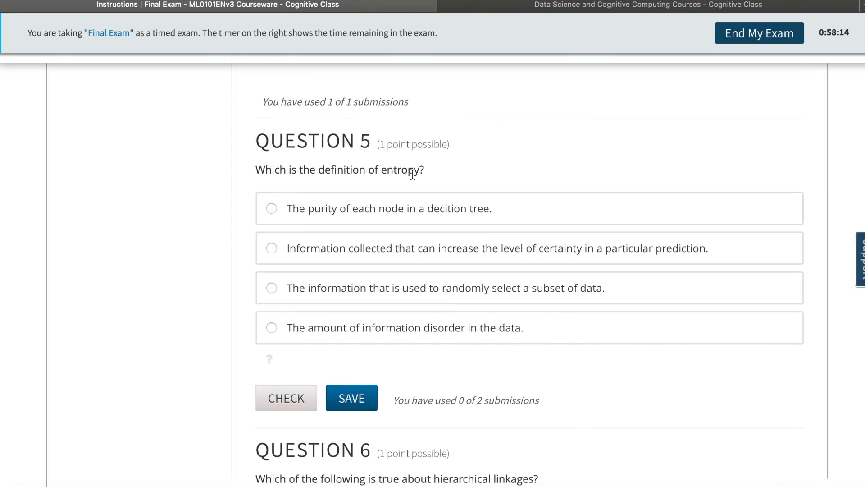
{"action": "left_click", "coordinate": [272, 327]}
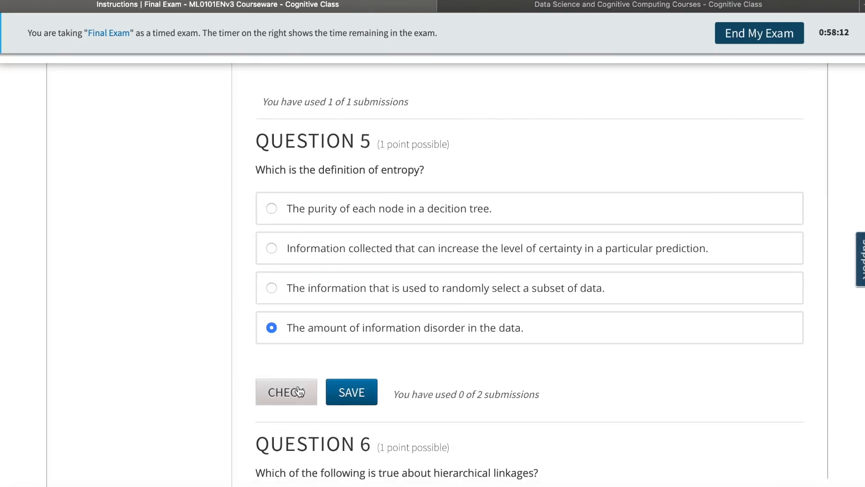
{"action": "left_click", "coordinate": [286, 392]}
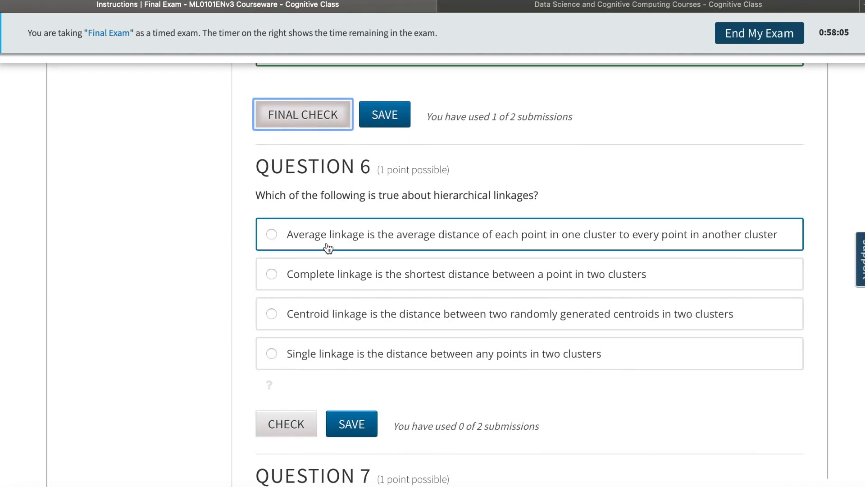
Choose Average linkage for Question 6 and submit it for grading.
{"action": "left_click", "coordinate": [271, 234]}
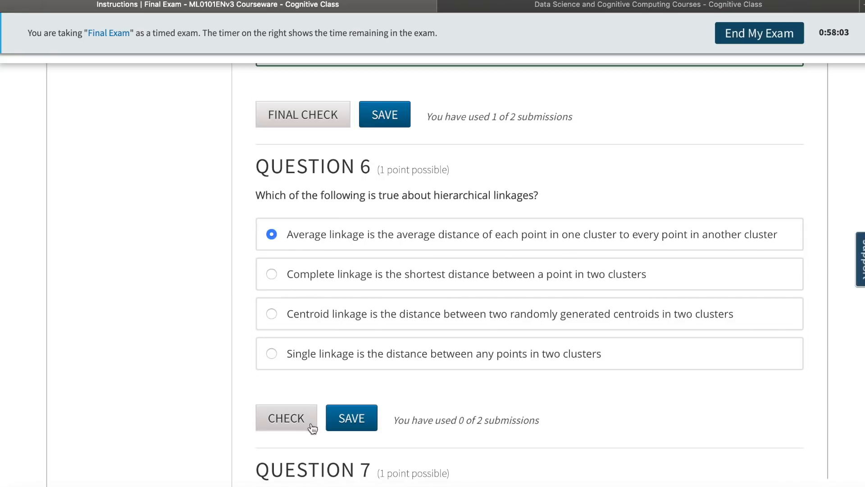
{"action": "left_click", "coordinate": [285, 417]}
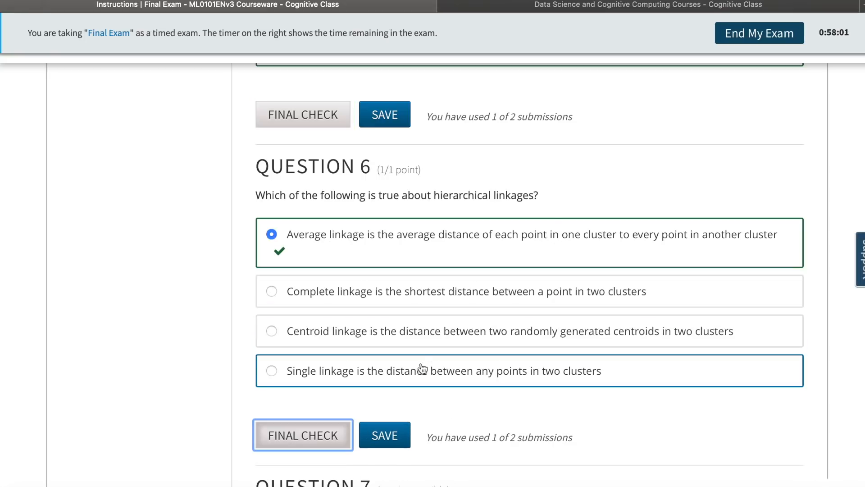
{"action": "scroll", "scroll_direction": "down", "scroll_amount": 3}
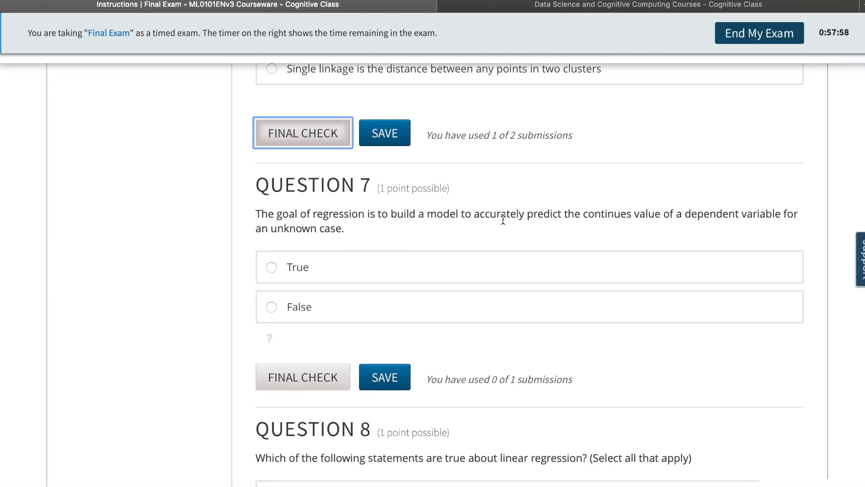
{"action": "mouse_move", "coordinate": [576, 228]}
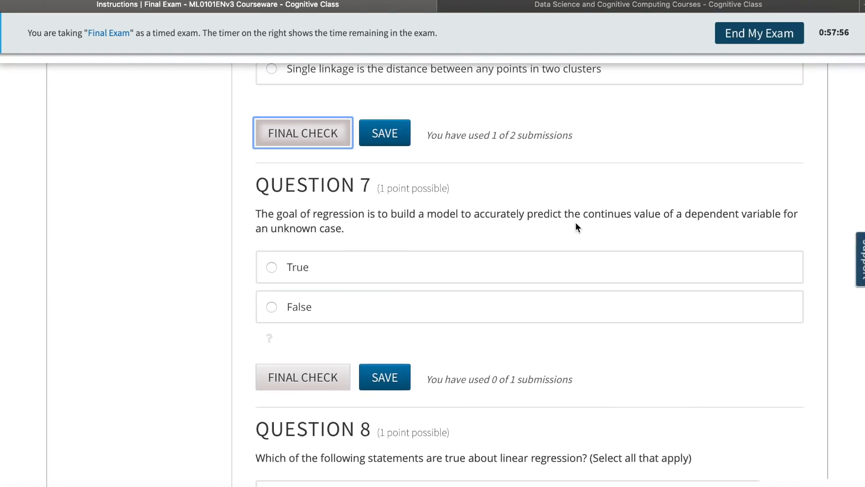
{"action": "mouse_move", "coordinate": [770, 229]}
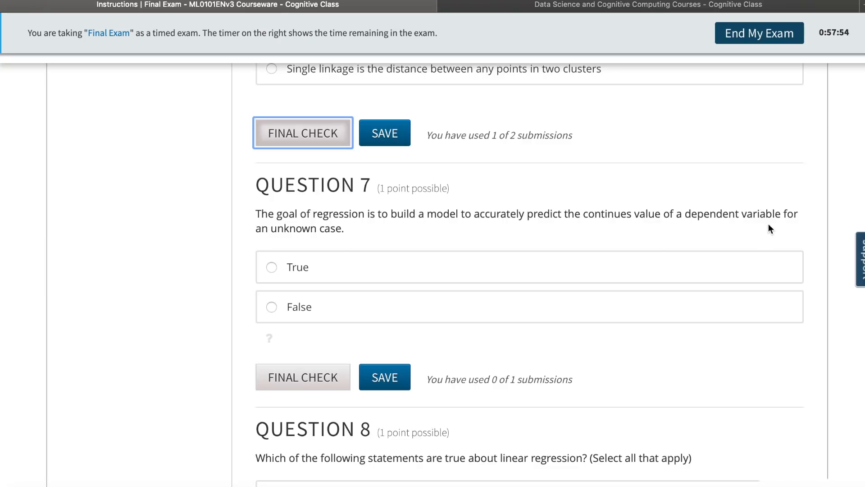
{"action": "mouse_move", "coordinate": [452, 243]}
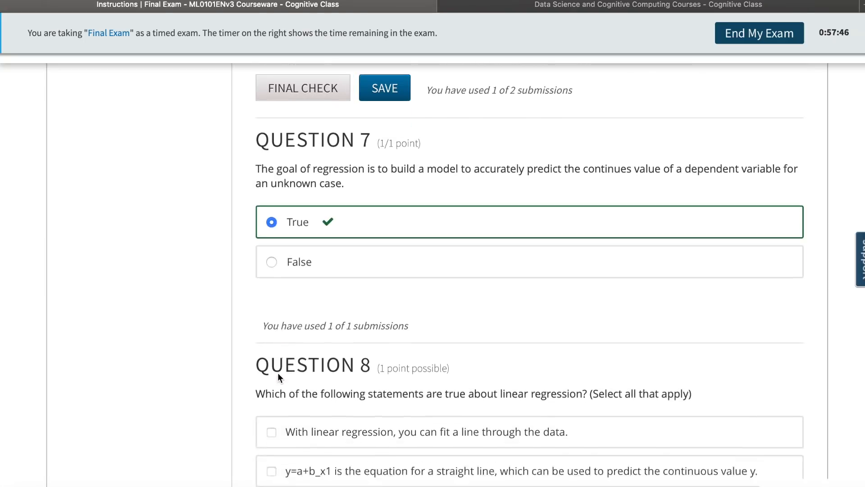
Submit the fit-a-line and y=a+b_x1 statements for Question 8, and answer True for Question 9.
{"action": "scroll", "scroll_direction": "down", "scroll_amount": 3}
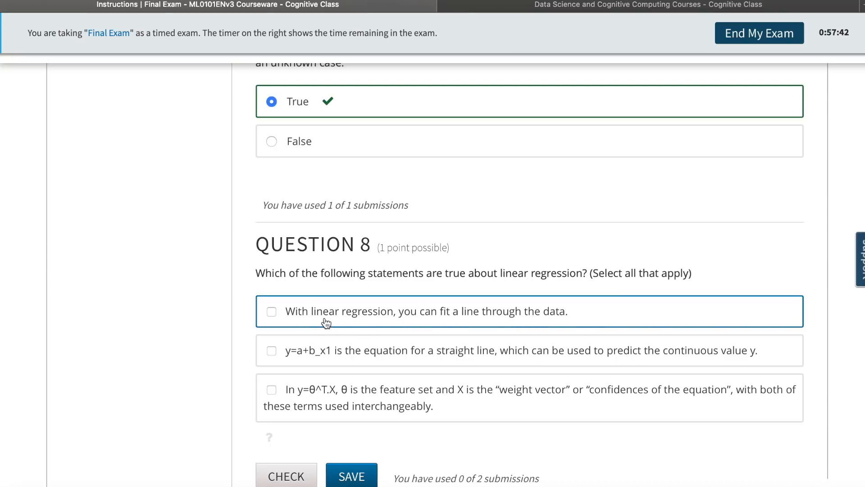
{"action": "left_click", "coordinate": [271, 311]}
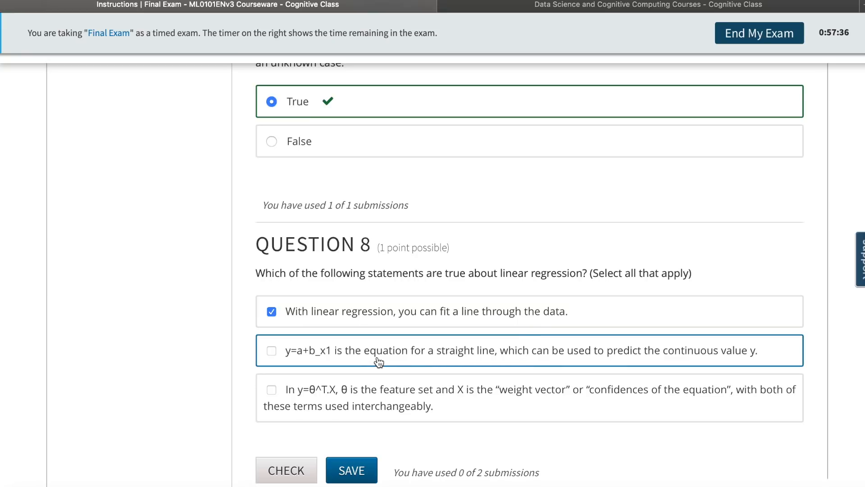
{"action": "left_click", "coordinate": [271, 351]}
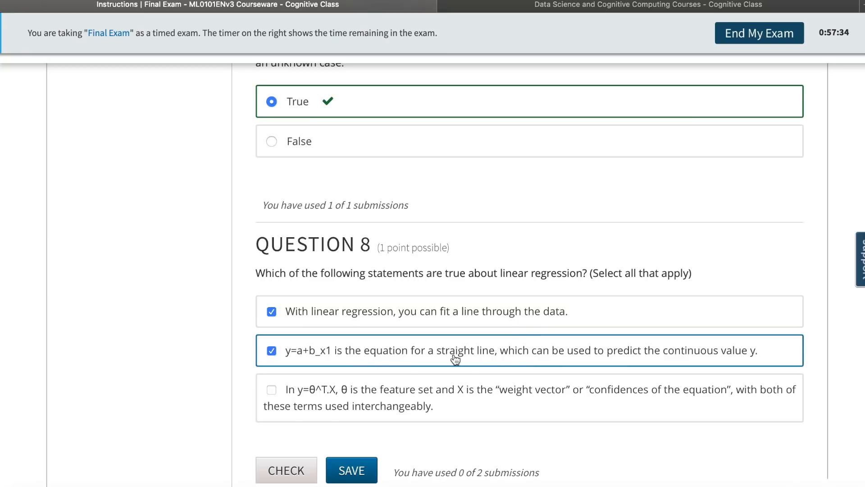
{"action": "mouse_move", "coordinate": [413, 367]}
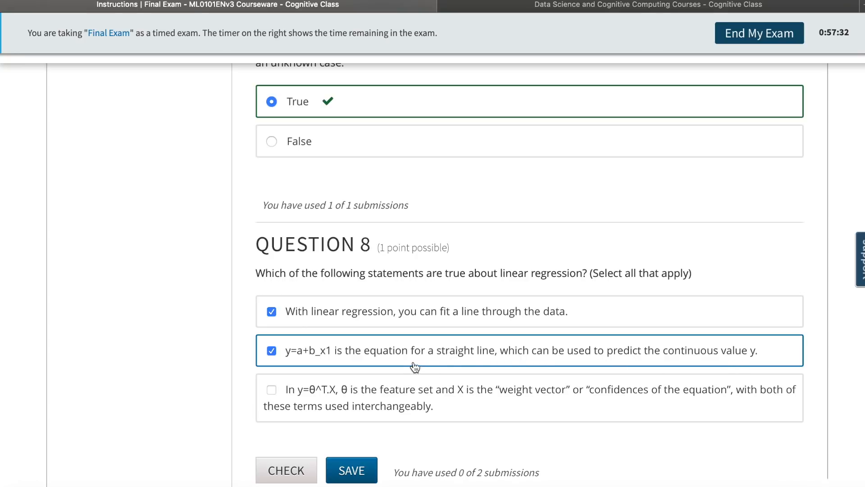
{"action": "mouse_move", "coordinate": [719, 364]}
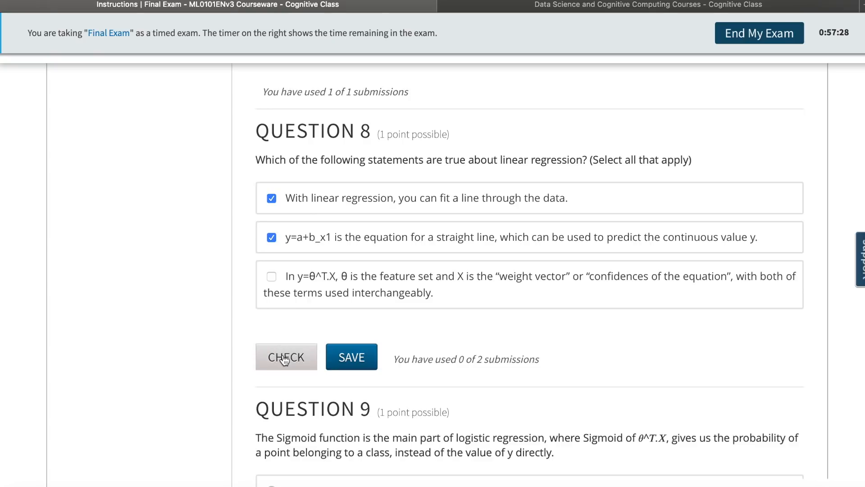
{"action": "left_click", "coordinate": [287, 357]}
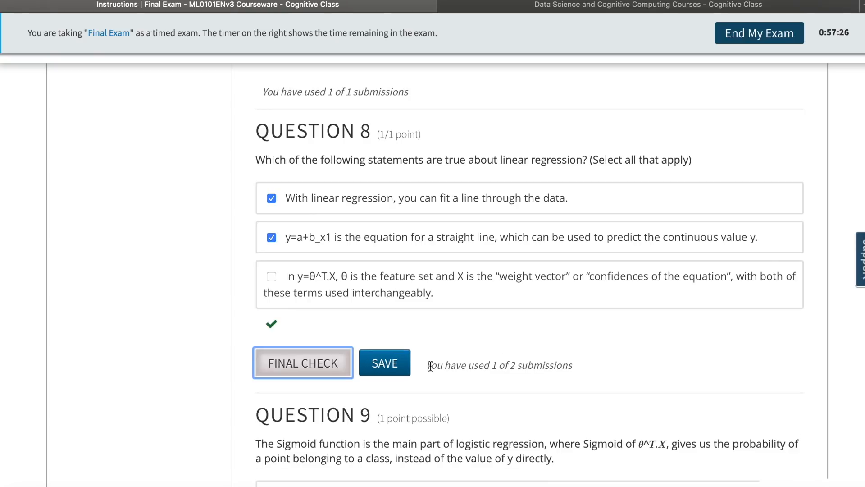
{"action": "scroll", "scroll_direction": "down", "scroll_amount": 3}
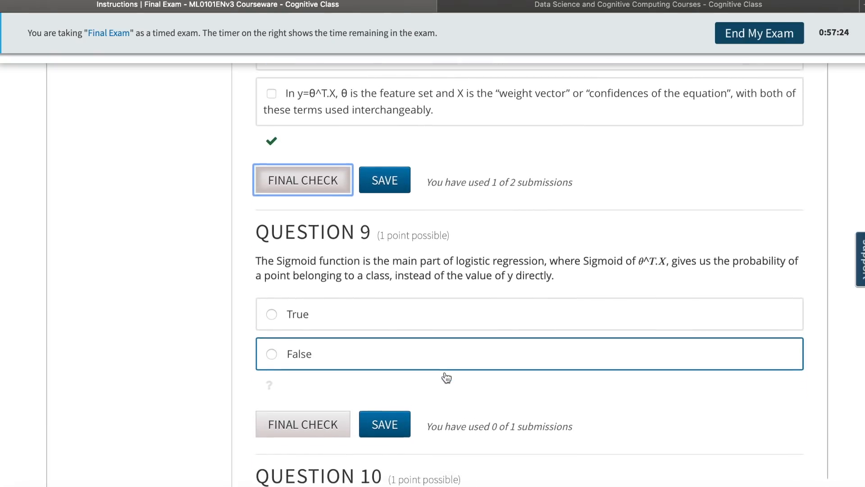
{"action": "scroll", "scroll_direction": "down", "scroll_amount": 3}
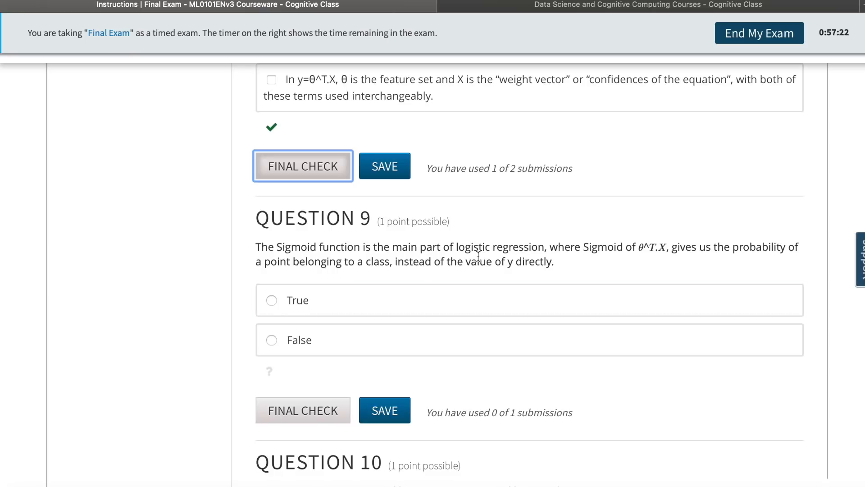
{"action": "mouse_move", "coordinate": [716, 260]}
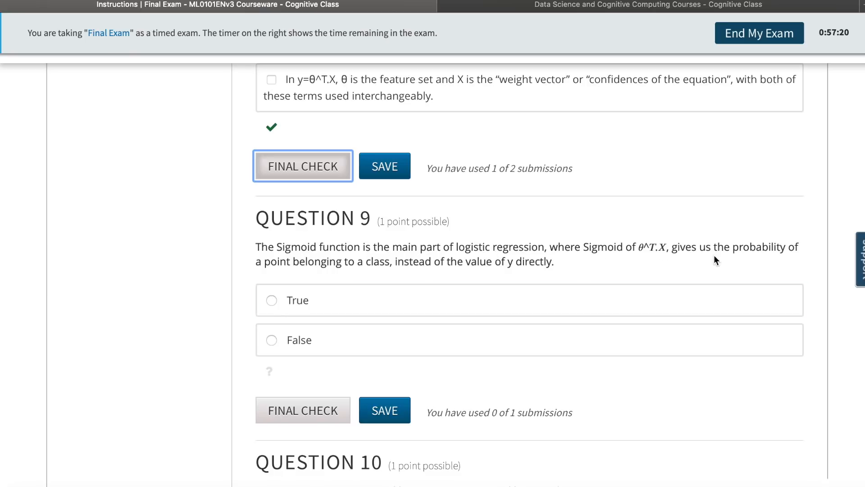
{"action": "mouse_move", "coordinate": [430, 279]}
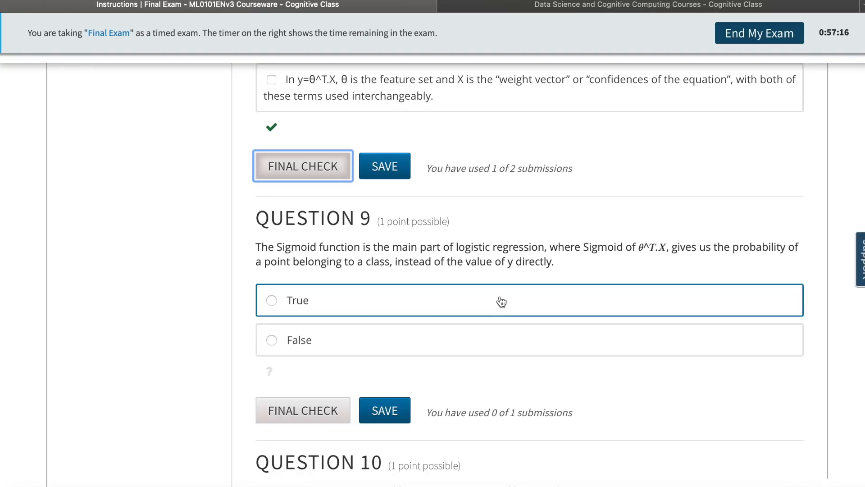
{"action": "left_click", "coordinate": [271, 300]}
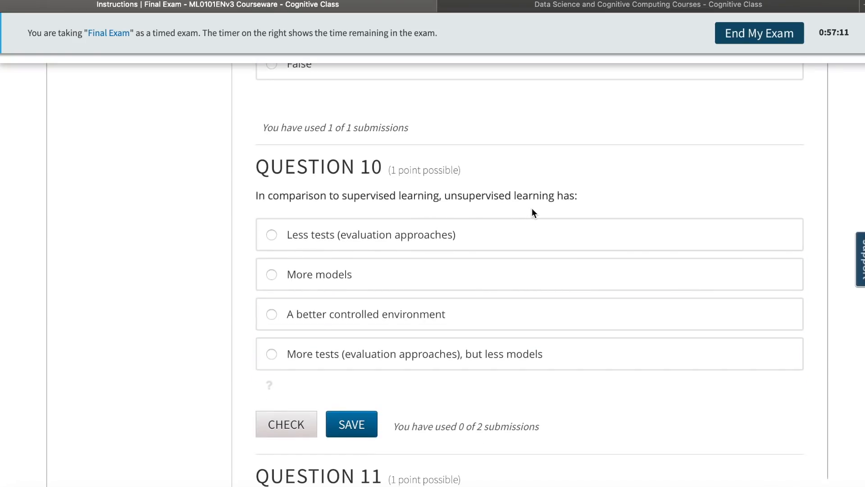
{"action": "mouse_move", "coordinate": [572, 210]}
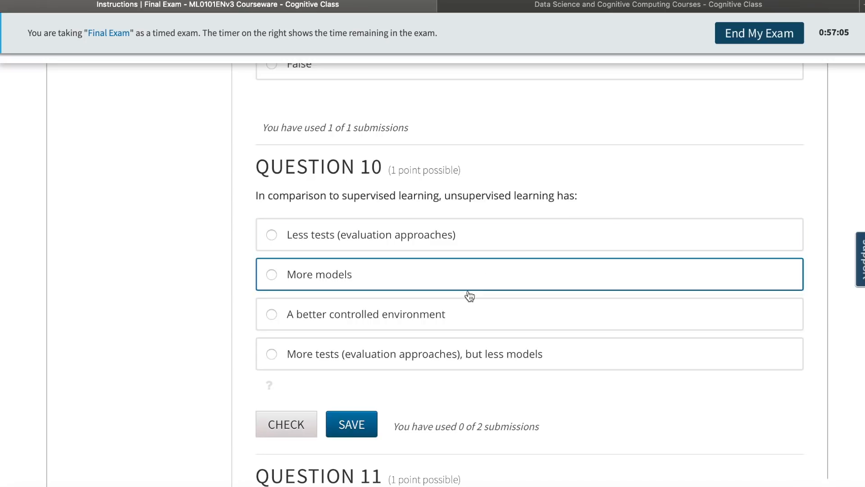
Final-check Less tests for Question 10 and True for Question 11.
{"action": "left_click", "coordinate": [271, 235]}
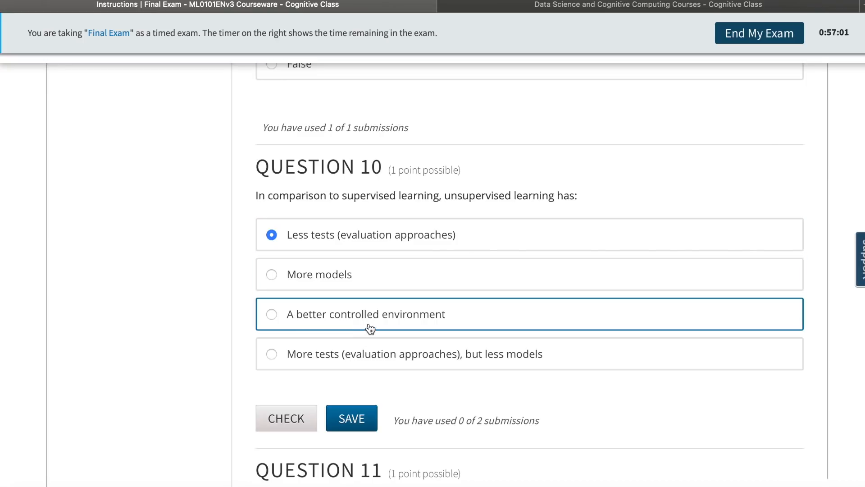
{"action": "left_click", "coordinate": [285, 418]}
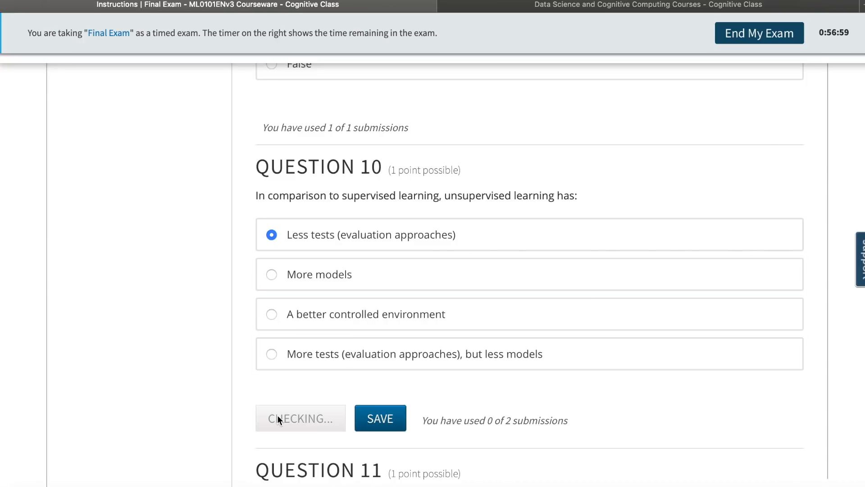
{"action": "left_click", "coordinate": [300, 418]}
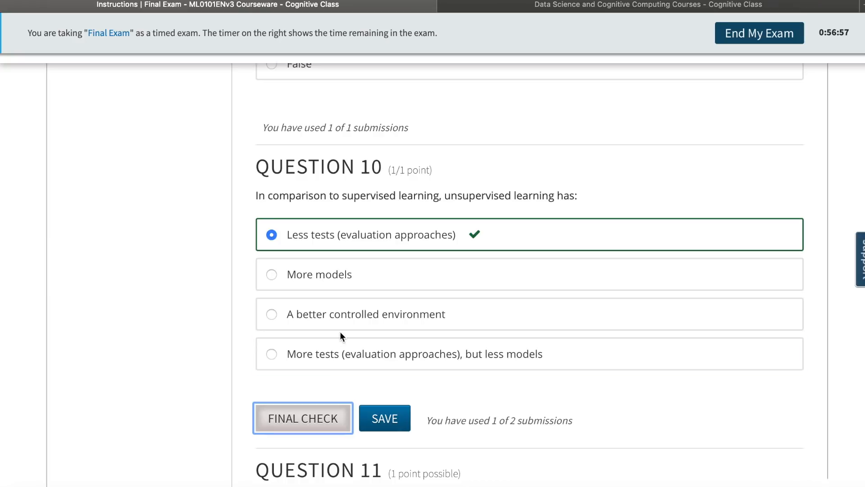
{"action": "scroll", "scroll_direction": "down", "scroll_amount": 3}
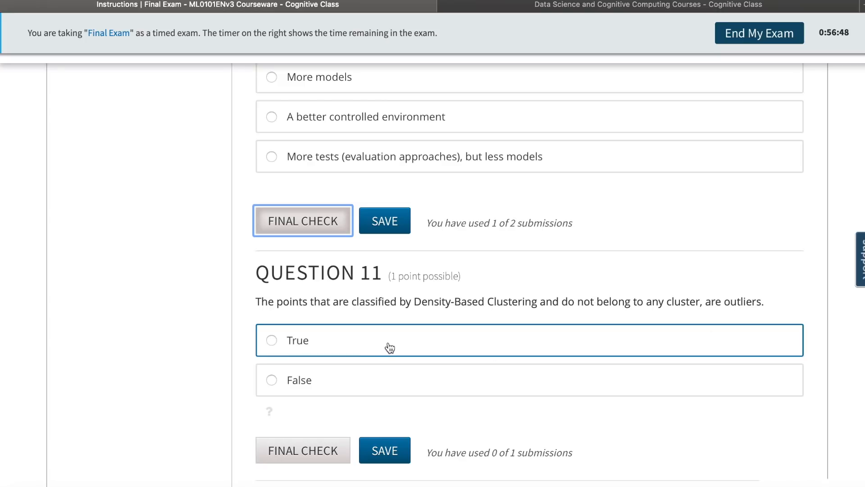
{"action": "left_click", "coordinate": [271, 340]}
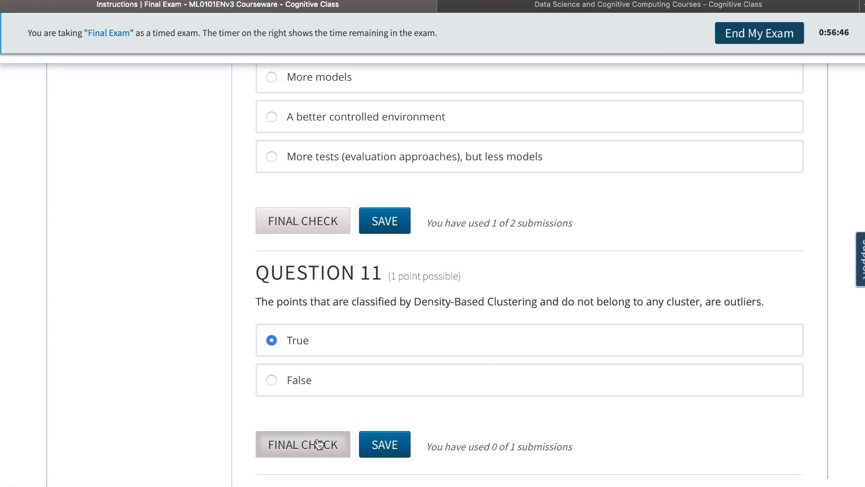
{"action": "left_click", "coordinate": [302, 444]}
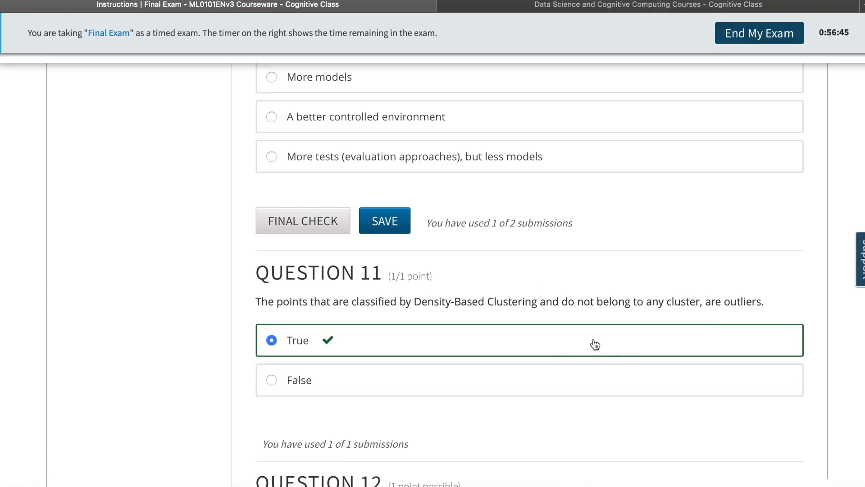
{"action": "scroll", "scroll_direction": "down", "scroll_amount": 3}
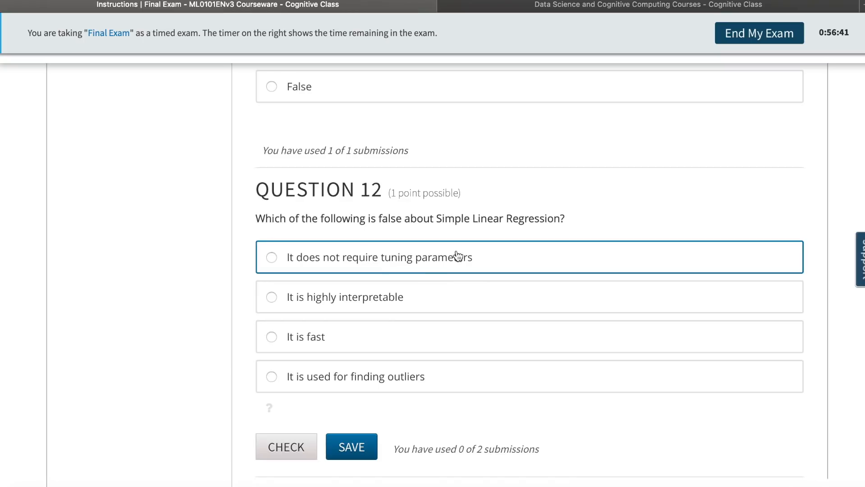
{"action": "mouse_move", "coordinate": [386, 269]}
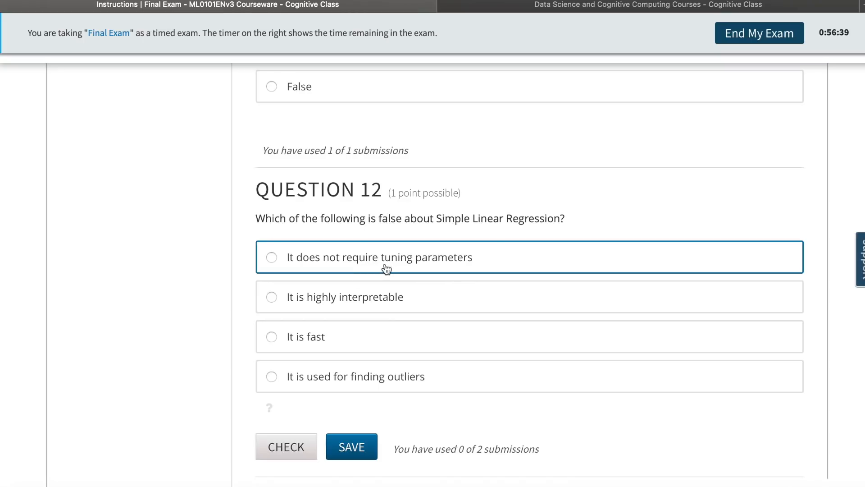
{"action": "mouse_move", "coordinate": [415, 271]}
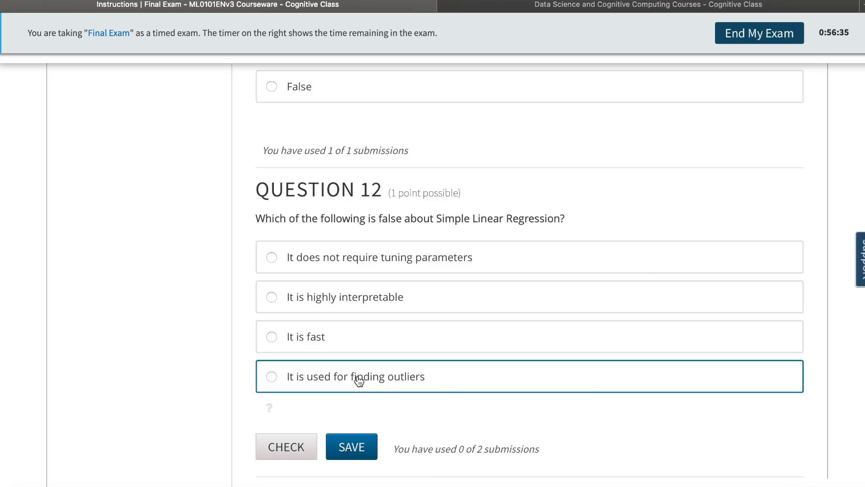
Answer question 12 with 'It is used for finding outliers' and check it.
{"action": "left_click", "coordinate": [271, 375]}
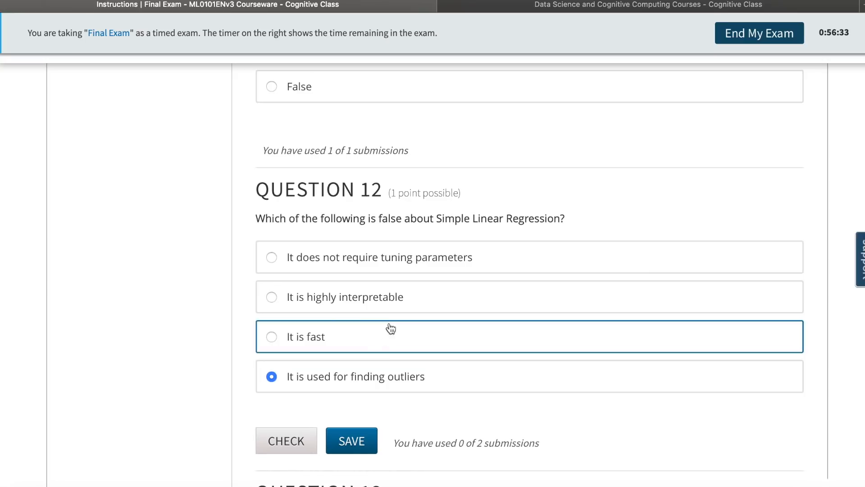
{"action": "mouse_move", "coordinate": [416, 257]}
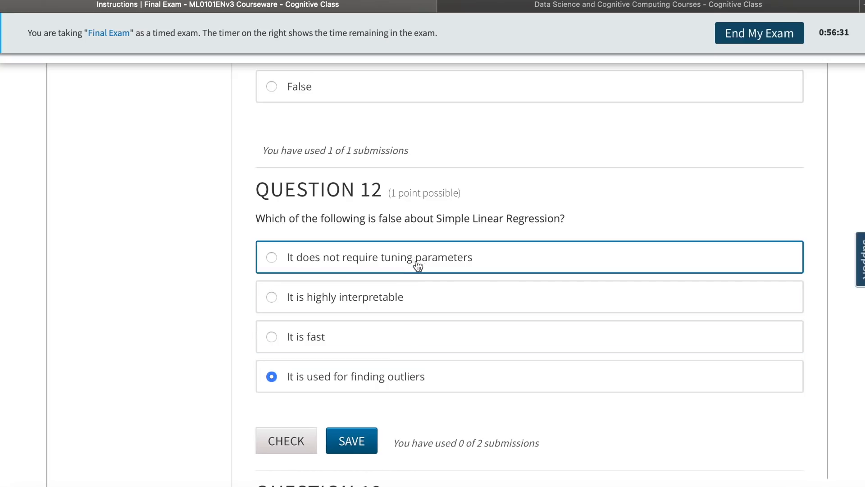
{"action": "scroll", "scroll_direction": "down", "scroll_amount": 3}
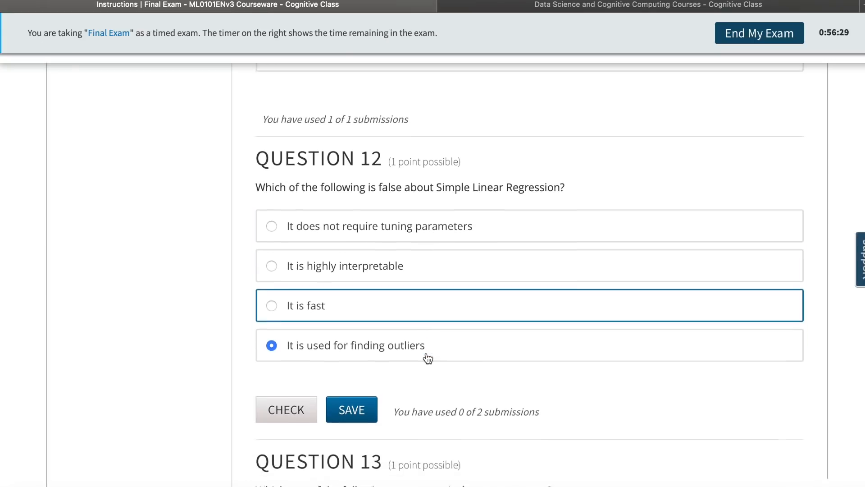
{"action": "left_click", "coordinate": [286, 410]}
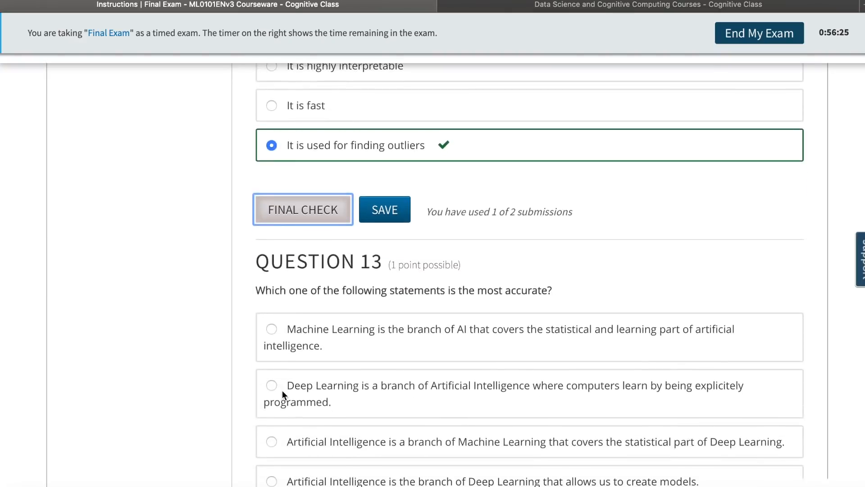
Submit the first option as the final answer to question 13.
{"action": "scroll", "scroll_direction": "down", "scroll_amount": 3}
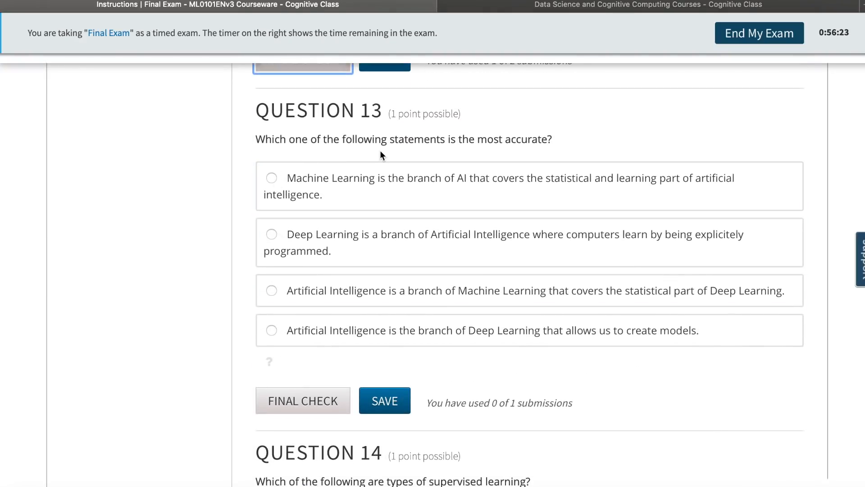
{"action": "mouse_move", "coordinate": [546, 155]}
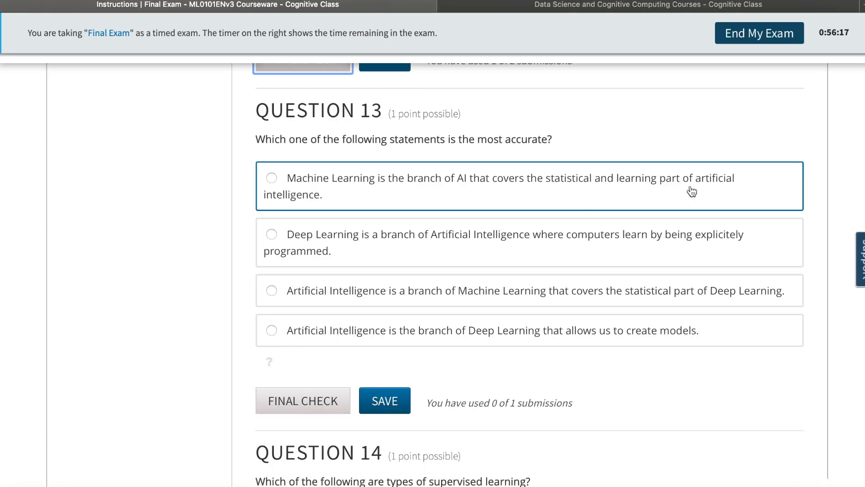
{"action": "mouse_move", "coordinate": [715, 193]}
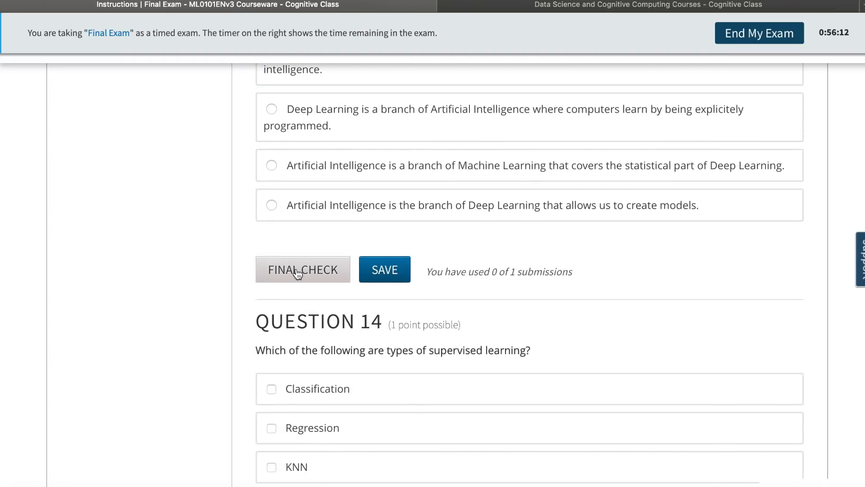
{"action": "left_click", "coordinate": [303, 270]}
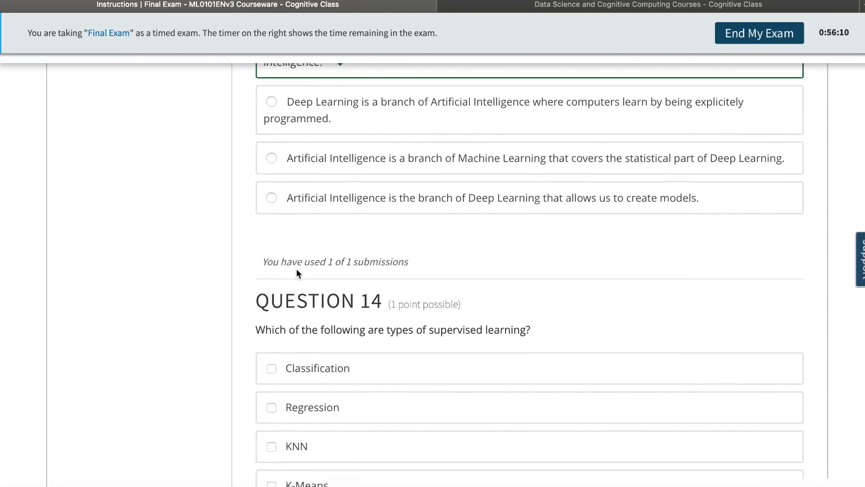
{"action": "scroll", "scroll_direction": "down", "scroll_amount": 3}
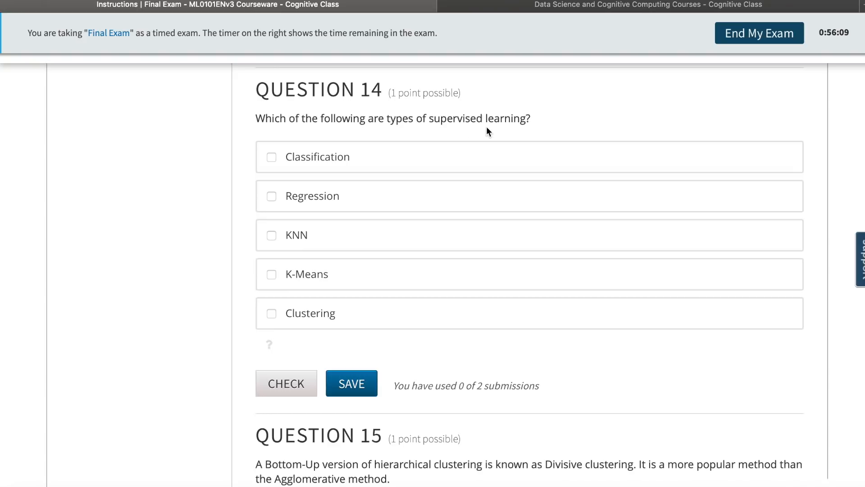
{"action": "mouse_move", "coordinate": [537, 130]}
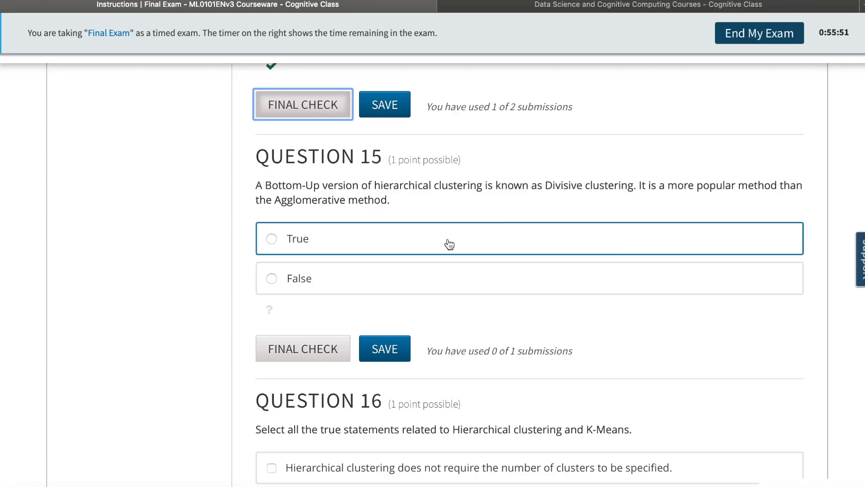
Select False for question 15 and submit it as the final answer.
{"action": "left_click", "coordinate": [271, 278]}
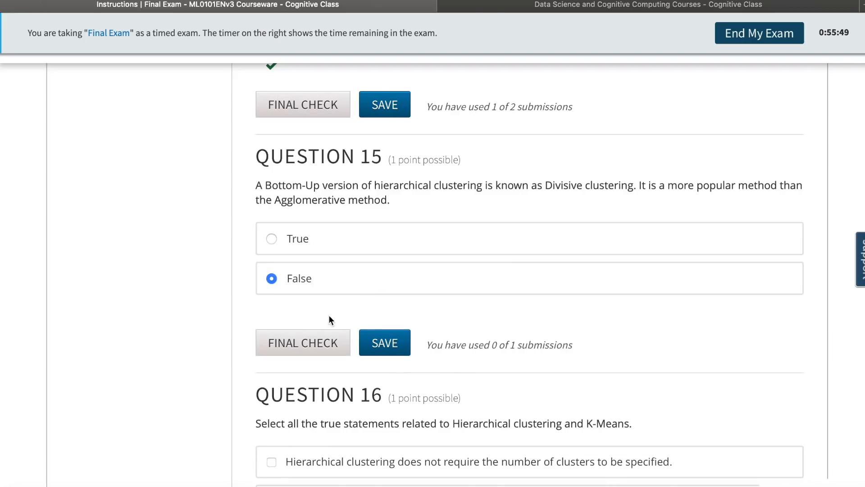
{"action": "left_click", "coordinate": [302, 342]}
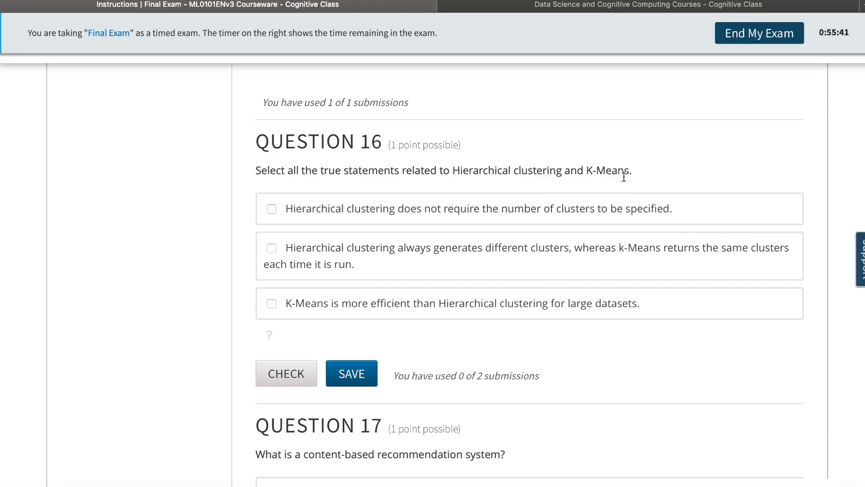
{"action": "mouse_move", "coordinate": [624, 185]}
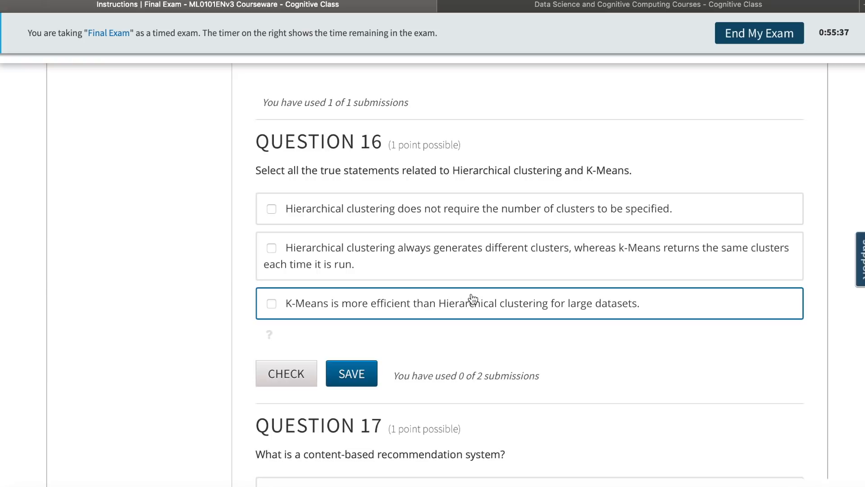
{"action": "mouse_move", "coordinate": [471, 310]}
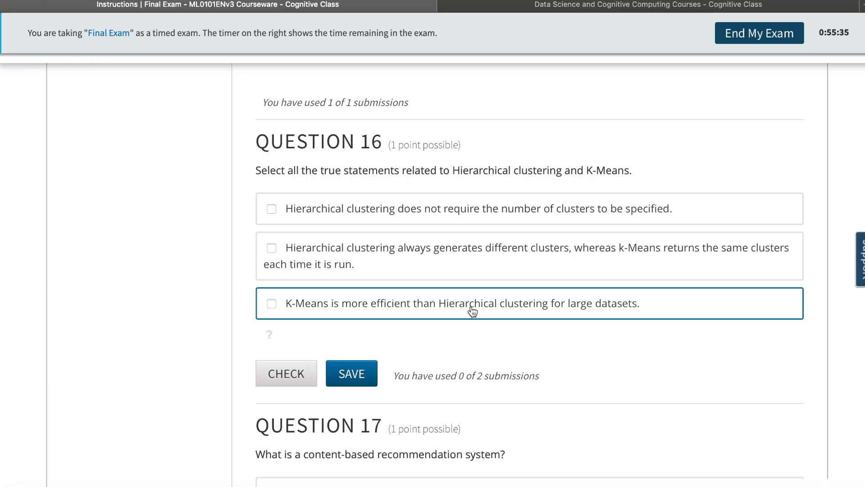
Tick the K-Means efficiency and no-cluster-count hierarchical statements for question 16, then check.
{"action": "left_click", "coordinate": [271, 303]}
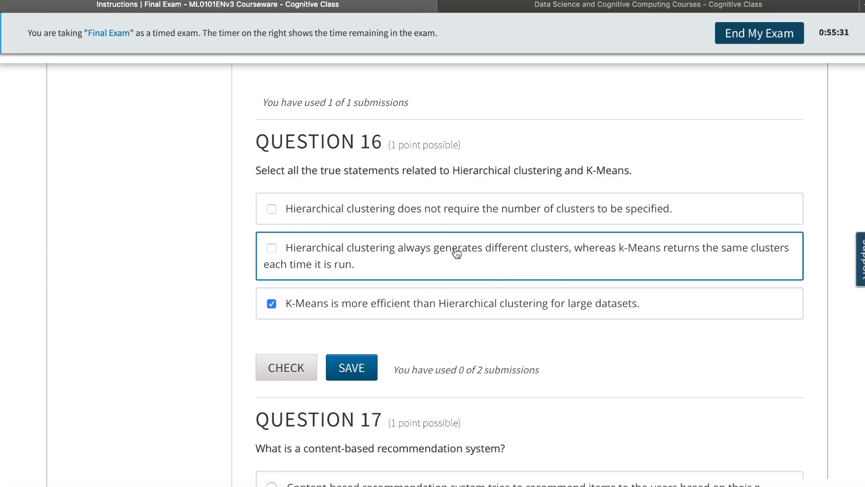
{"action": "mouse_move", "coordinate": [479, 219]}
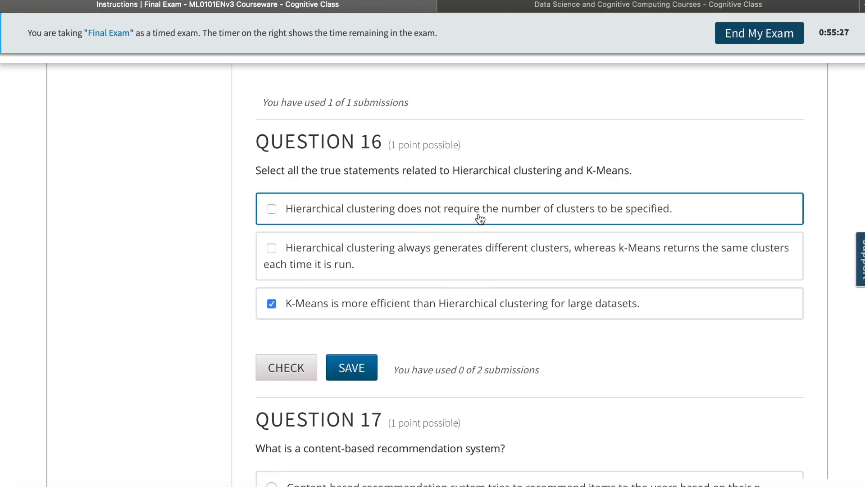
{"action": "left_click", "coordinate": [271, 209]}
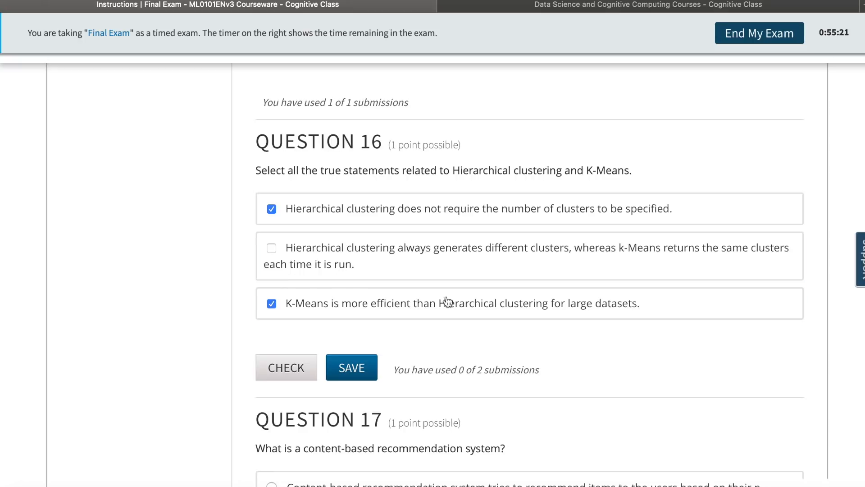
{"action": "left_click", "coordinate": [286, 367]}
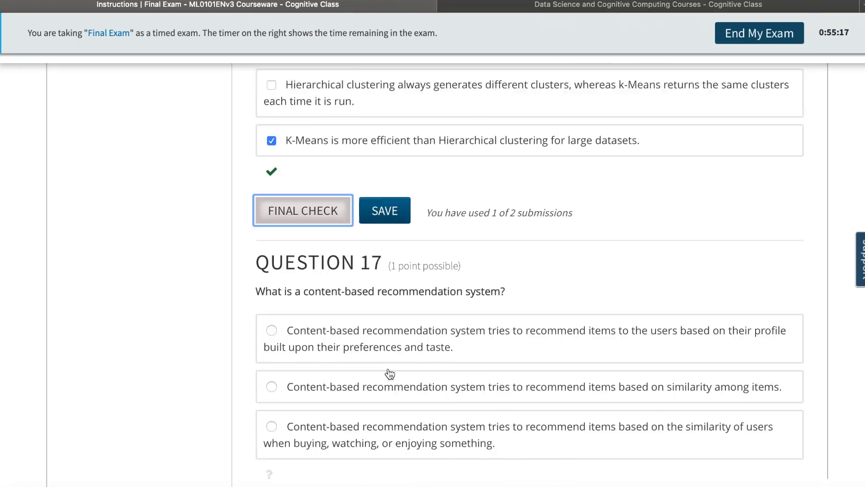
{"action": "scroll", "scroll_direction": "down", "scroll_amount": 3}
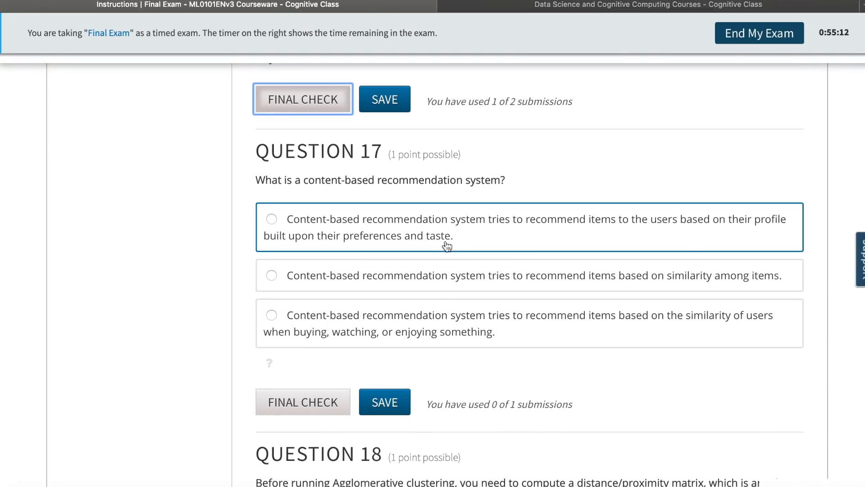
Pick the profile-and-preferences definition for question 17 and scroll on to question 19.
{"action": "left_click", "coordinate": [271, 219]}
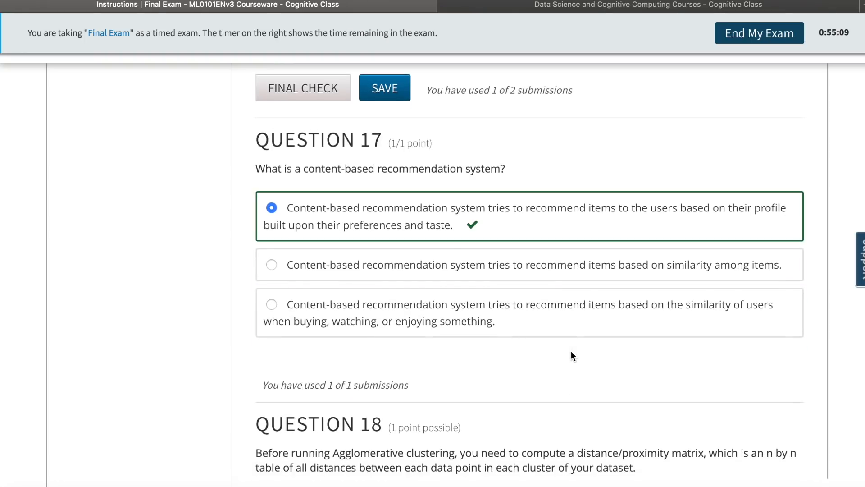
{"action": "scroll", "scroll_direction": "down", "scroll_amount": 3}
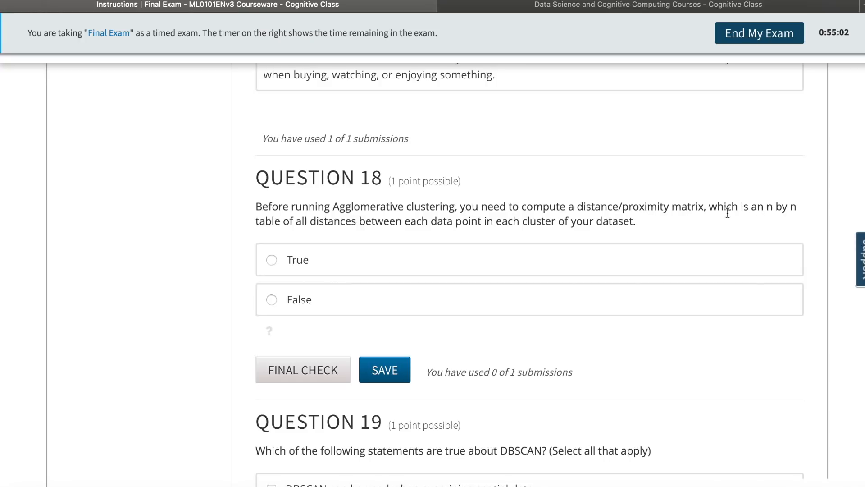
{"action": "mouse_move", "coordinate": [297, 244]}
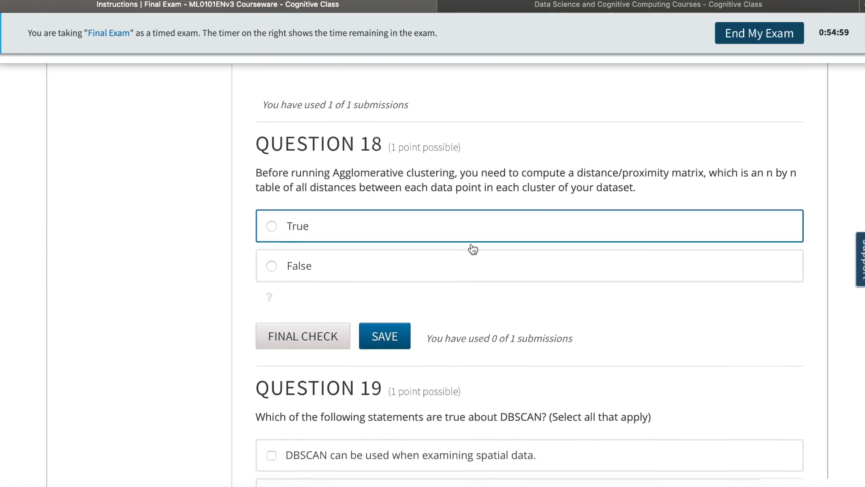
{"action": "scroll", "scroll_direction": "down", "scroll_amount": 3}
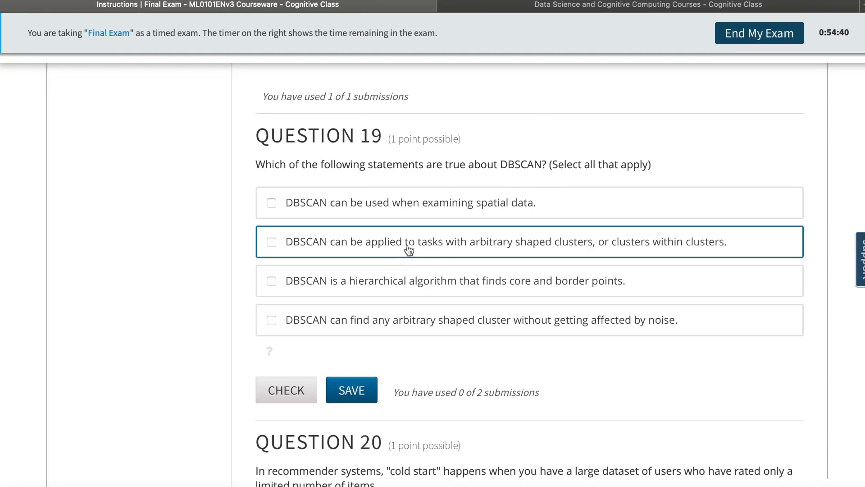
{"action": "mouse_move", "coordinate": [425, 202]}
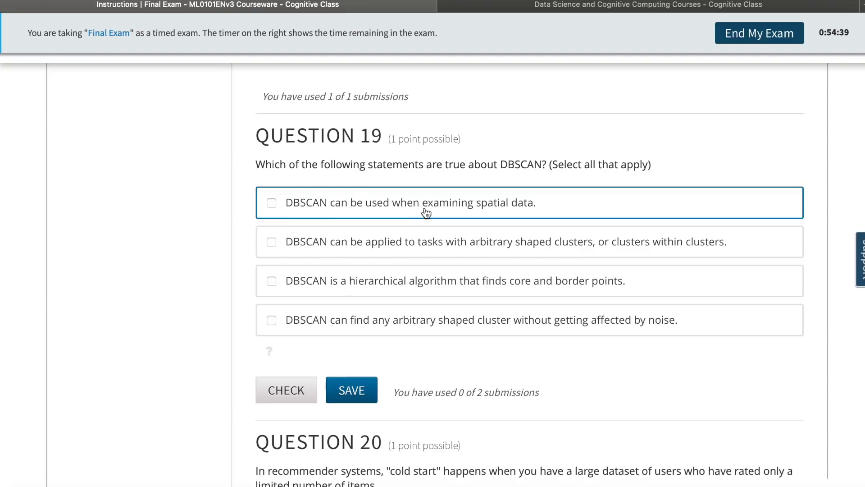
{"action": "mouse_move", "coordinate": [532, 212]}
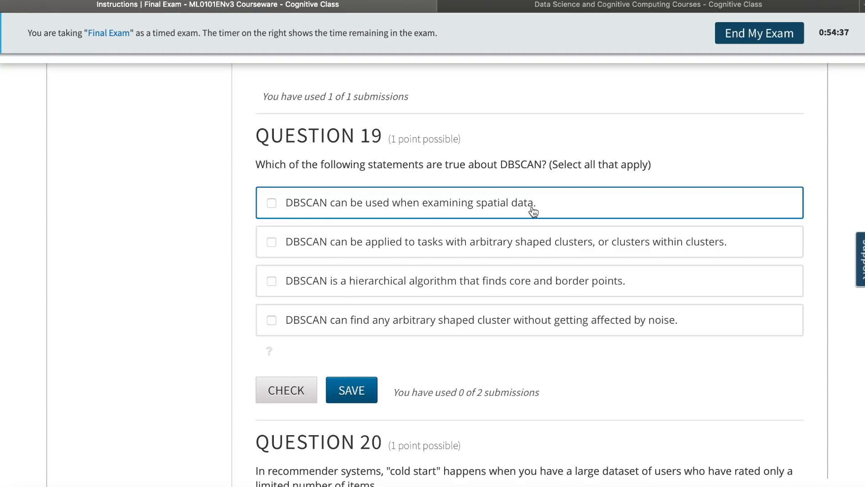
Tick the spatial data, arbitrary-shaped clusters and hierarchical statements for question 19, then check.
{"action": "left_click", "coordinate": [271, 241]}
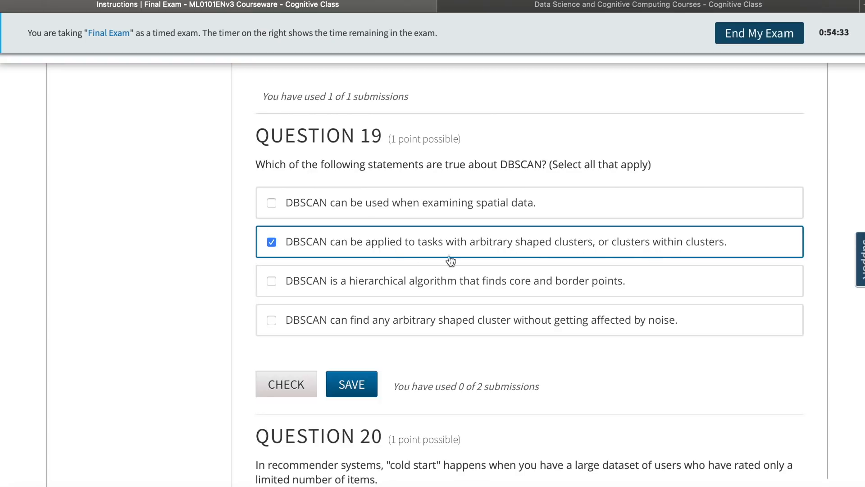
{"action": "left_click", "coordinate": [271, 242]}
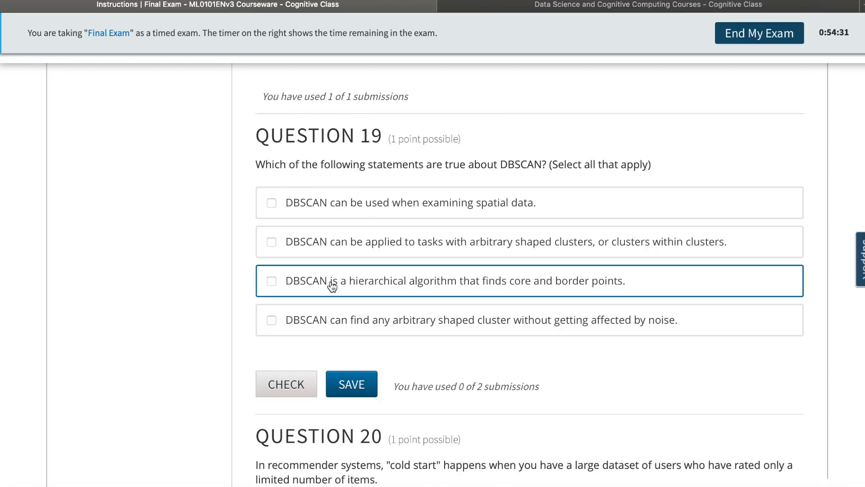
{"action": "left_click", "coordinate": [271, 281]}
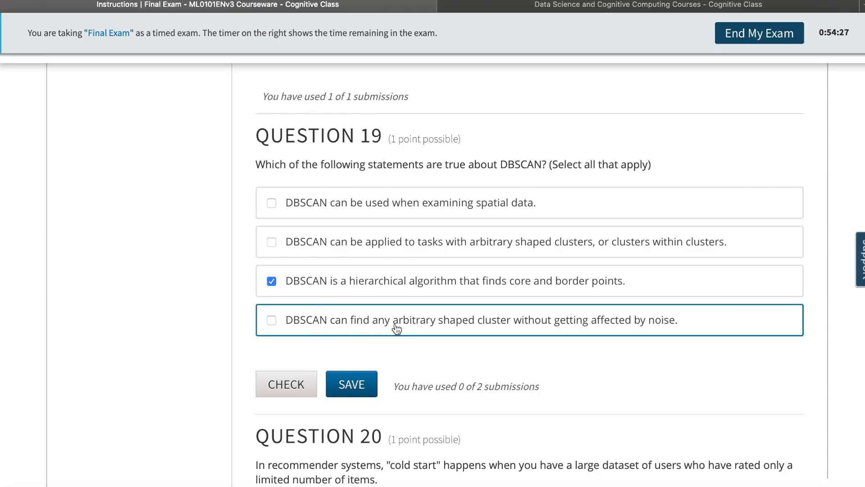
{"action": "mouse_move", "coordinate": [471, 252]}
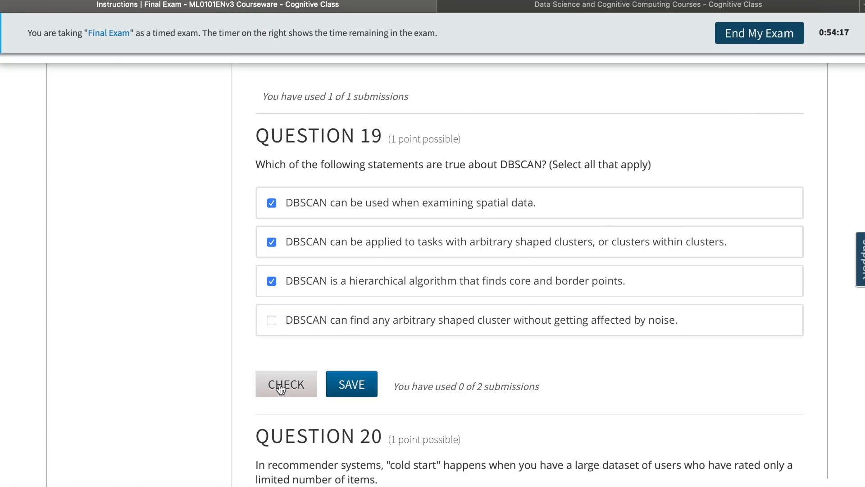
{"action": "left_click", "coordinate": [286, 383]}
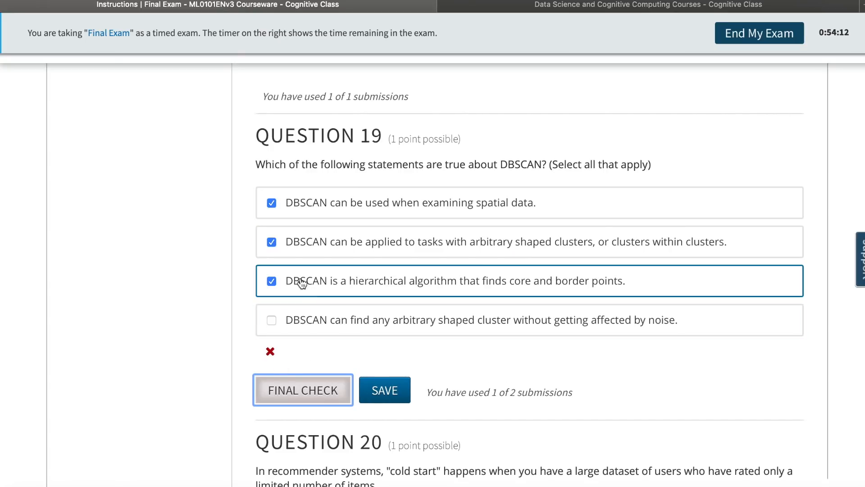
Swap the arbitrary-shaped clusters statement for the noise statement and final-check question 19.
{"action": "left_click", "coordinate": [271, 241]}
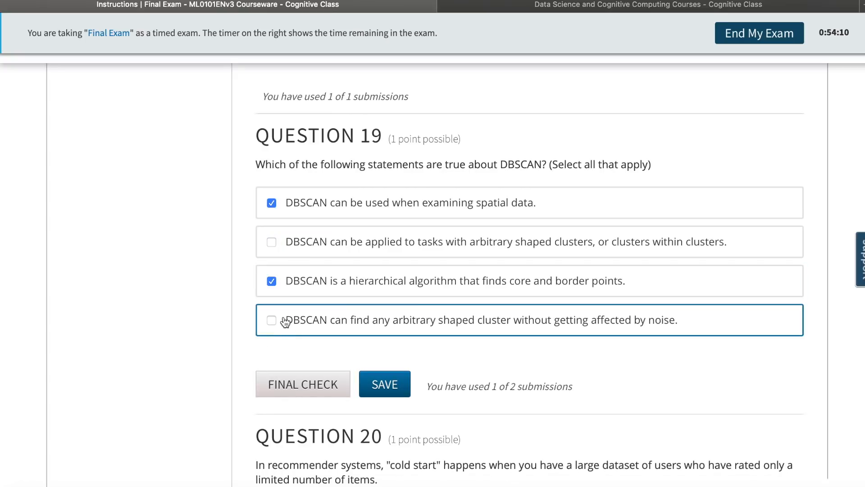
{"action": "left_click", "coordinate": [271, 320]}
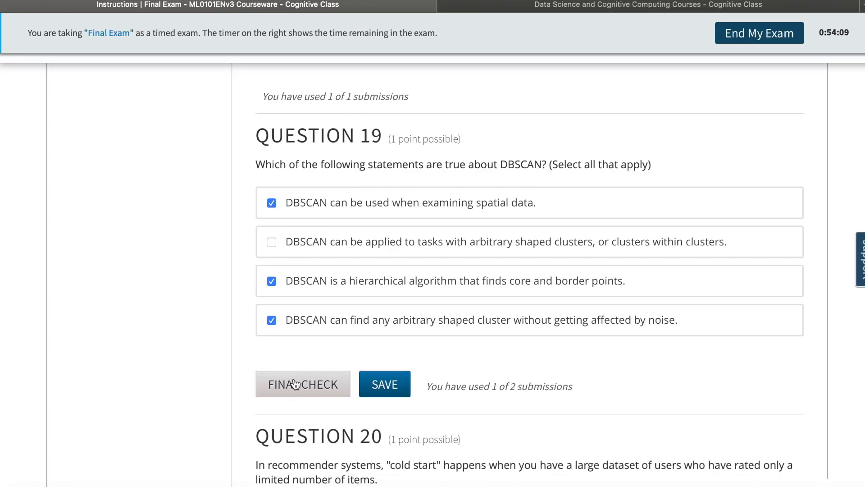
{"action": "left_click", "coordinate": [302, 384]}
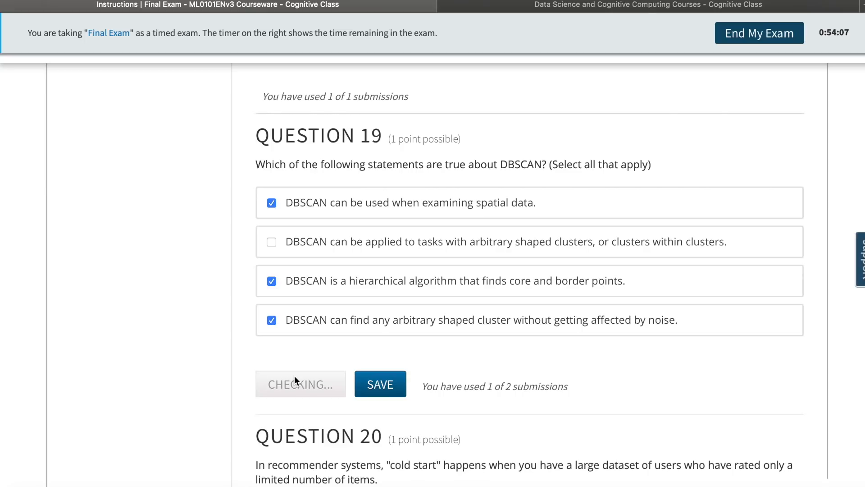
{"action": "left_click", "coordinate": [379, 384]}
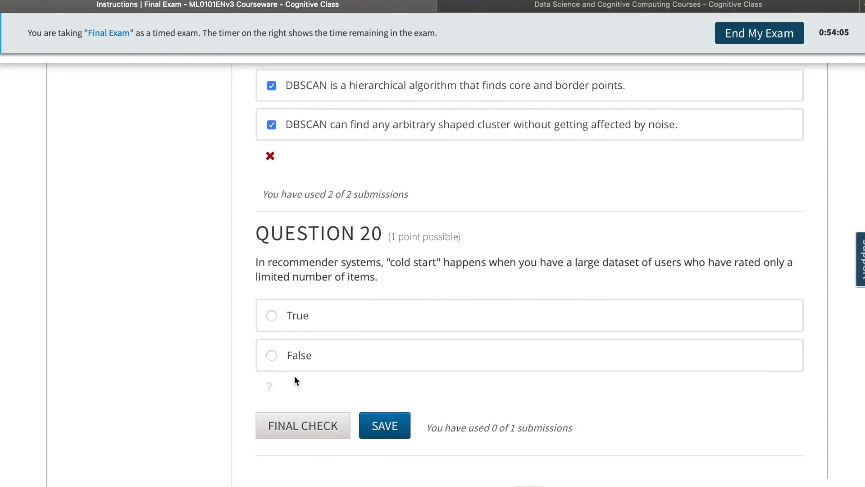
{"action": "mouse_move", "coordinate": [345, 271]}
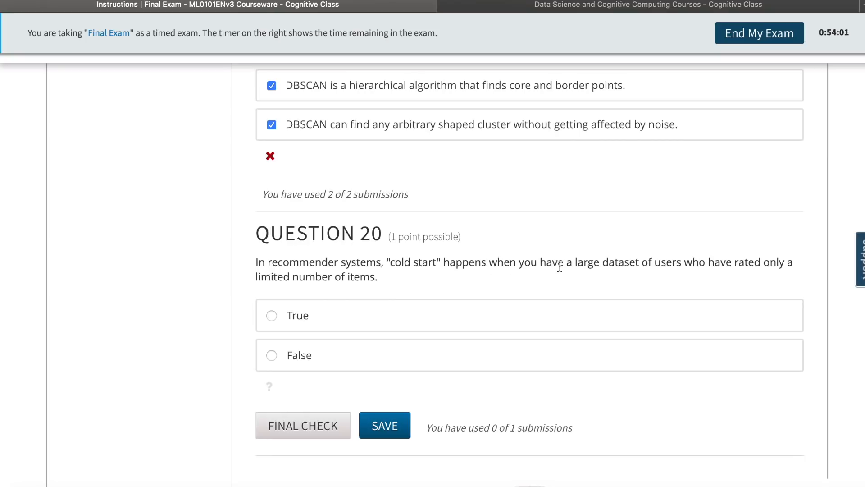
{"action": "mouse_move", "coordinate": [791, 278]}
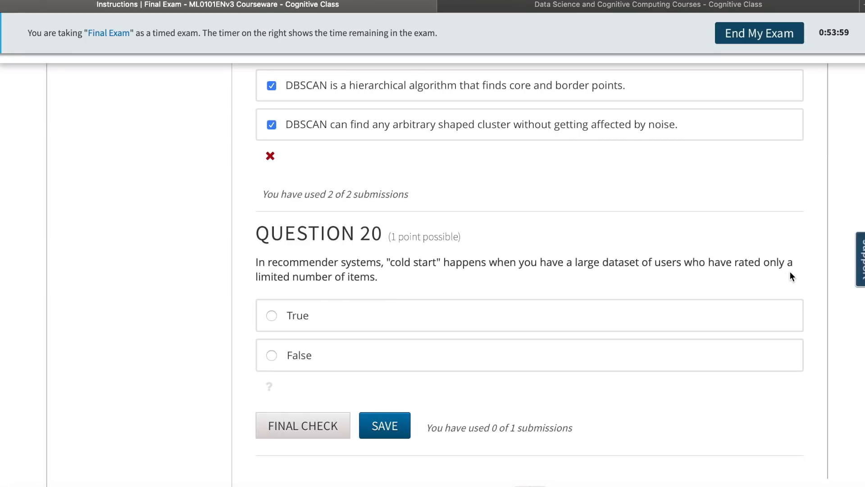
{"action": "mouse_move", "coordinate": [363, 292]}
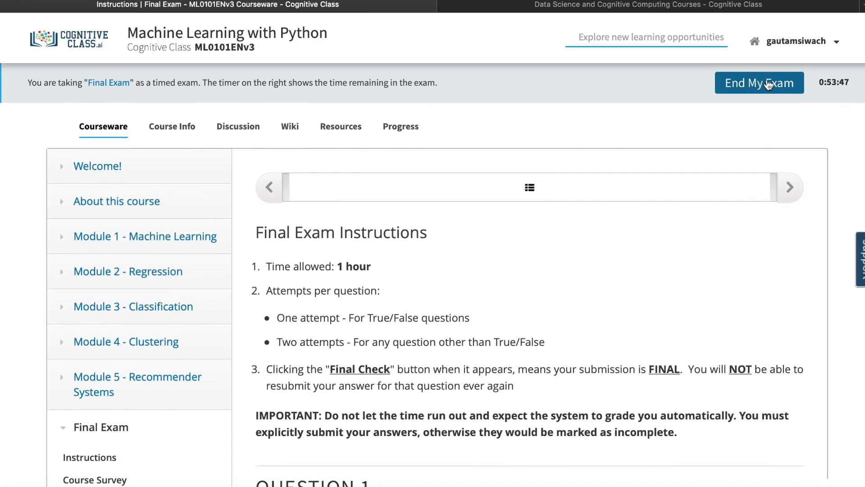
{"action": "mouse_move", "coordinate": [401, 130]}
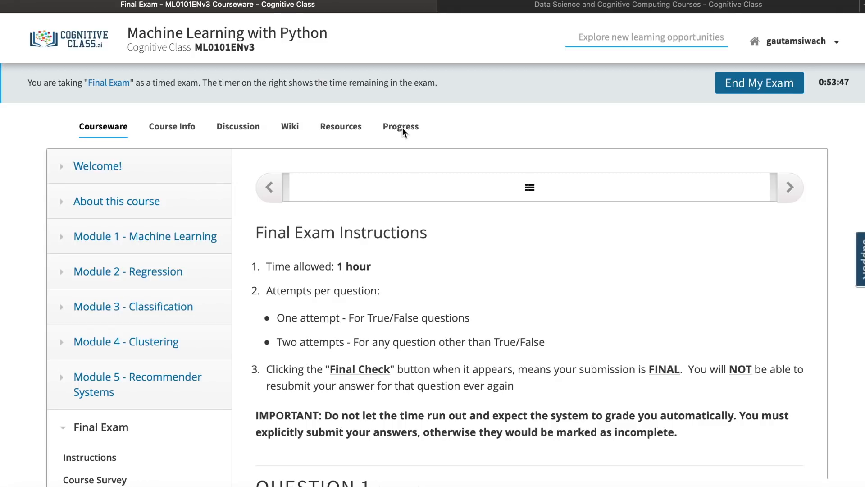
End the timed exam and confirm 'Yes, submit my timed exam.'.
{"action": "left_click", "coordinate": [759, 83]}
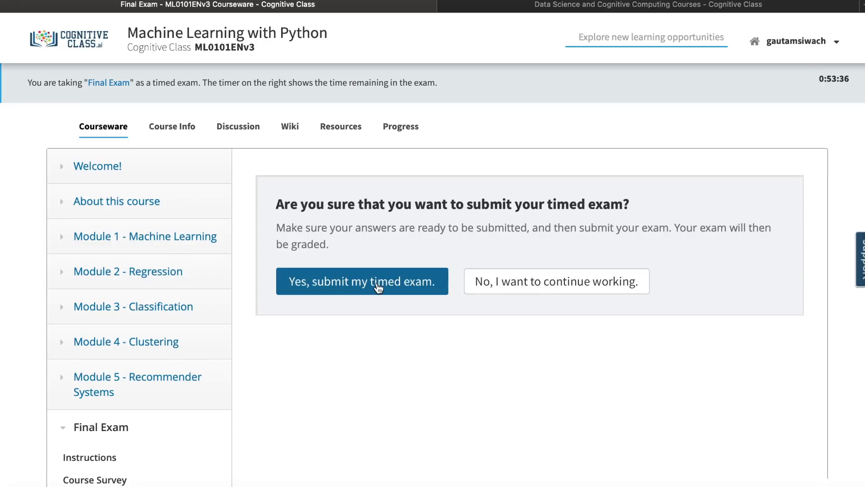
{"action": "left_click", "coordinate": [361, 281]}
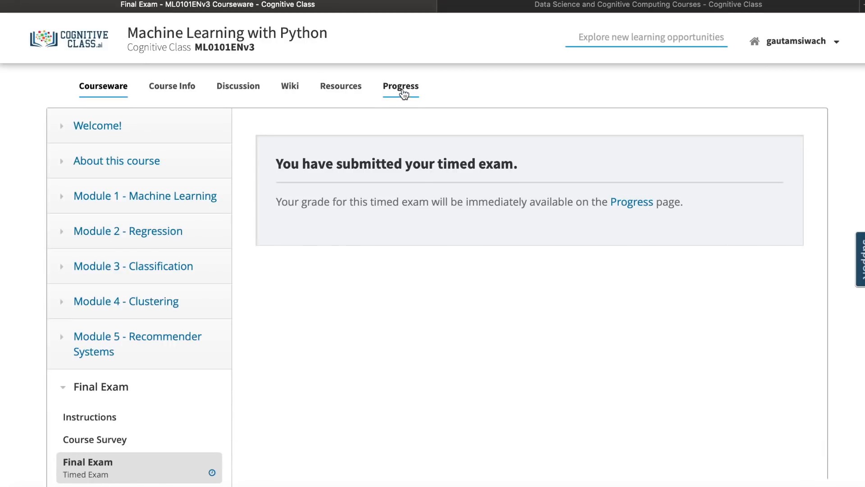
{"action": "mouse_move", "coordinate": [342, 209]}
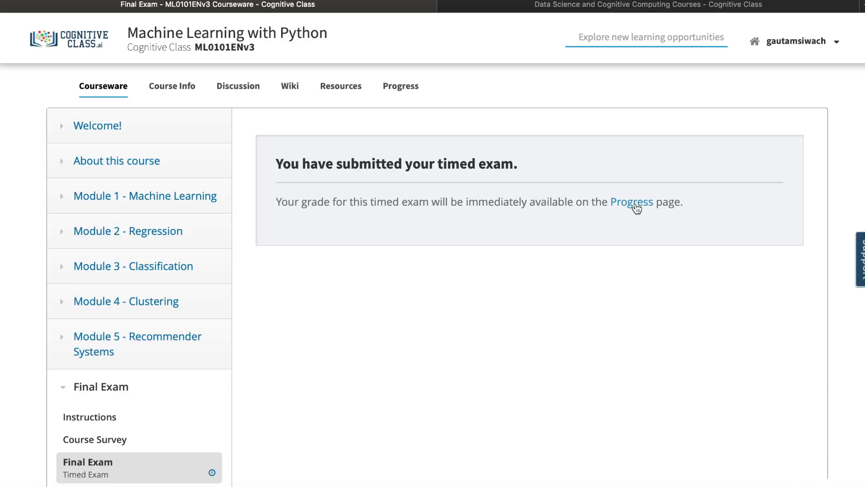
{"action": "mouse_move", "coordinate": [374, 132]}
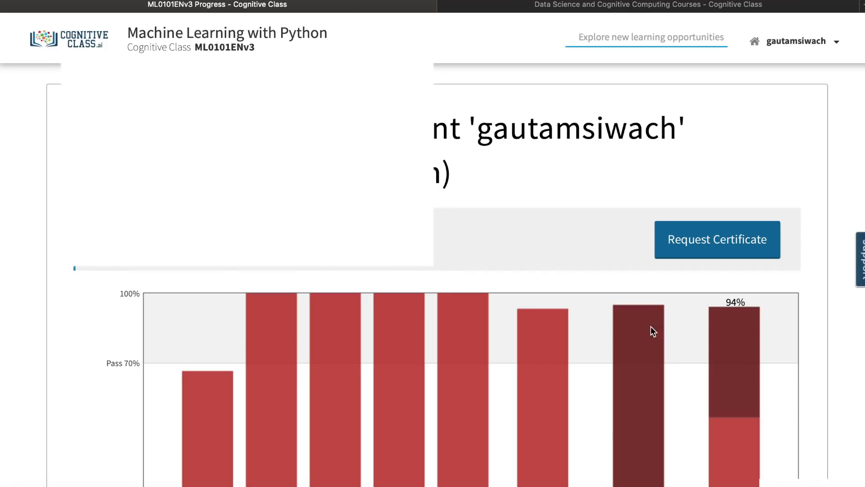
Scroll through the Progress page section scores, including the 95% Final Exam and 94% total.
{"action": "scroll", "scroll_direction": "down", "scroll_amount": 3}
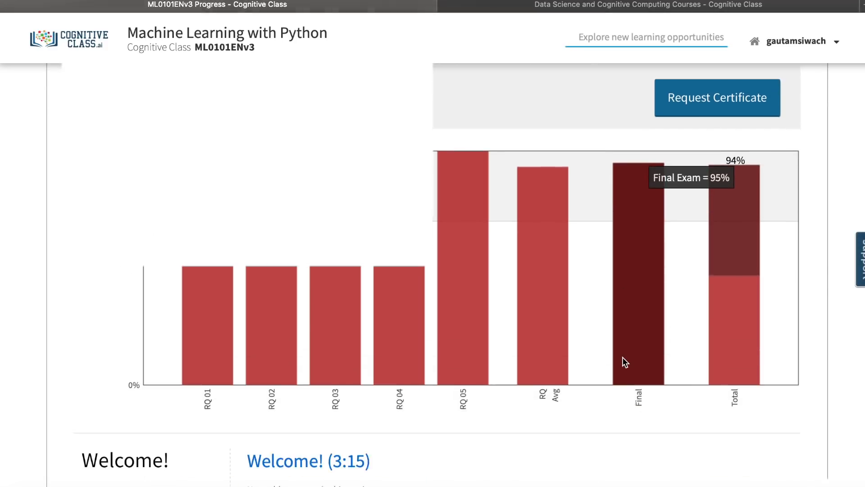
{"action": "scroll", "scroll_direction": "down", "scroll_amount": 3}
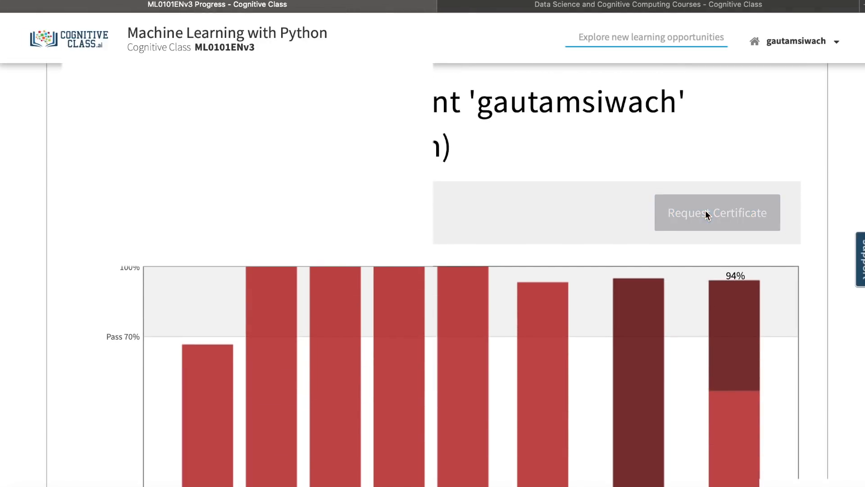
{"action": "scroll", "scroll_direction": "down", "scroll_amount": 3}
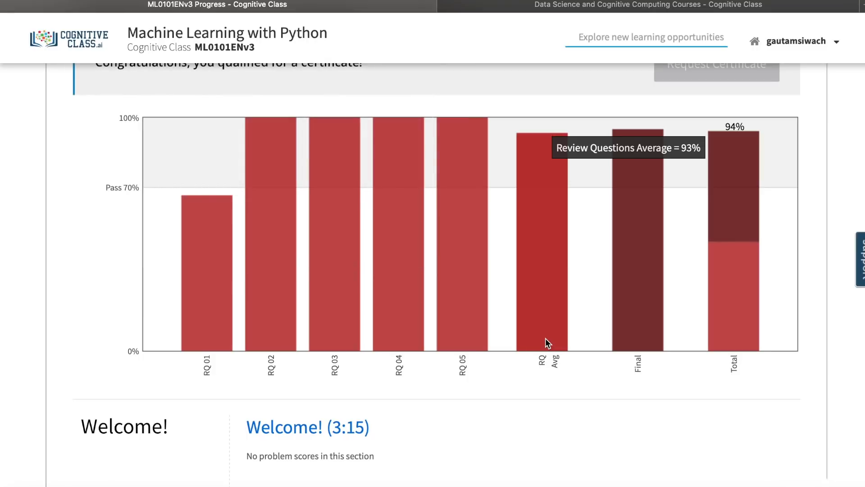
{"action": "scroll", "scroll_direction": "down", "scroll_amount": 3}
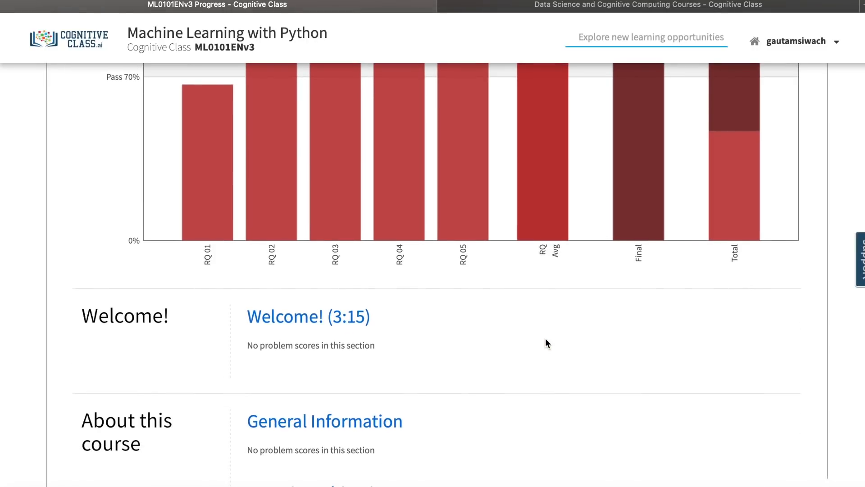
{"action": "scroll", "scroll_direction": "down", "scroll_amount": 3}
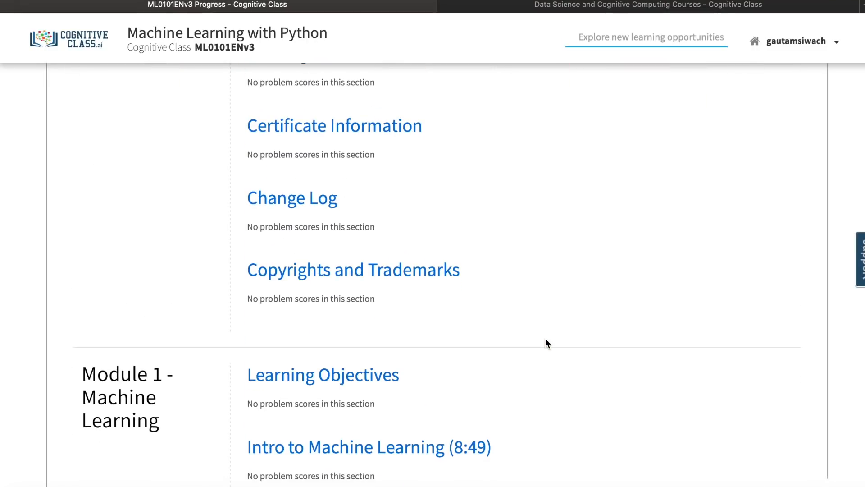
Open and look over the Machine Learning with Python certificate dated September 15, 2019.
{"action": "left_click", "coordinate": [334, 125]}
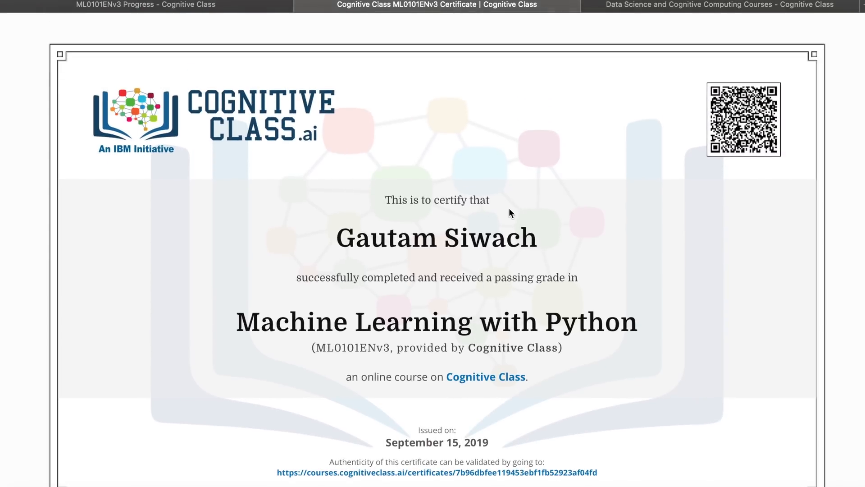
{"action": "scroll", "scroll_direction": "down", "scroll_amount": 3}
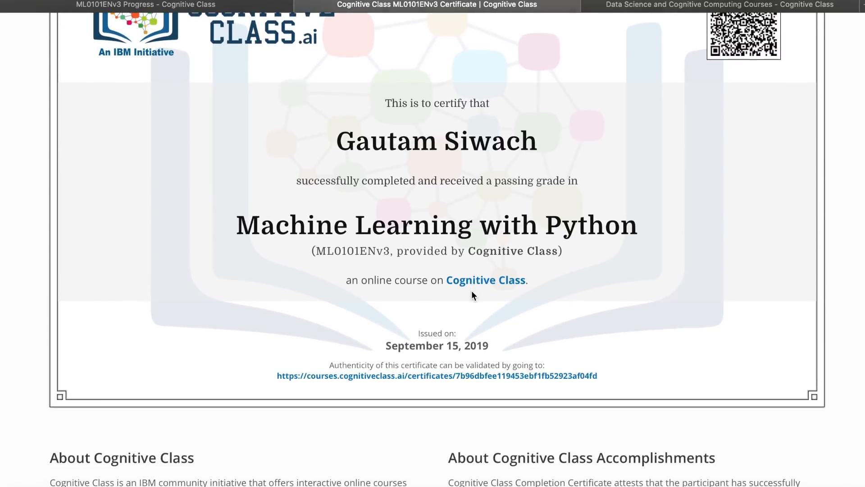
{"action": "scroll", "scroll_direction": "down", "scroll_amount": 3}
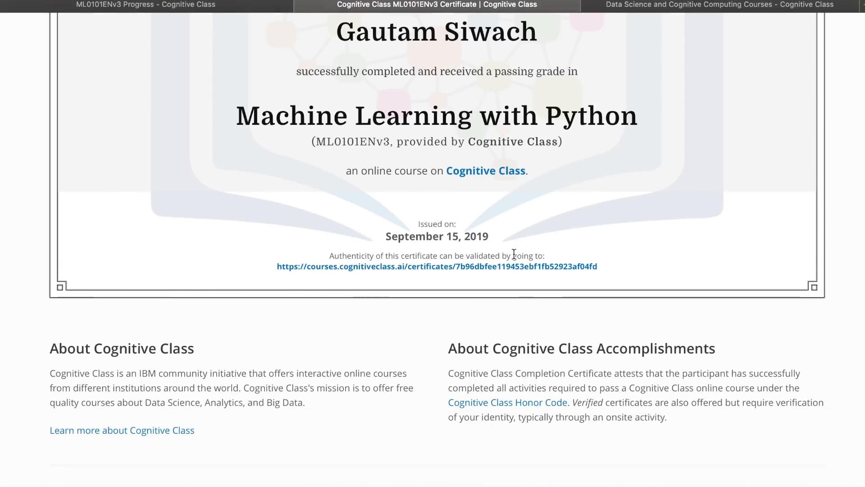
{"action": "mouse_move", "coordinate": [378, 287]}
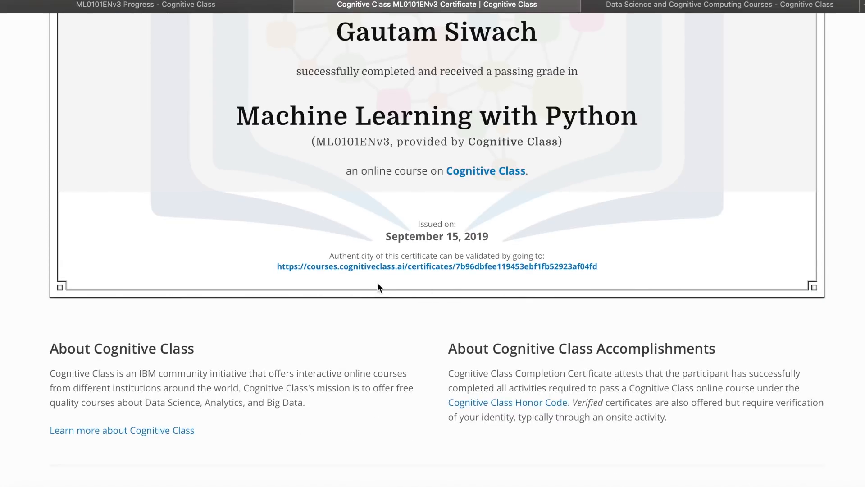
{"action": "mouse_move", "coordinate": [393, 270]}
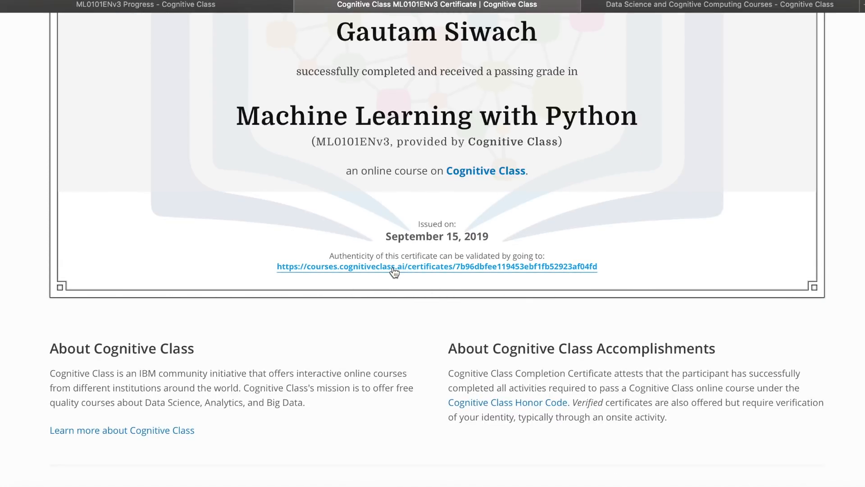
{"action": "scroll", "scroll_direction": "up", "scroll_amount": 3}
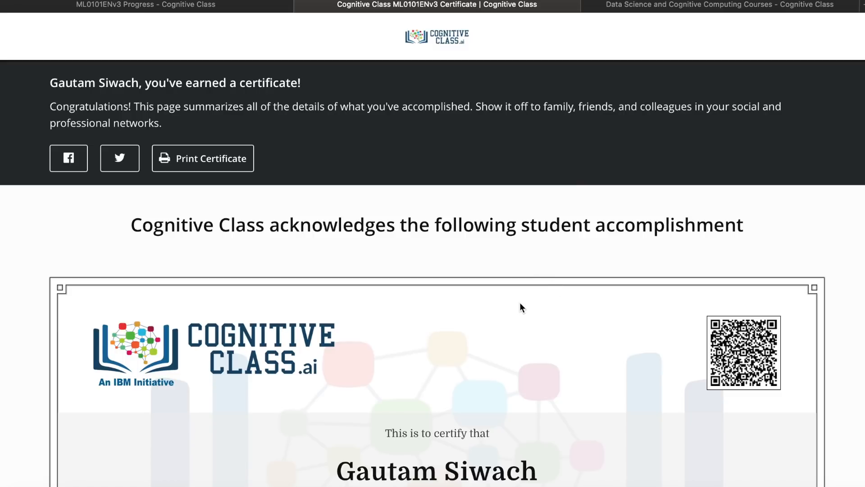
{"action": "scroll", "scroll_direction": "down", "scroll_amount": 3}
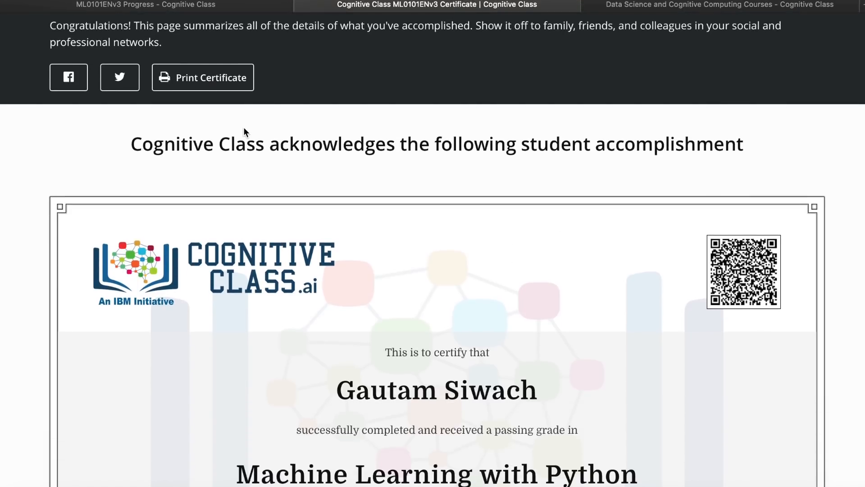
Print the certificate after reviewing the full printer settings.
{"action": "left_click", "coordinate": [202, 77]}
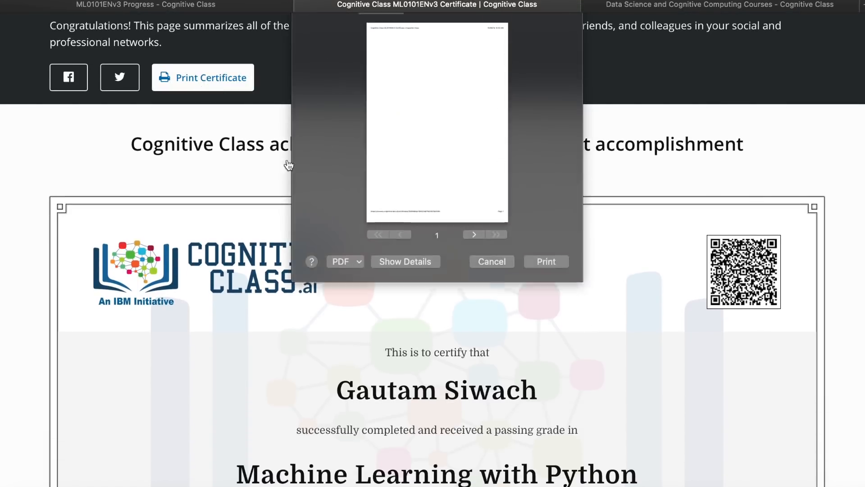
{"action": "left_click", "coordinate": [405, 261]}
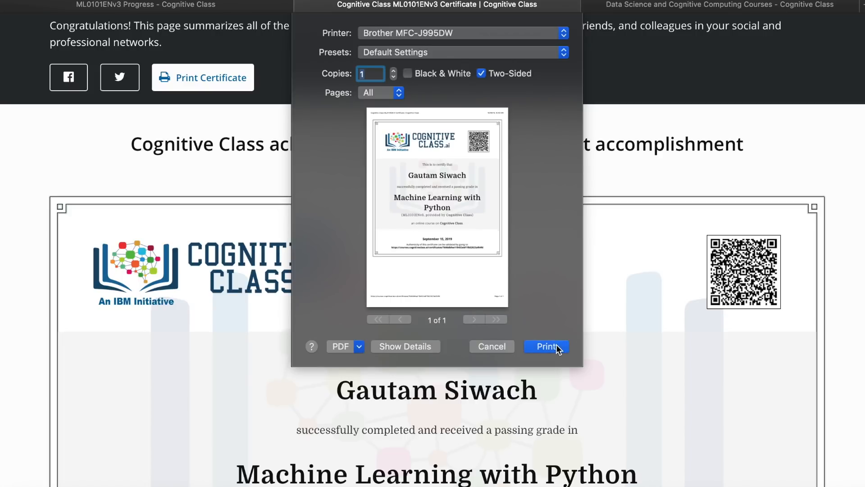
{"action": "left_click", "coordinate": [546, 346]}
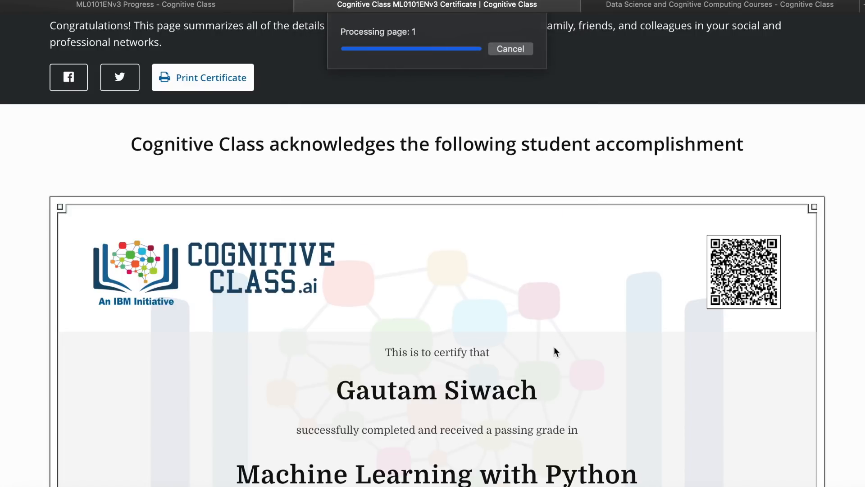
{"action": "scroll", "scroll_direction": "down", "scroll_amount": 3}
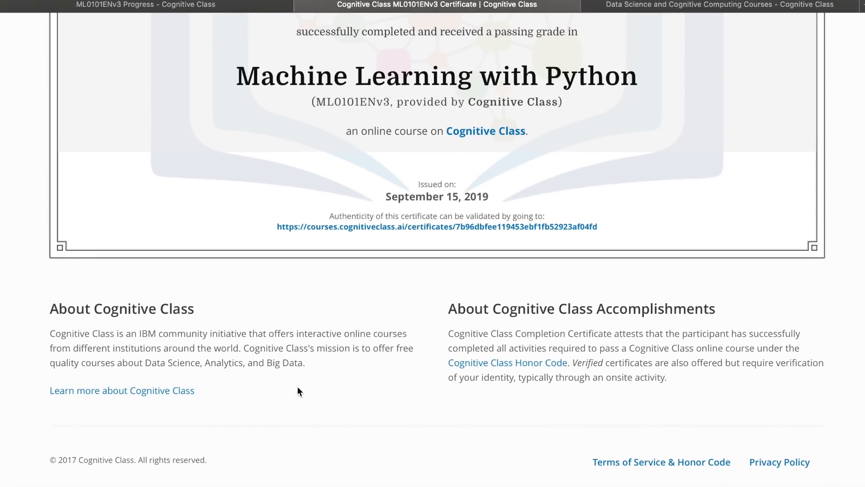
Claim the Machine Learning with Python - Level 1 badge from the Certificates and Badges unit.
{"action": "left_click", "coordinate": [145, 5]}
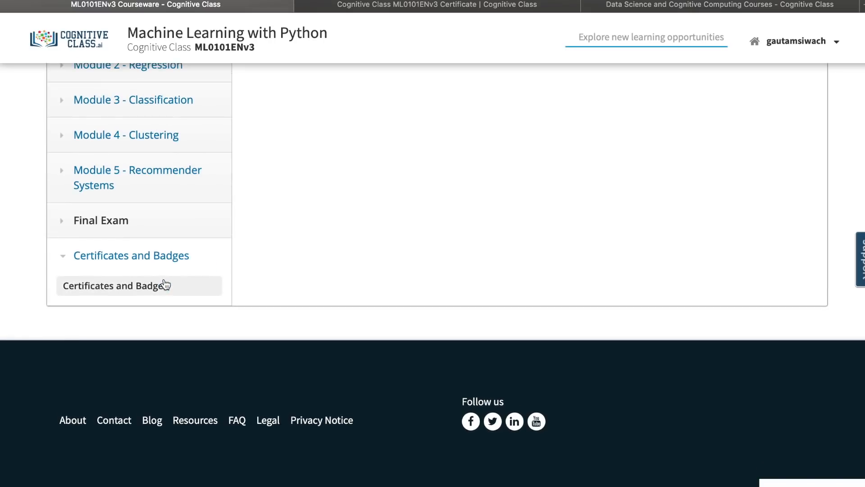
{"action": "mouse_move", "coordinate": [436, 306]}
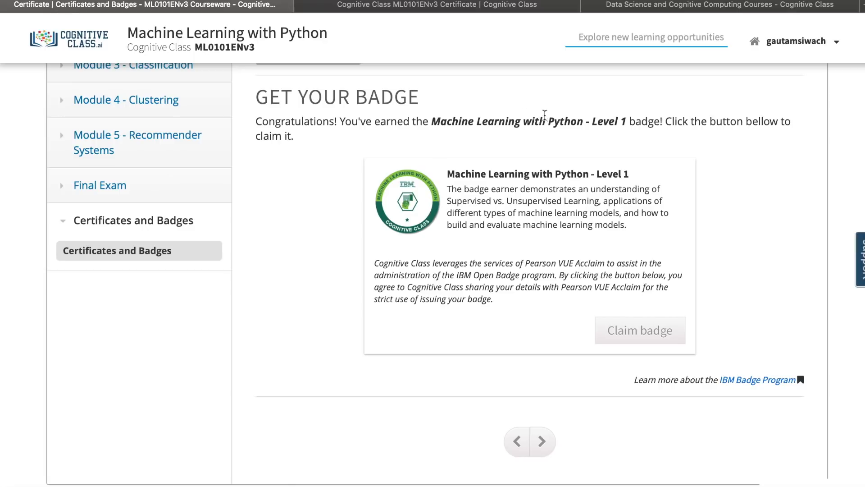
{"action": "left_click", "coordinate": [639, 330]}
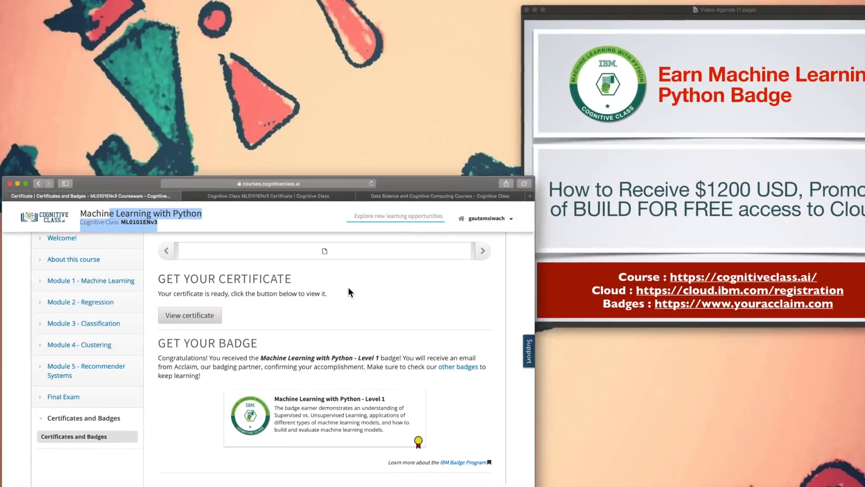
Bring the certificate page back into view and open a new blank browser tab.
{"action": "left_click", "coordinate": [190, 315]}
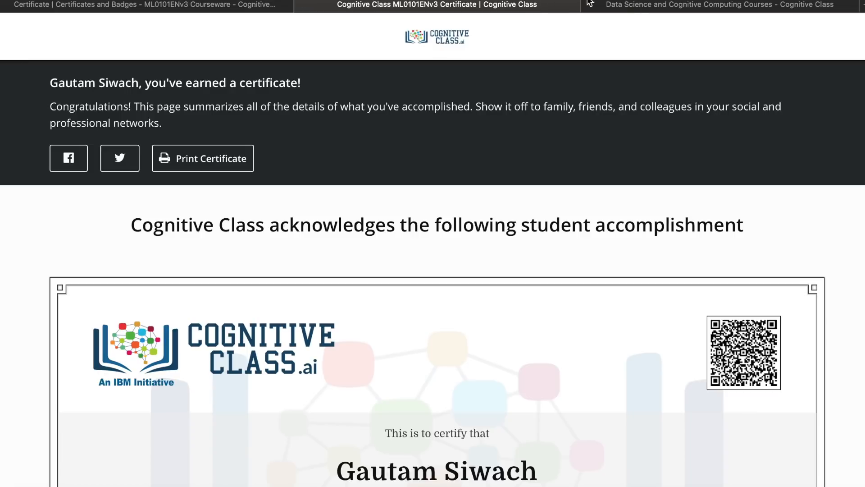
{"action": "left_click", "coordinate": [717, 5]}
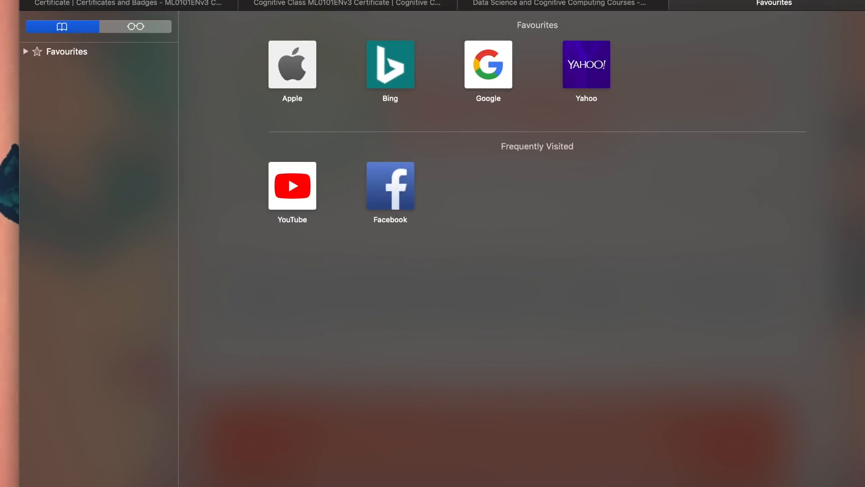
Search the web for 'acclaim' and open the youracclaim.com badge site.
{"action": "type", "text": "accl"}
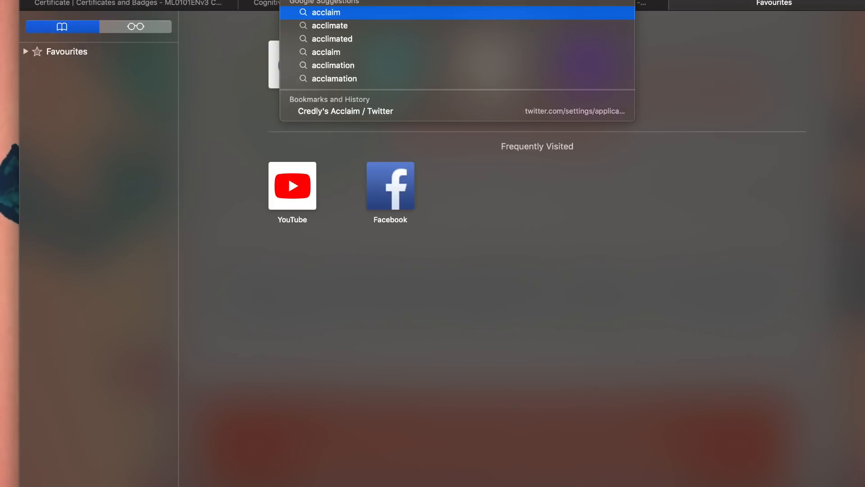
{"action": "left_click", "coordinate": [325, 12]}
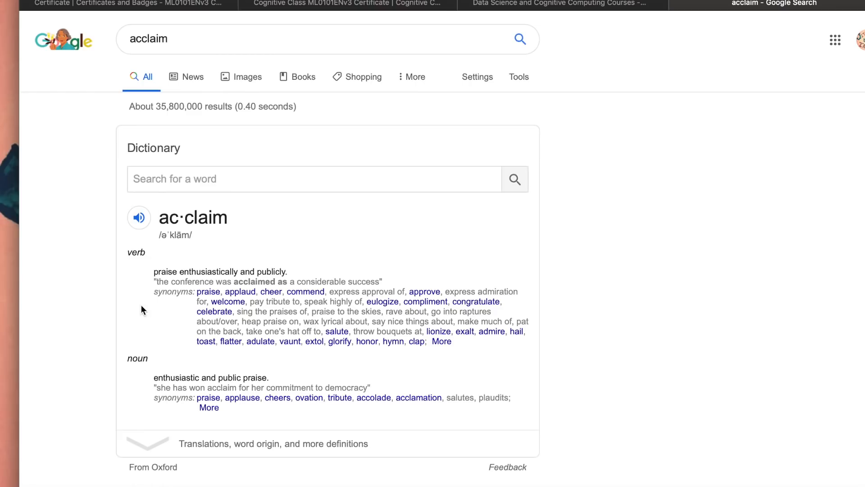
{"action": "scroll", "scroll_direction": "down", "scroll_amount": 3}
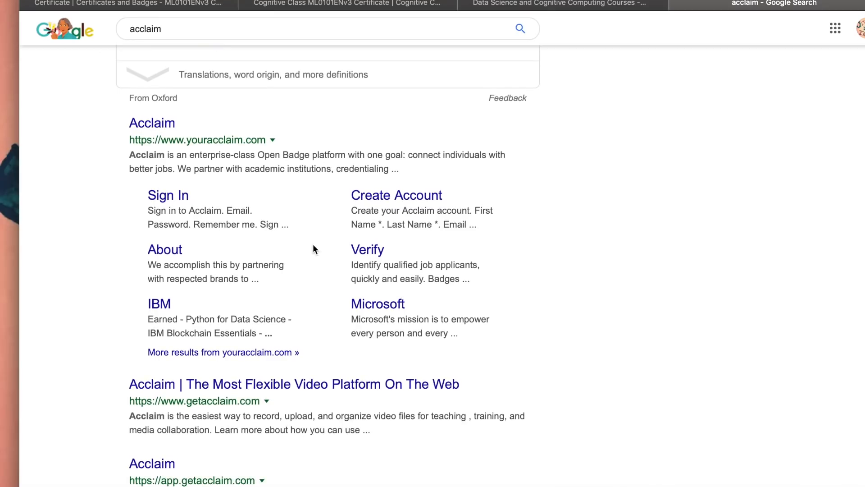
{"action": "left_click", "coordinate": [152, 122]}
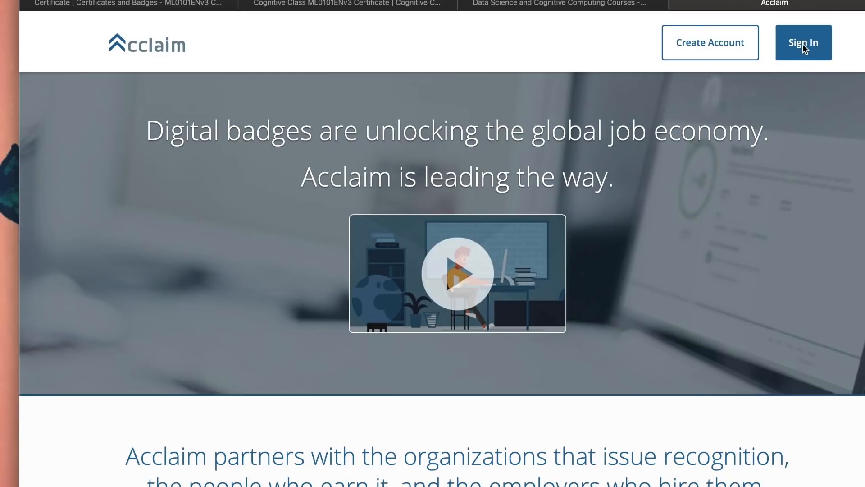
Open the Acclaim sign-in page, start entering the email 'gauta', then return to the certificate.
{"action": "left_click", "coordinate": [803, 43]}
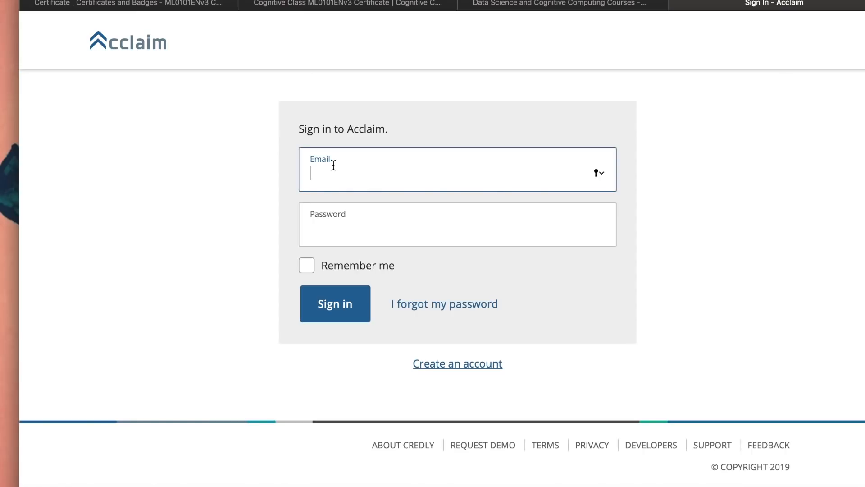
{"action": "type", "text": "gauta"}
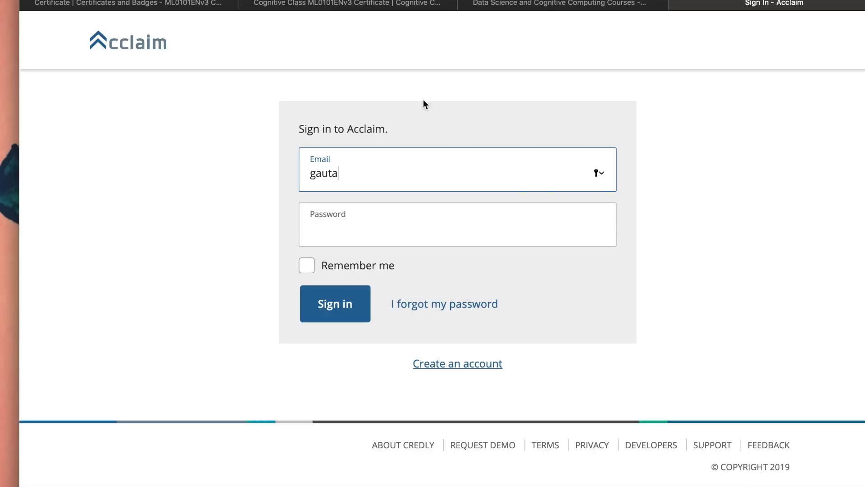
{"action": "left_click", "coordinate": [347, 4]}
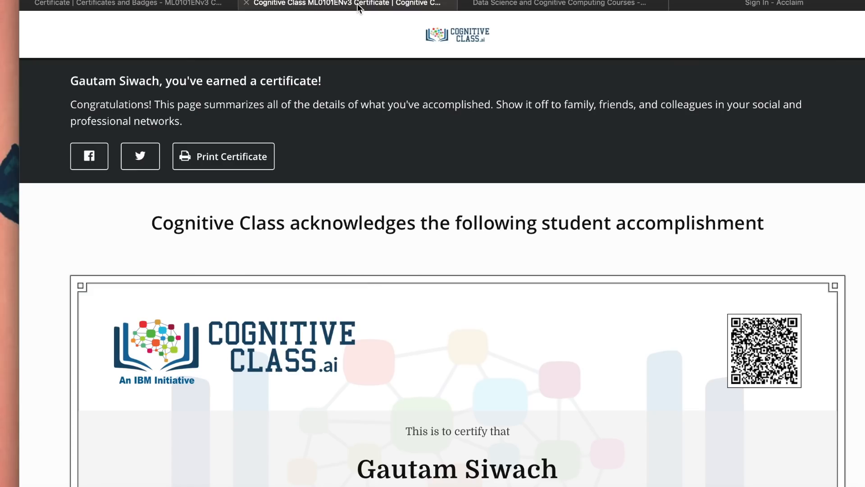
Scroll the certificate to see the Machine Learning with Python details, September 15, 2019 issue date and validation link.
{"action": "scroll", "scroll_direction": "down", "scroll_amount": 3}
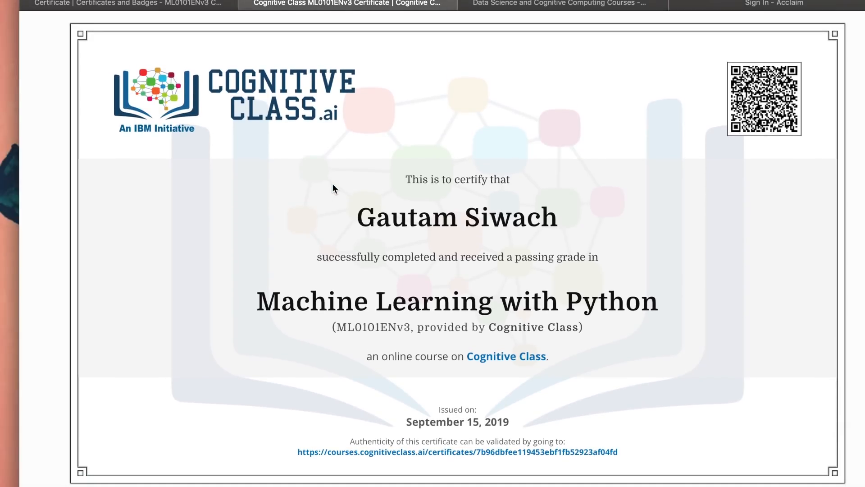
{"action": "mouse_move", "coordinate": [513, 271]}
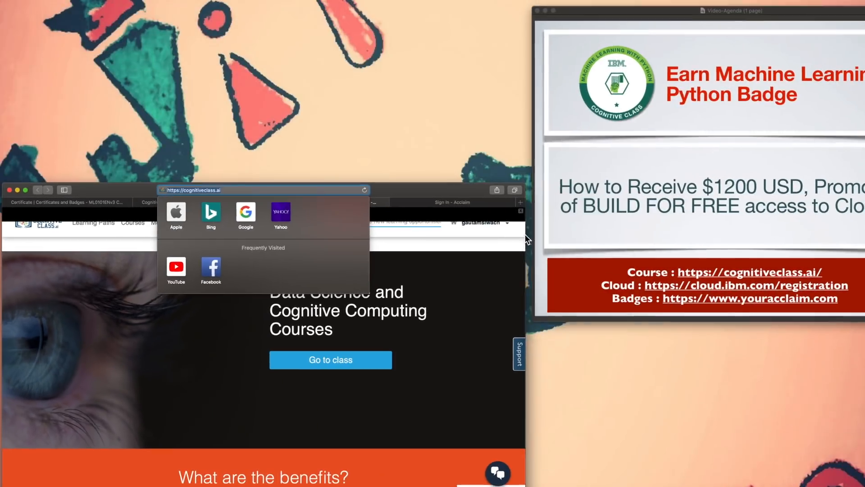
Open the IBM Cloud free-account sign-up form at cloud.ibm.com/registration, review it, and return to Certificates and Badges.
{"action": "left_click", "coordinate": [794, 4]}
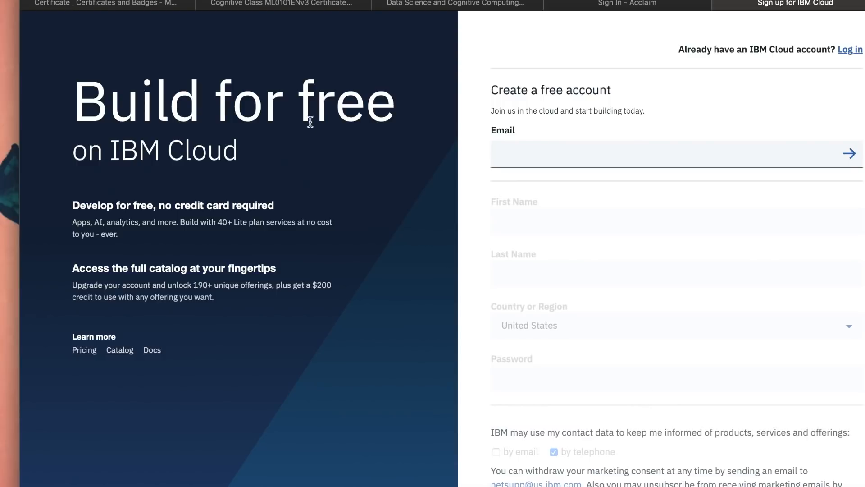
{"action": "left_click", "coordinate": [496, 451]}
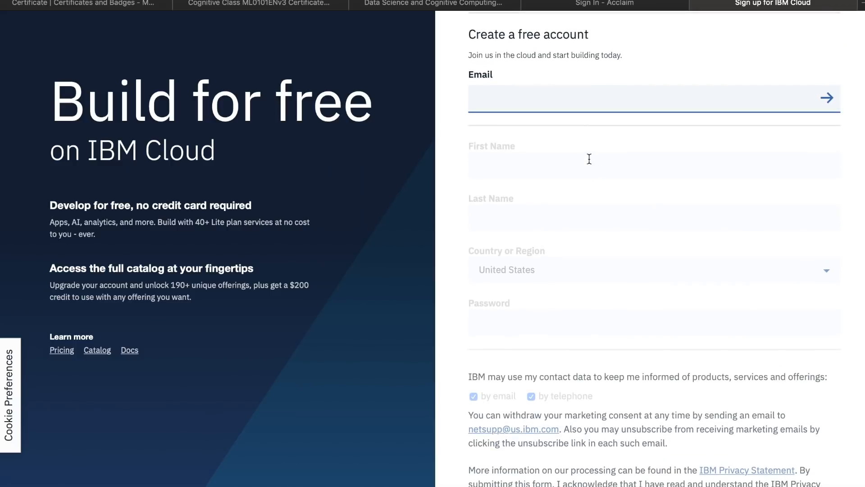
{"action": "scroll", "scroll_direction": "down", "scroll_amount": 3}
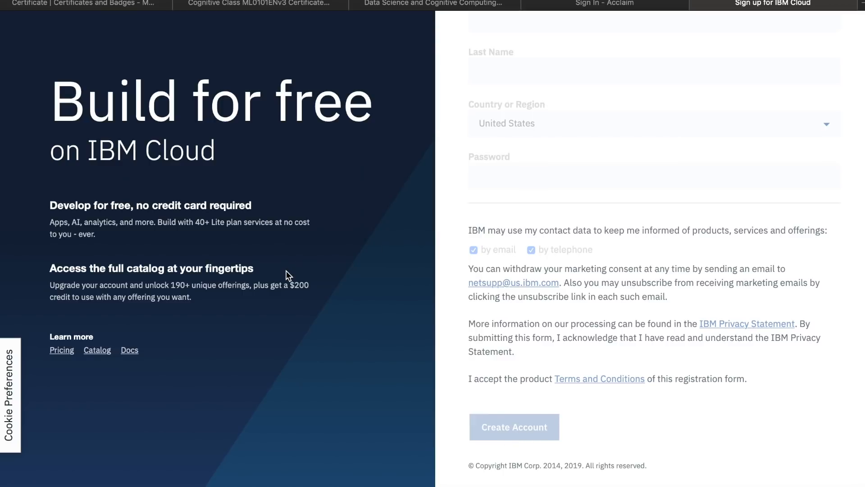
{"action": "mouse_move", "coordinate": [50, 220]}
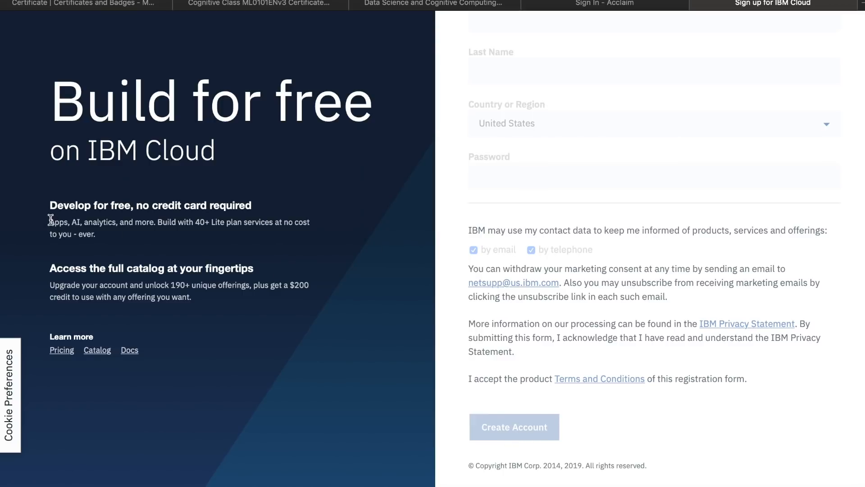
{"action": "left_click", "coordinate": [514, 426]}
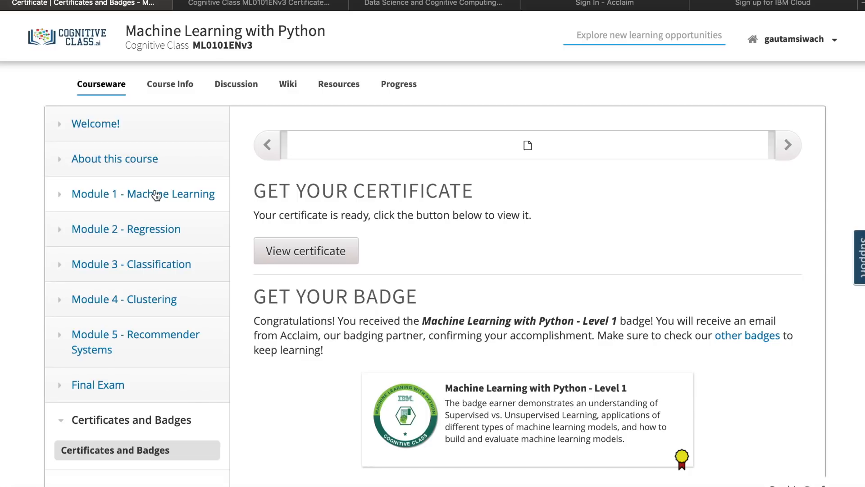
{"action": "mouse_move", "coordinate": [430, 394]}
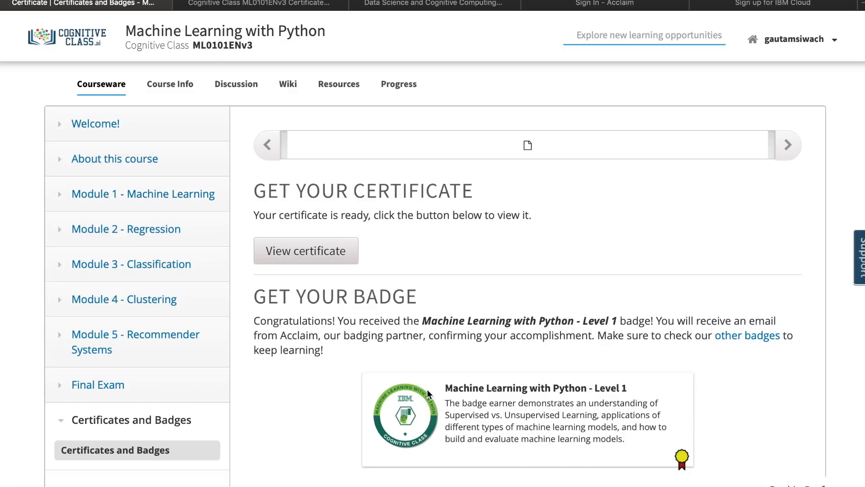
{"action": "mouse_move", "coordinate": [157, 206]}
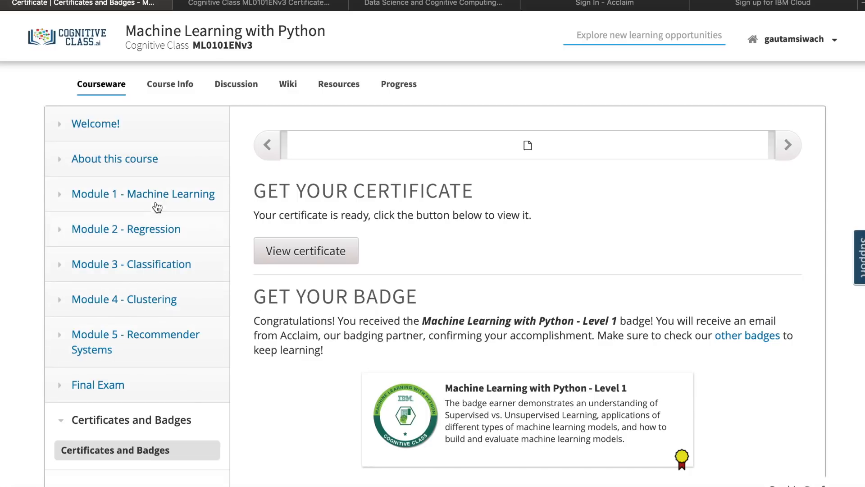